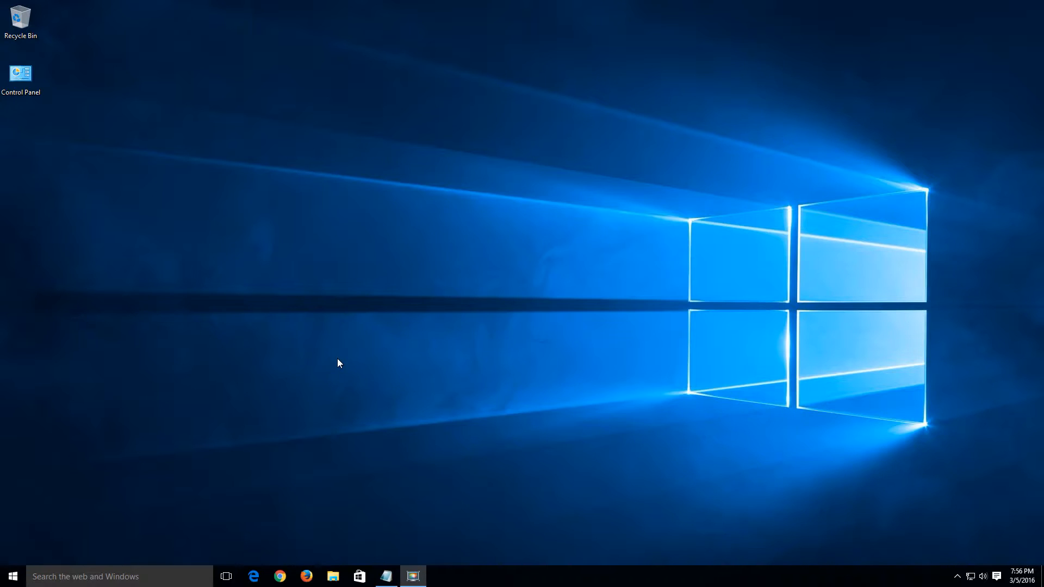
{"action": "mouse_move", "coordinate": [309, 368]}
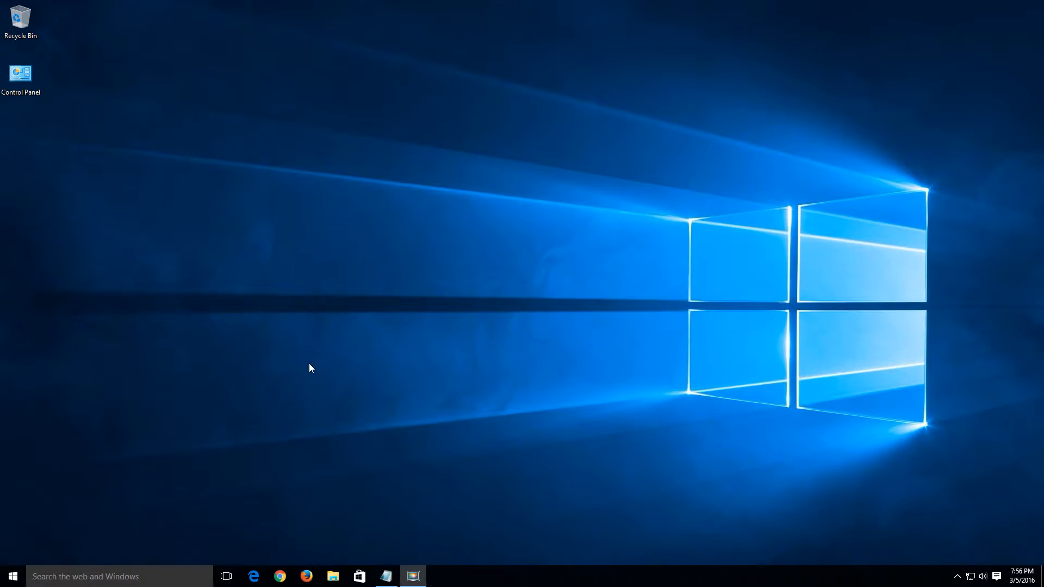
{"action": "mouse_move", "coordinate": [258, 401]}
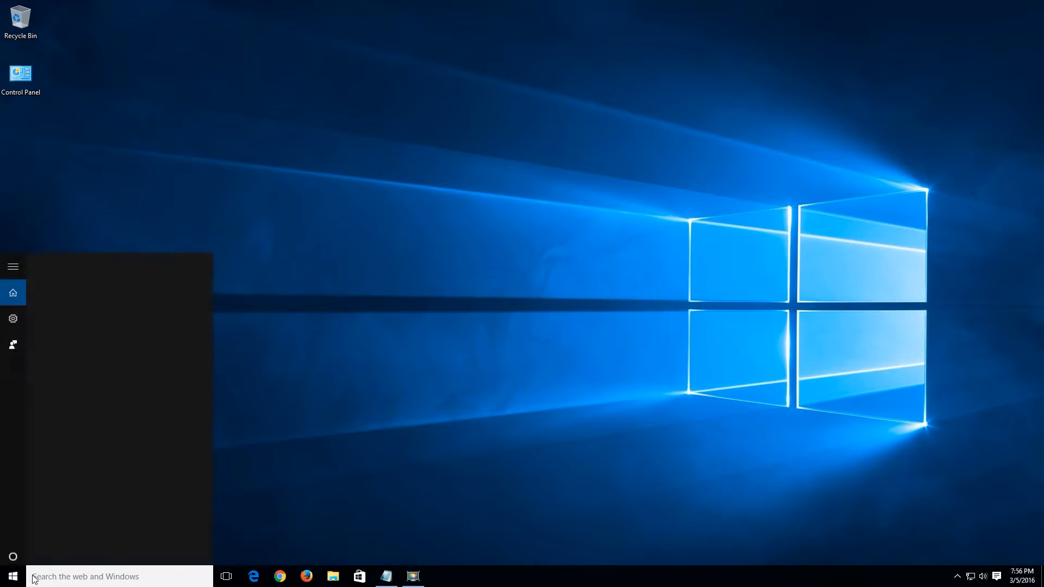
Step: In Cortana's search settings, switch off device search history and online web results
{"action": "left_click", "coordinate": [82, 577]}
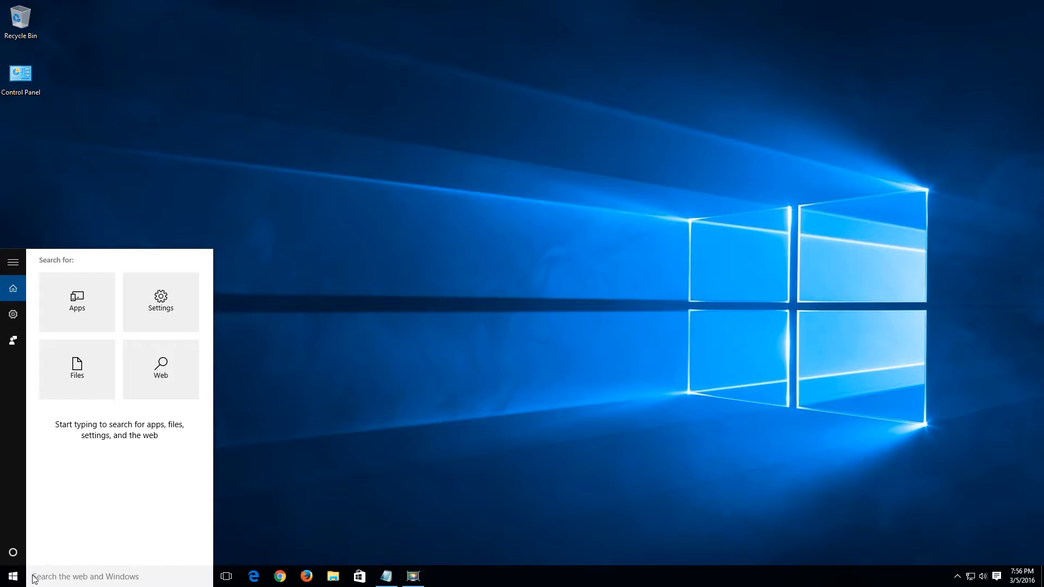
{"action": "mouse_move", "coordinate": [13, 314]}
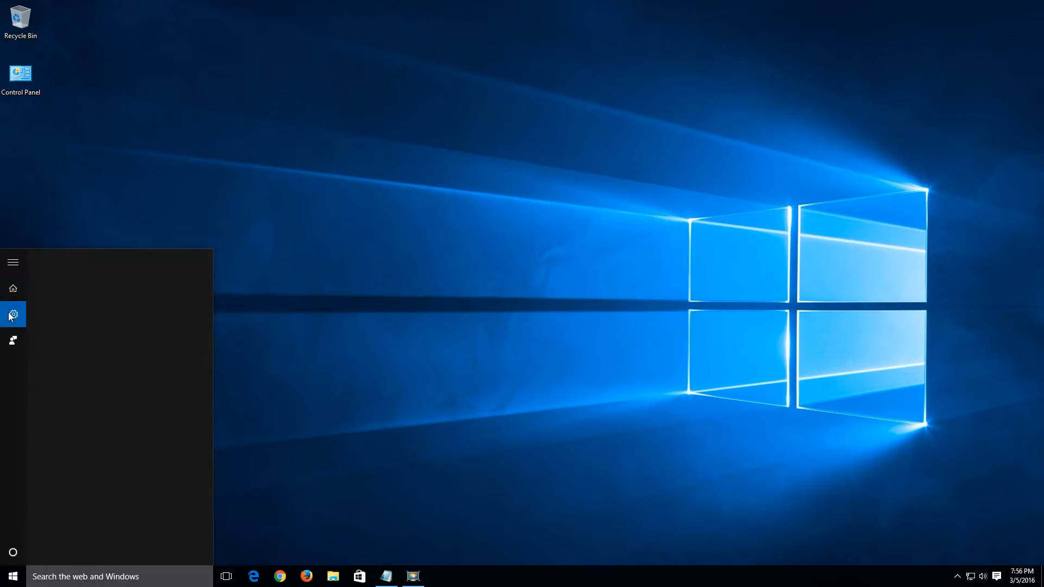
{"action": "left_click", "coordinate": [13, 314]}
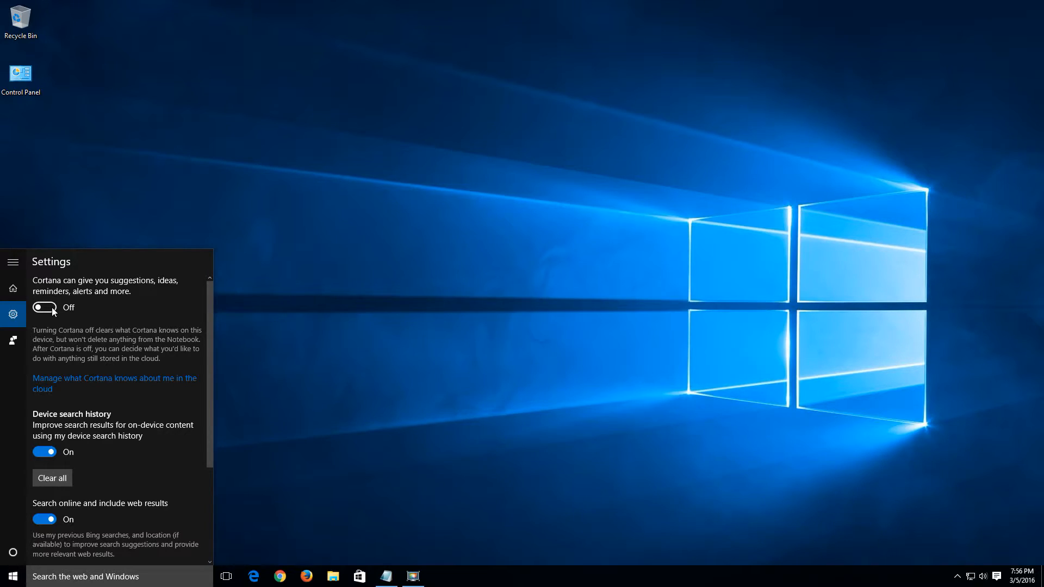
{"action": "mouse_move", "coordinate": [55, 314]}
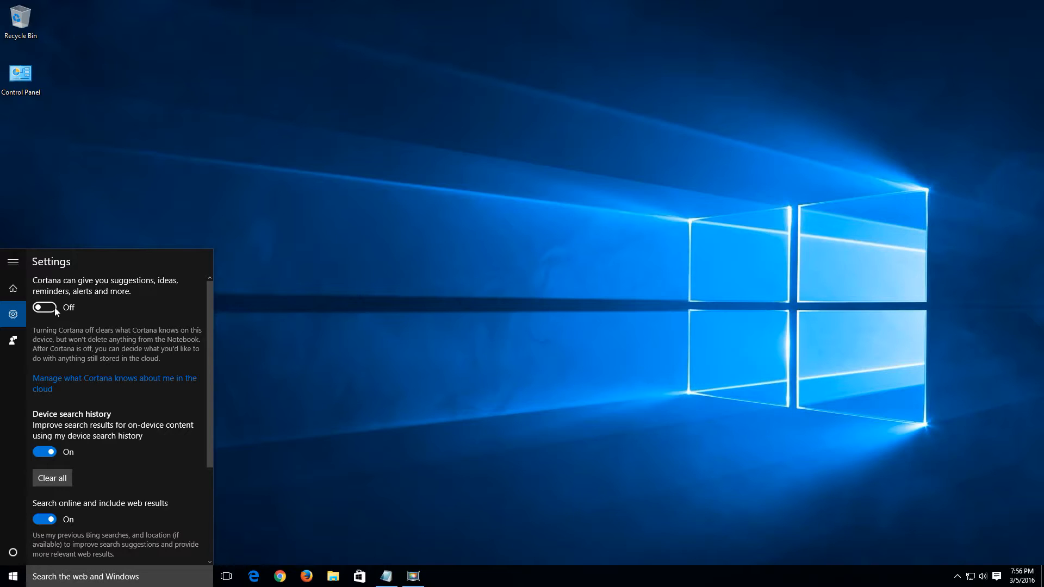
{"action": "mouse_move", "coordinate": [63, 307]}
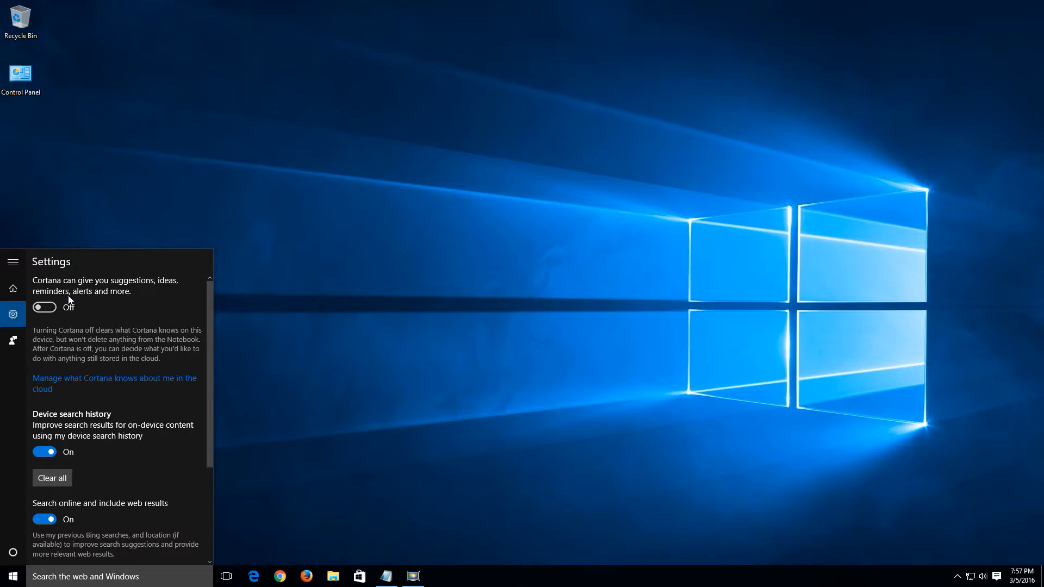
{"action": "mouse_move", "coordinate": [89, 314]}
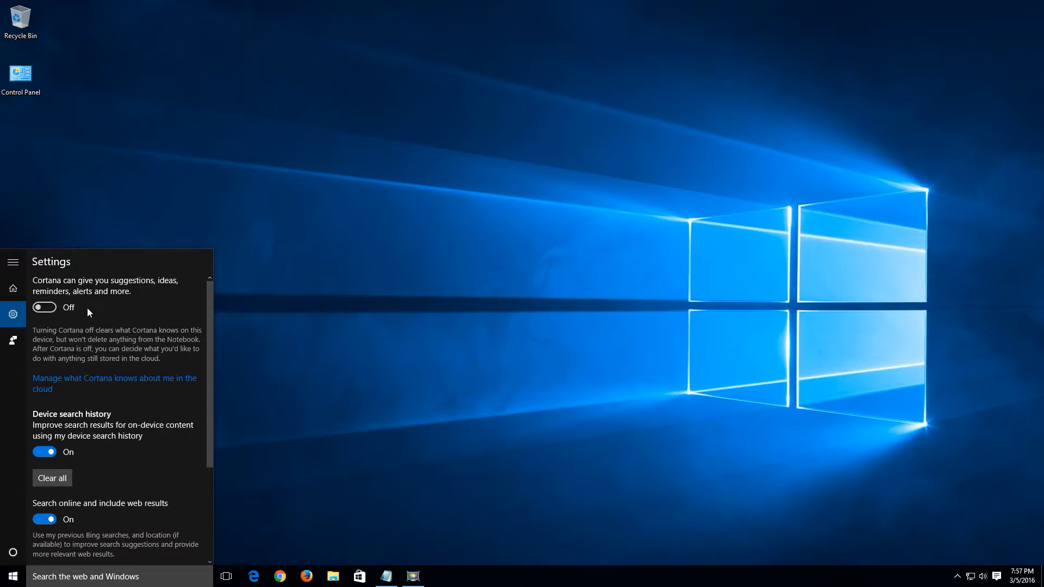
{"action": "scroll", "scroll_direction": "down", "scroll_amount": 3}
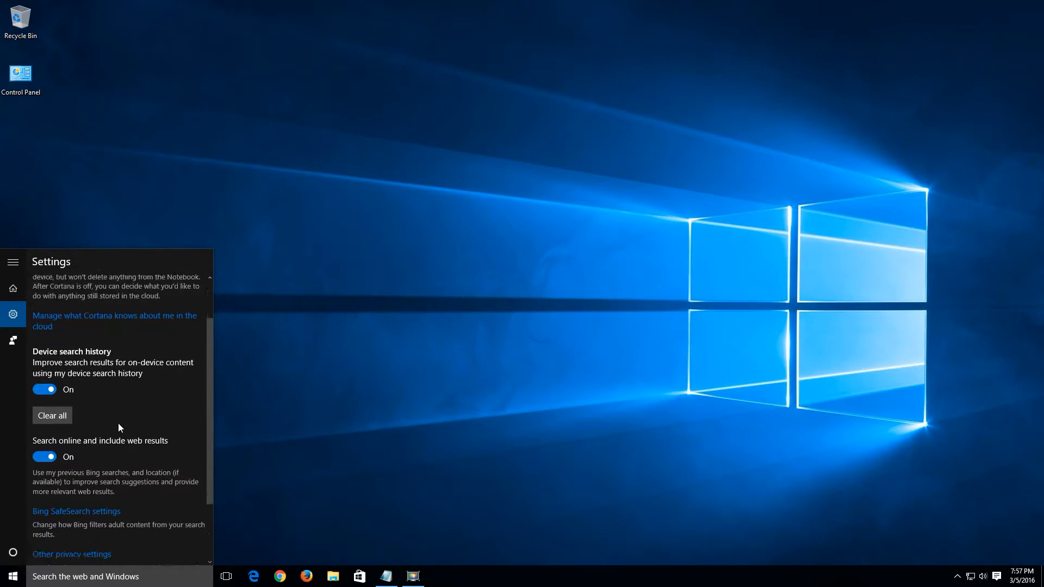
{"action": "scroll", "scroll_direction": "down", "scroll_amount": 3}
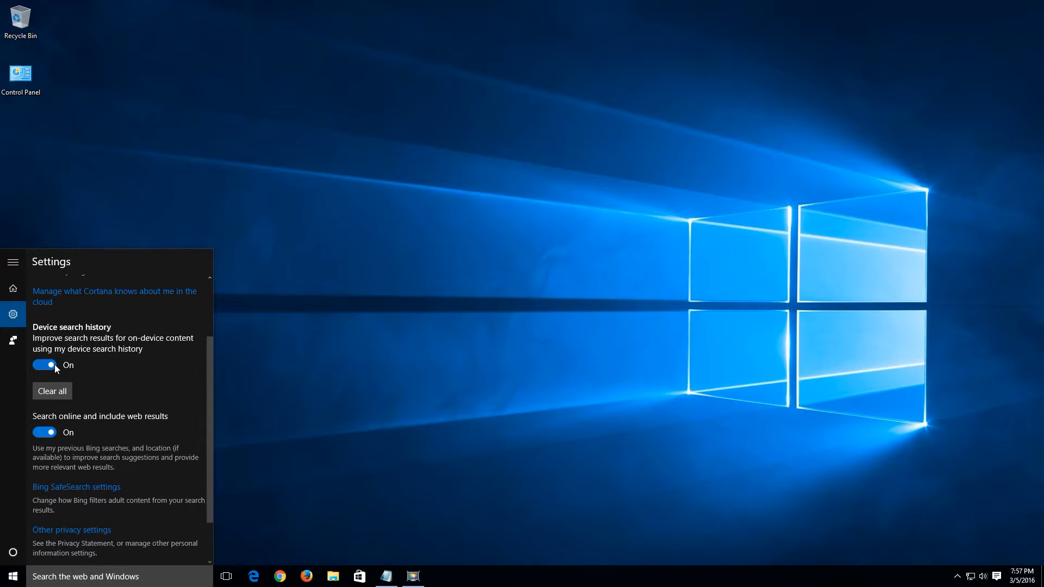
{"action": "left_click", "coordinate": [44, 365]}
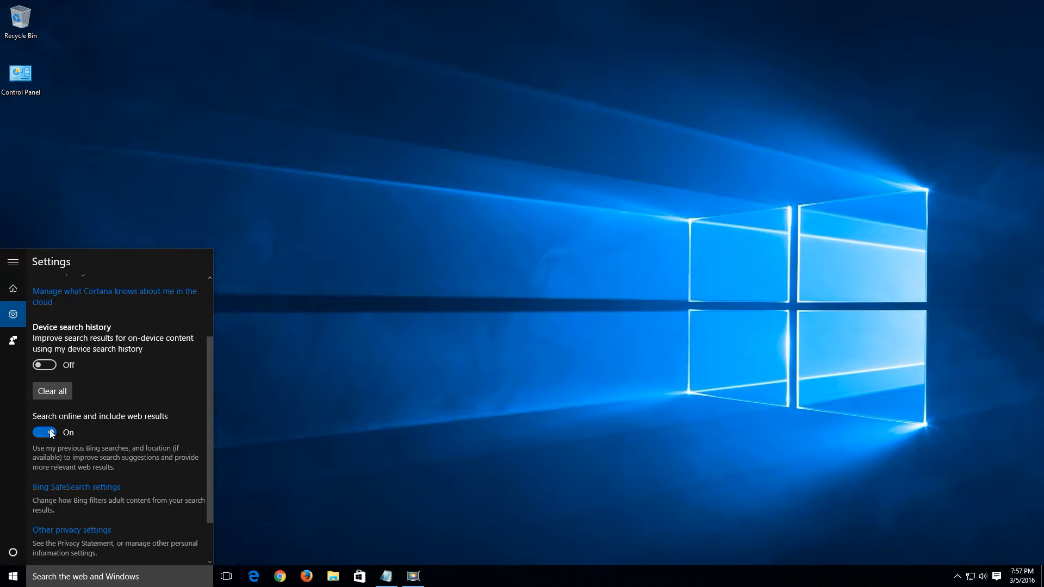
{"action": "left_click", "coordinate": [44, 433]}
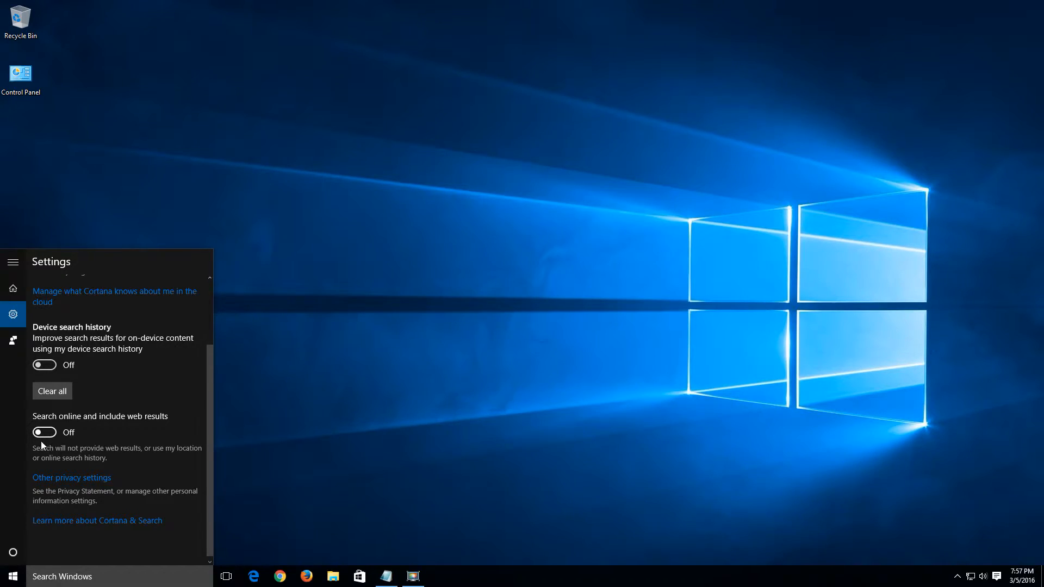
{"action": "scroll", "scroll_direction": "up", "scroll_amount": 3}
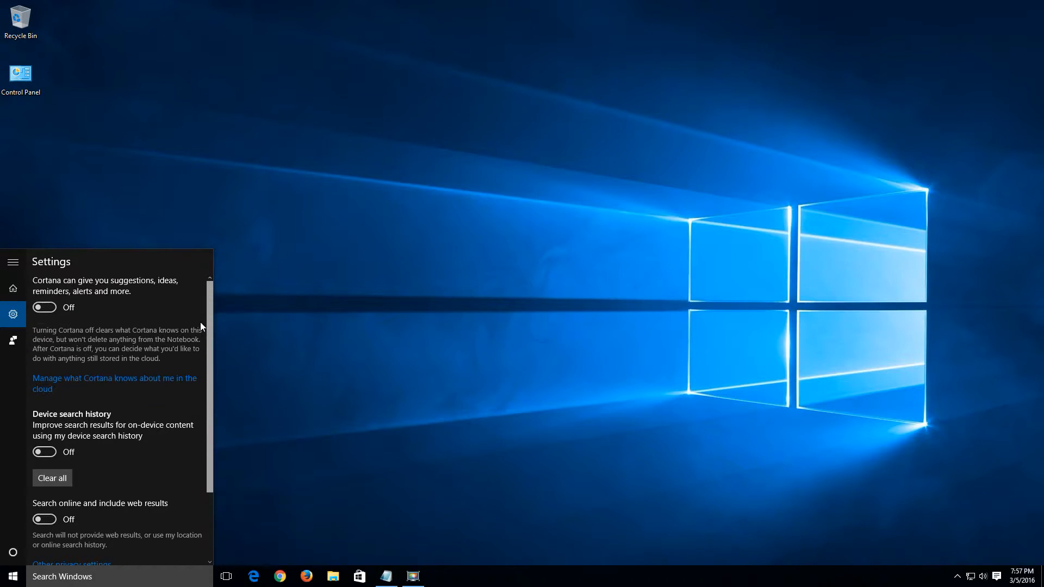
{"action": "mouse_move", "coordinate": [248, 358]}
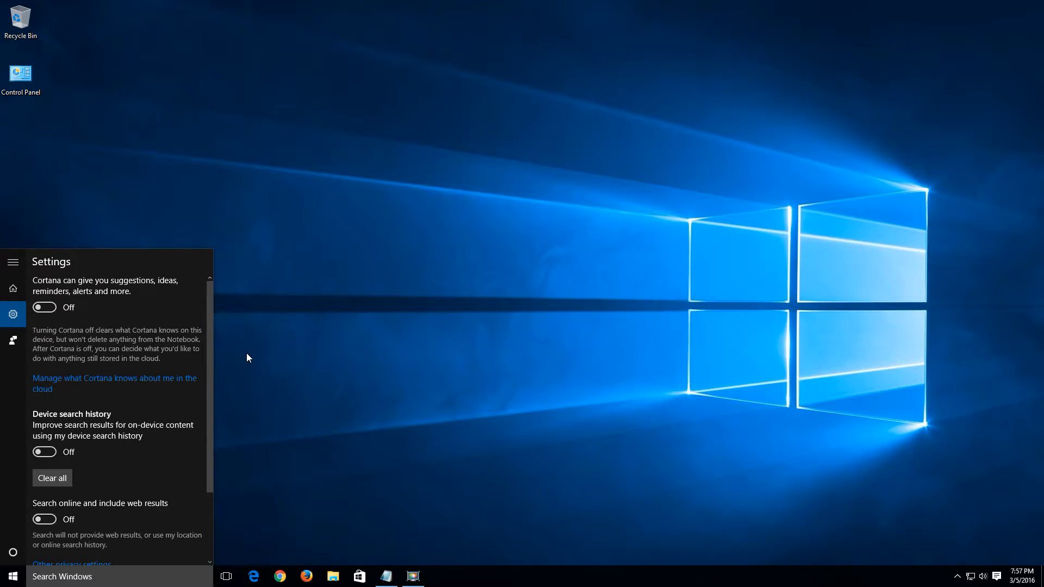
Step: Dismiss the search panel and launch Windows Settings from the Start menu
{"action": "left_click", "coordinate": [270, 446]}
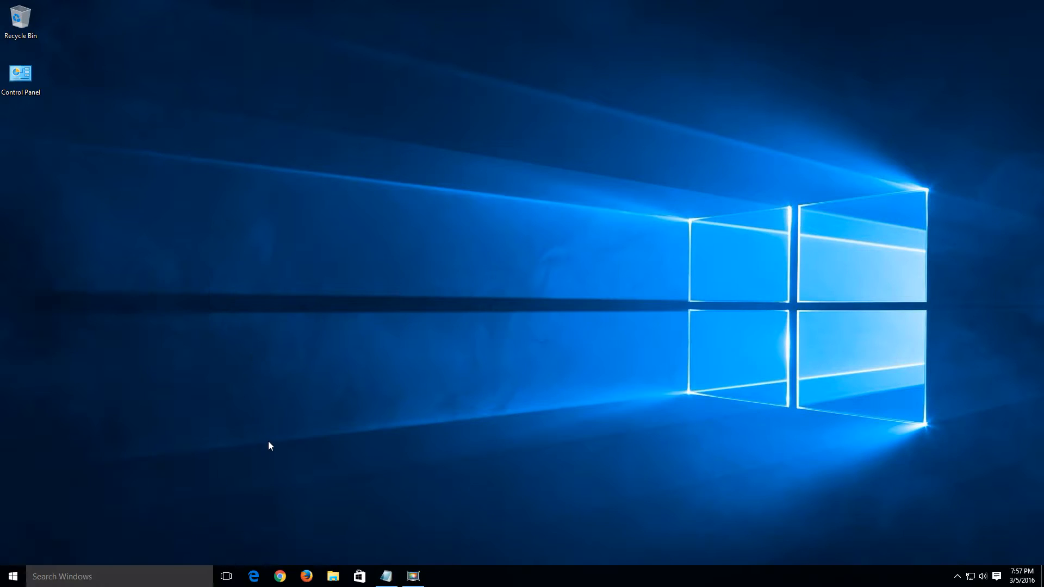
{"action": "mouse_move", "coordinate": [12, 581]}
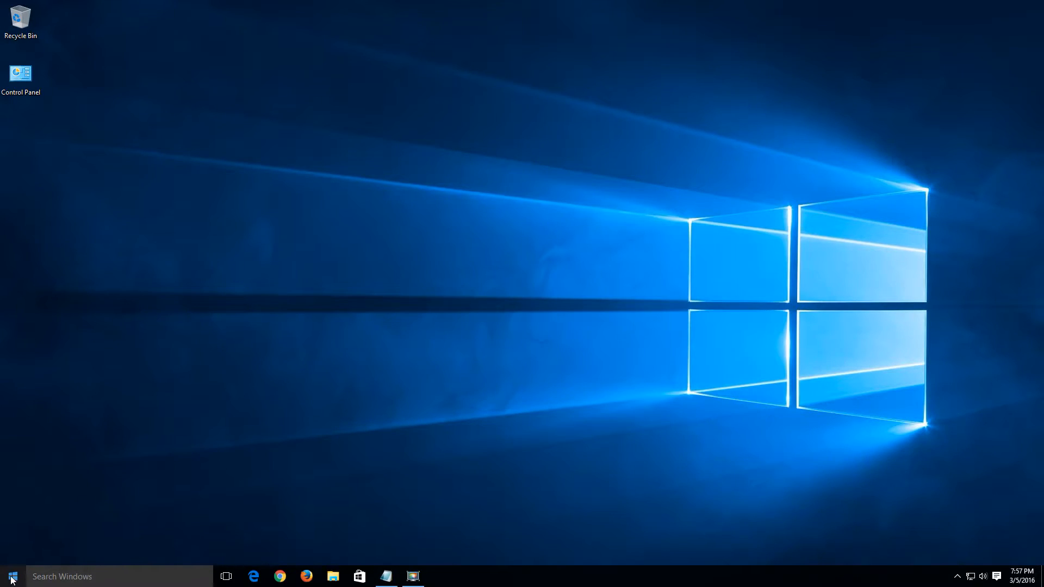
{"action": "left_click", "coordinate": [8, 577]}
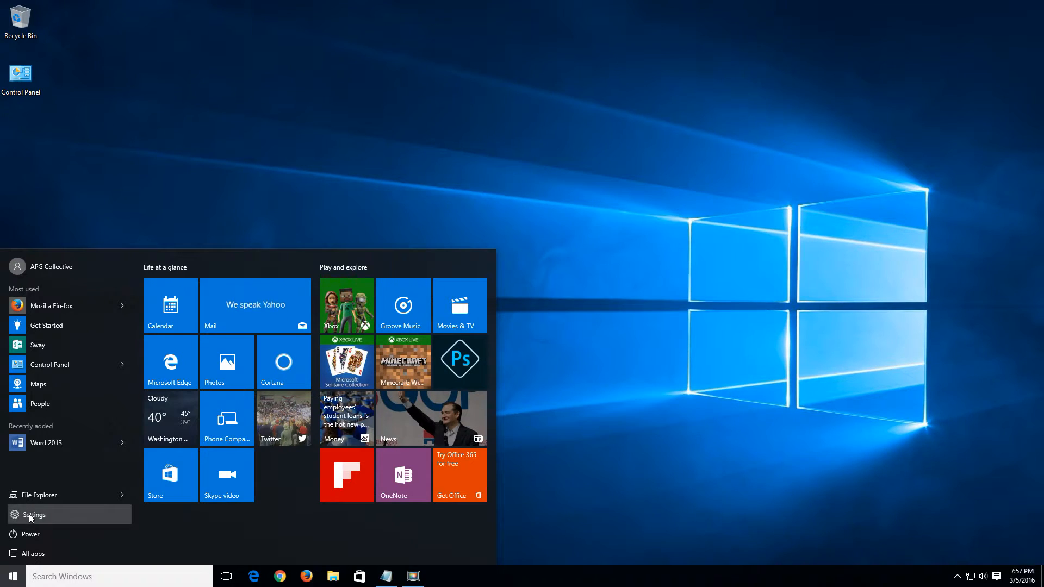
{"action": "left_click", "coordinate": [34, 516]}
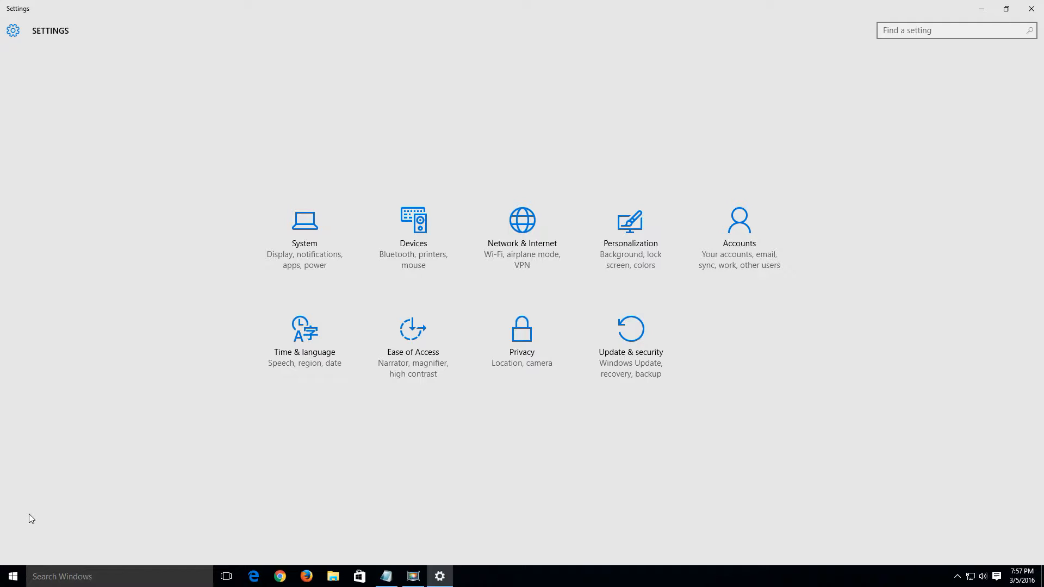
{"action": "mouse_move", "coordinate": [523, 362]}
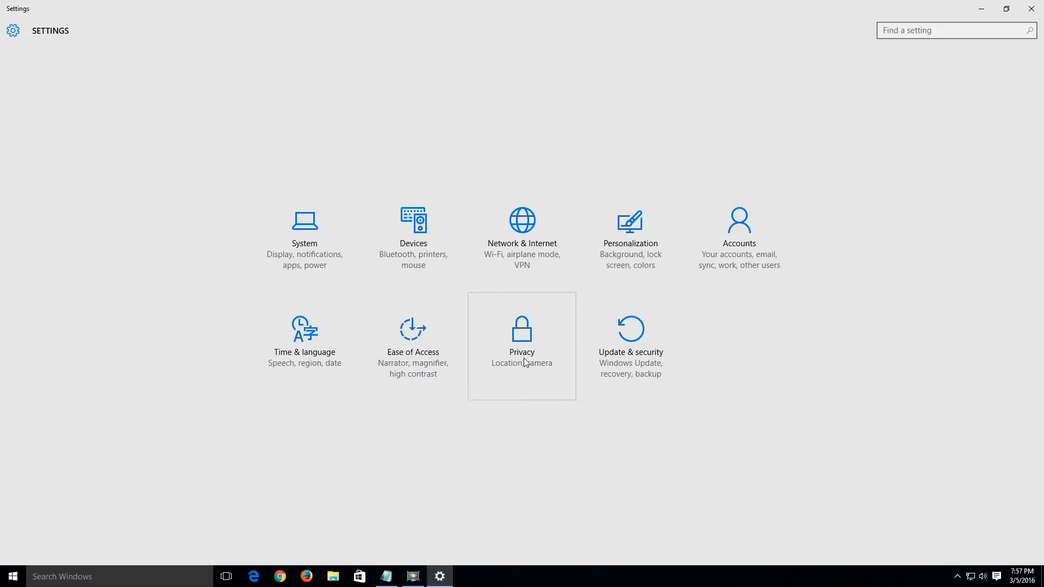
Step: In Privacy > General, switch off apps' use of the advertising ID
{"action": "left_click", "coordinate": [522, 347]}
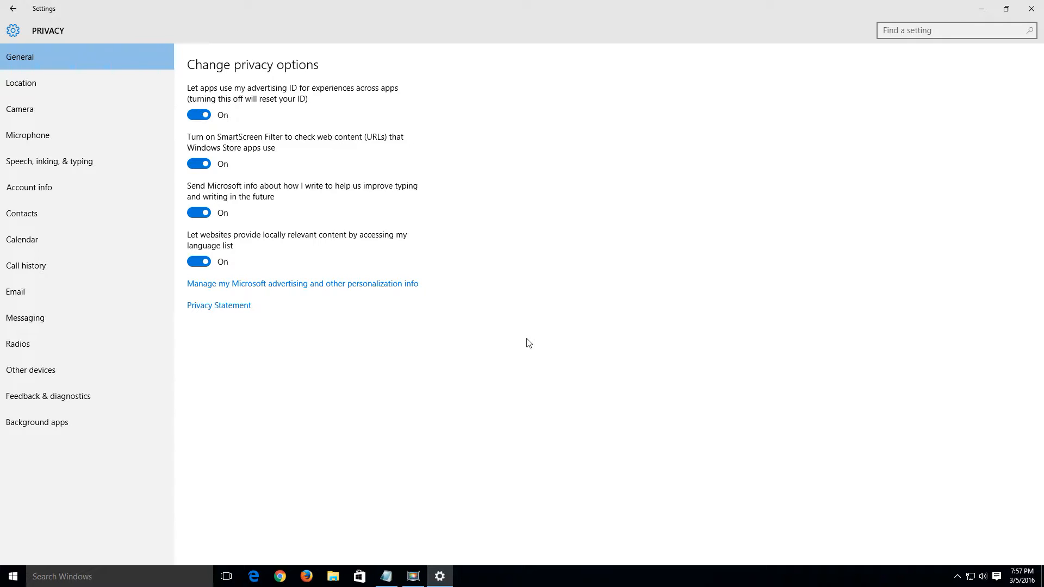
{"action": "mouse_move", "coordinate": [250, 117]}
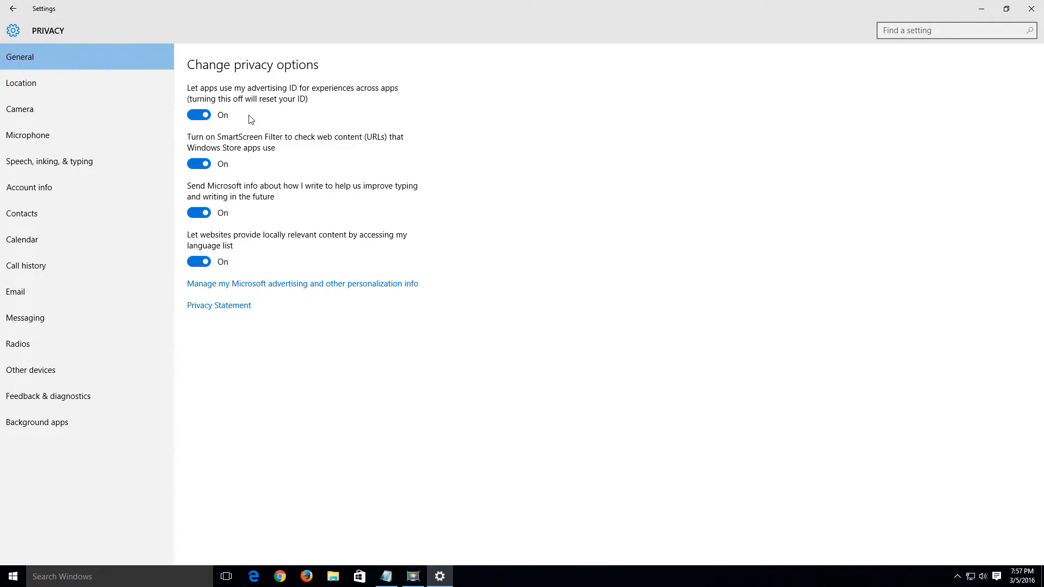
{"action": "mouse_move", "coordinate": [311, 93]}
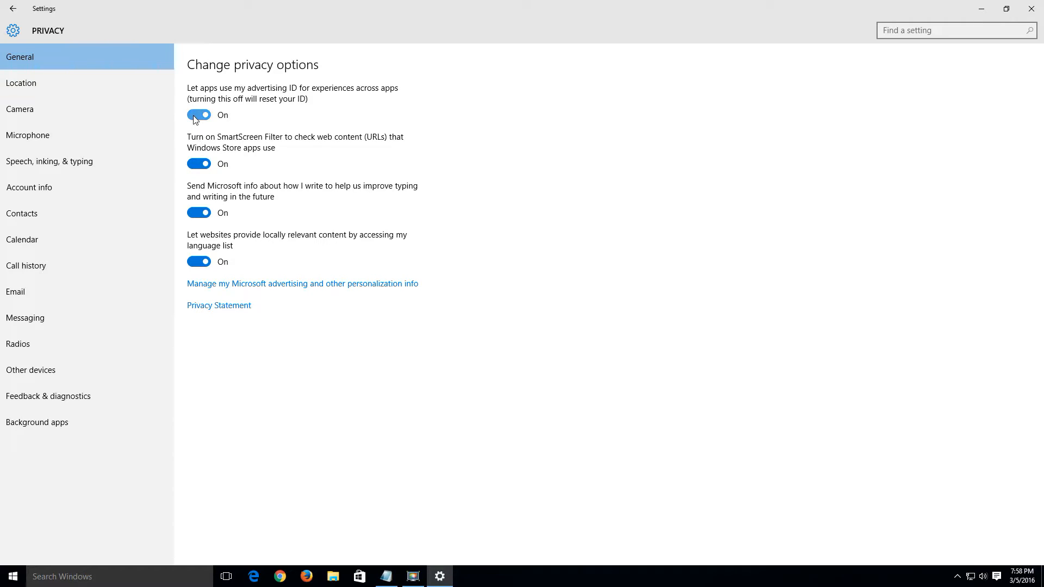
{"action": "left_click", "coordinate": [199, 115]}
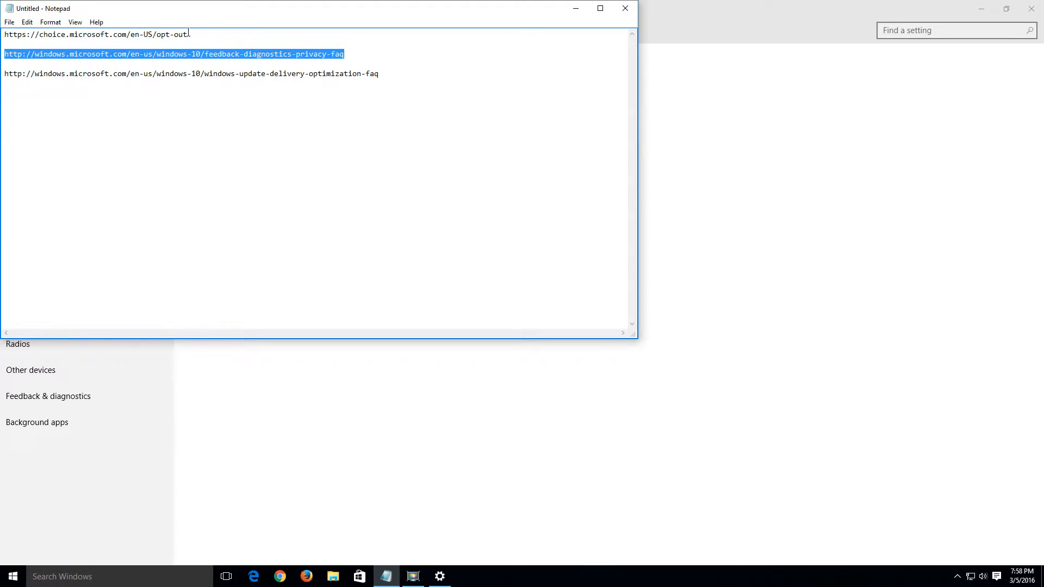
{"action": "right_click", "coordinate": [26, 37]}
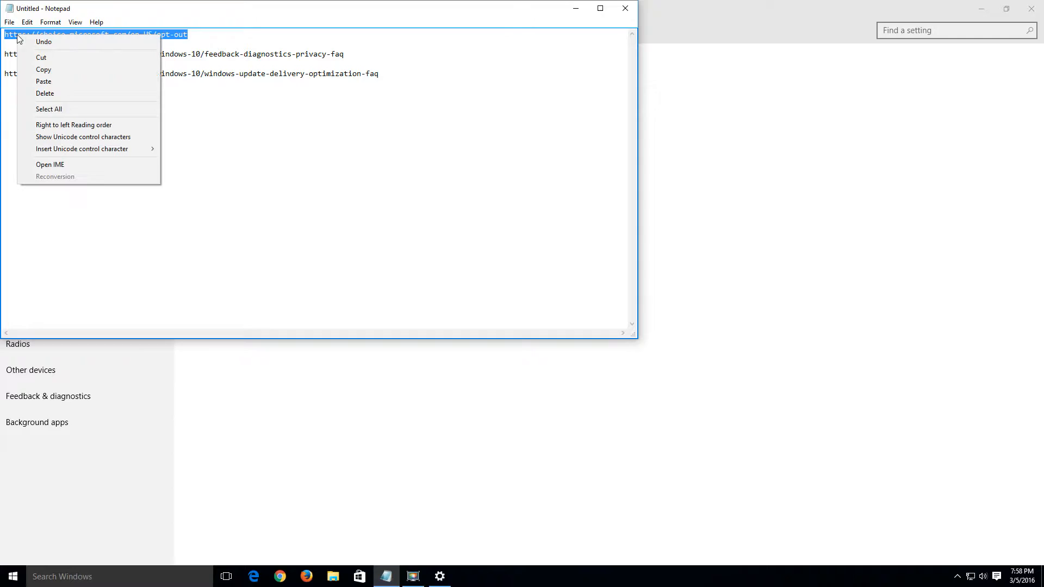
{"action": "left_click", "coordinate": [562, 10]}
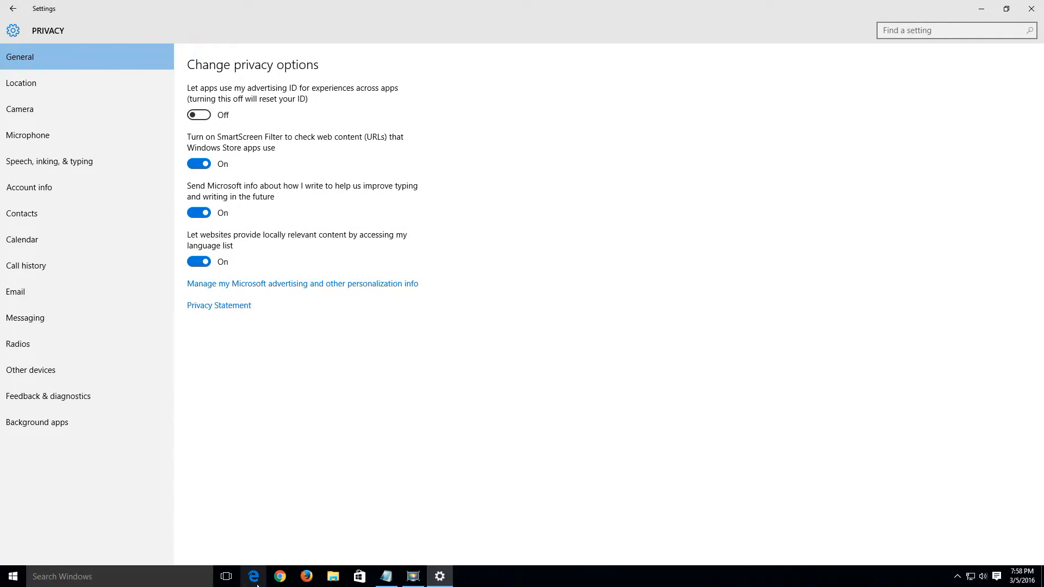
{"action": "left_click", "coordinate": [252, 577]}
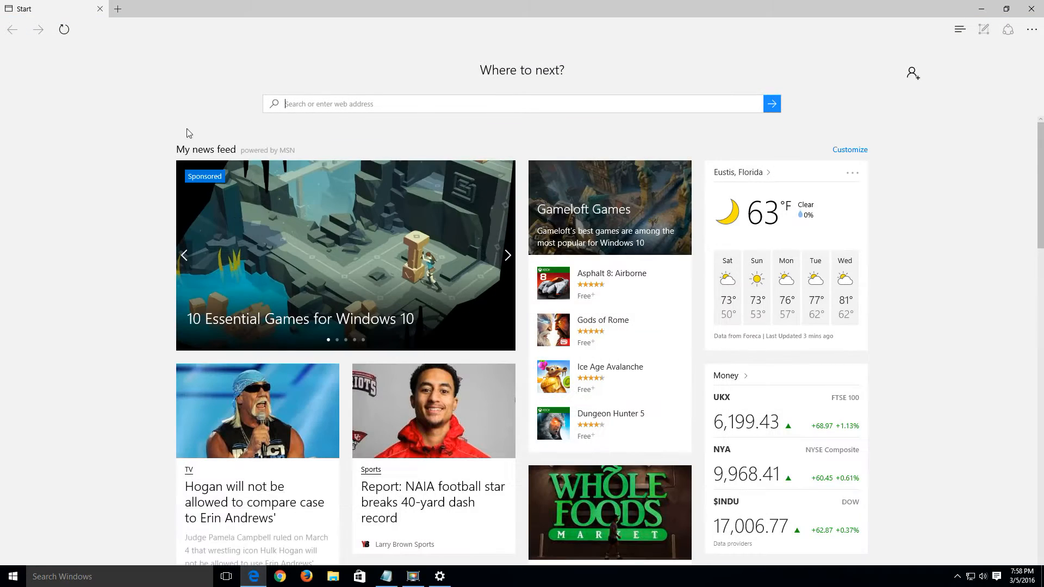
{"action": "scroll", "scroll_direction": "down", "scroll_amount": 3}
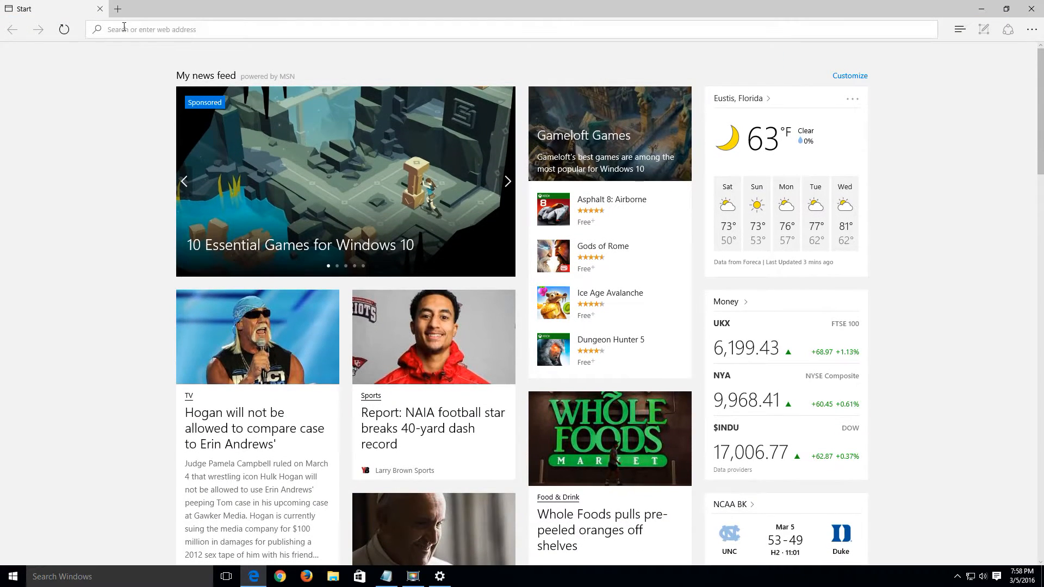
{"action": "type", "text": "https://choice.microsoft.com/en-US/opt-out"}
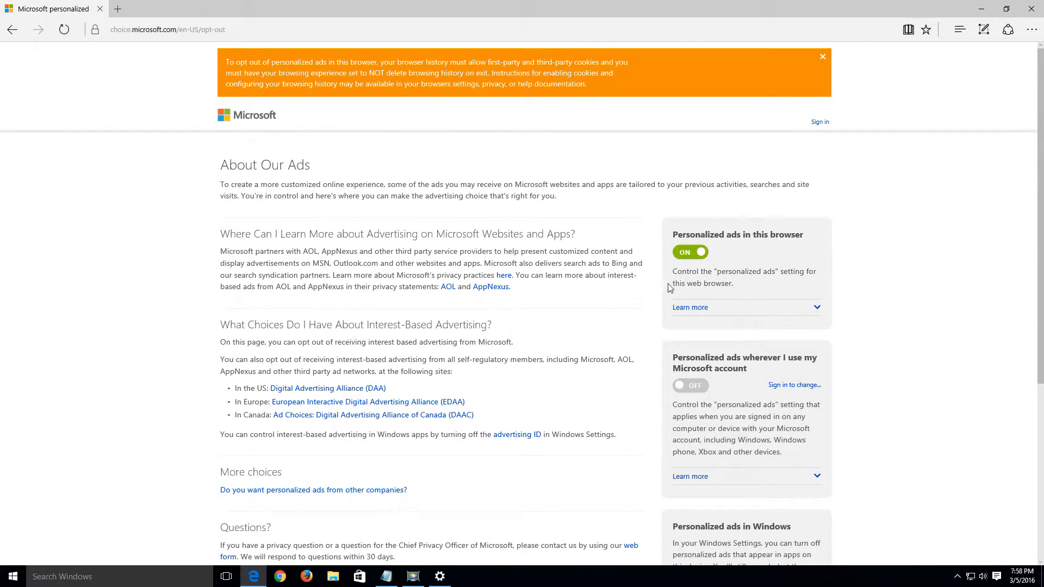
{"action": "mouse_move", "coordinate": [653, 281]}
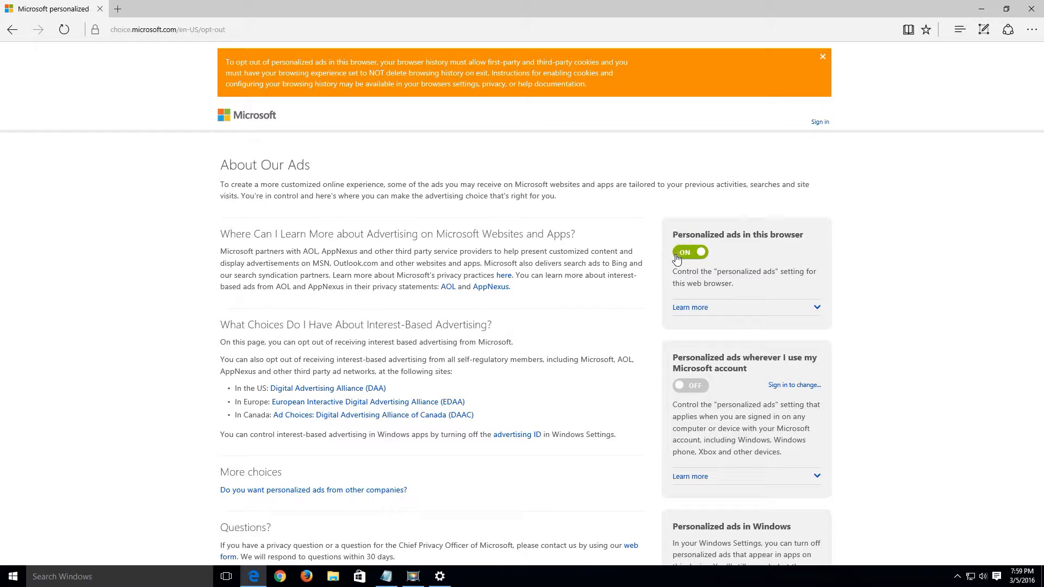
{"action": "left_click", "coordinate": [690, 252]}
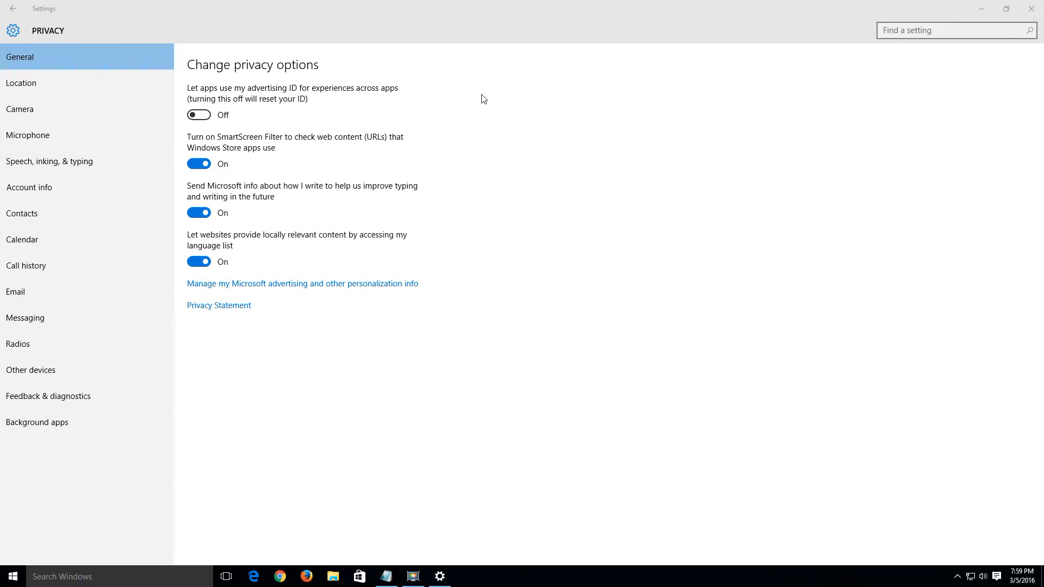
{"action": "mouse_move", "coordinate": [268, 104]}
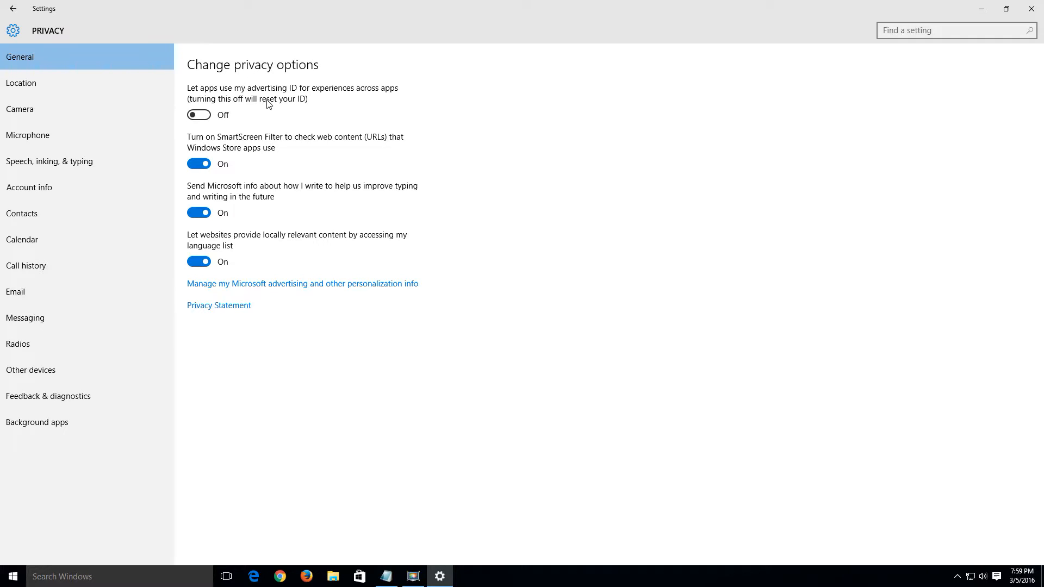
{"action": "mouse_move", "coordinate": [261, 153]}
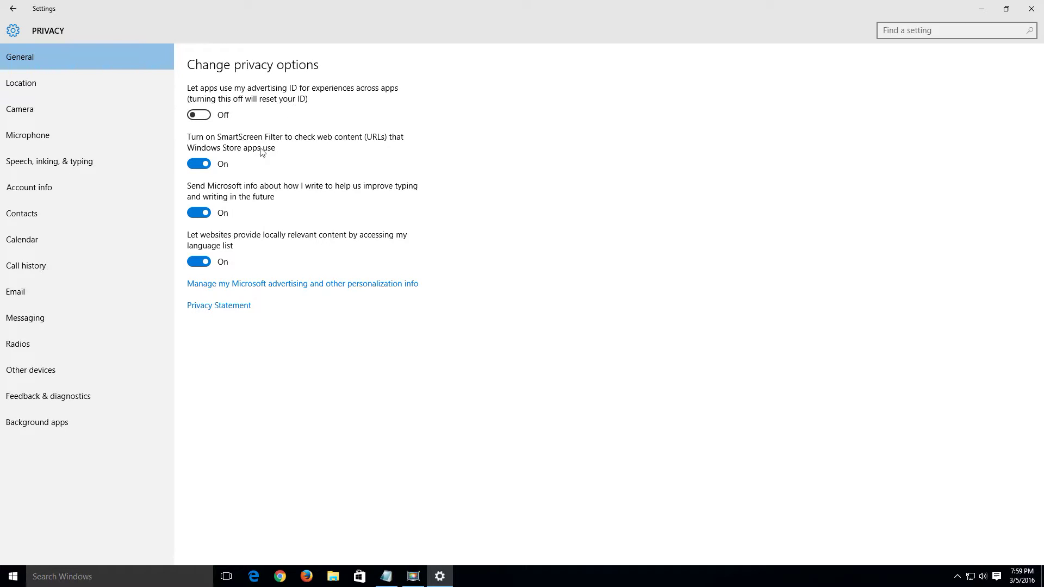
Step: Switch off sending Microsoft typing info and websites' access to the language list
{"action": "left_click", "coordinate": [198, 214]}
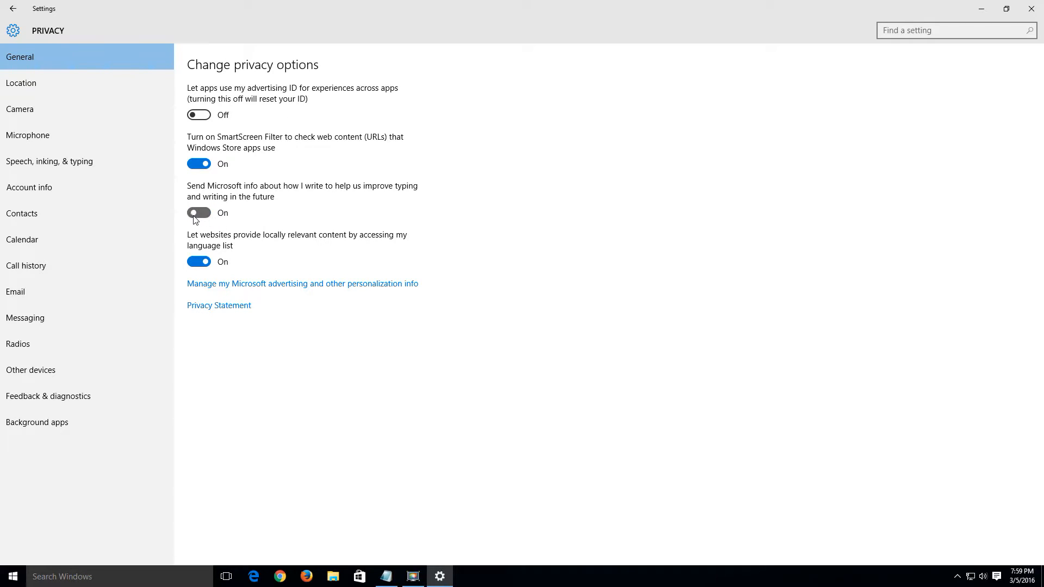
{"action": "left_click", "coordinate": [198, 213]}
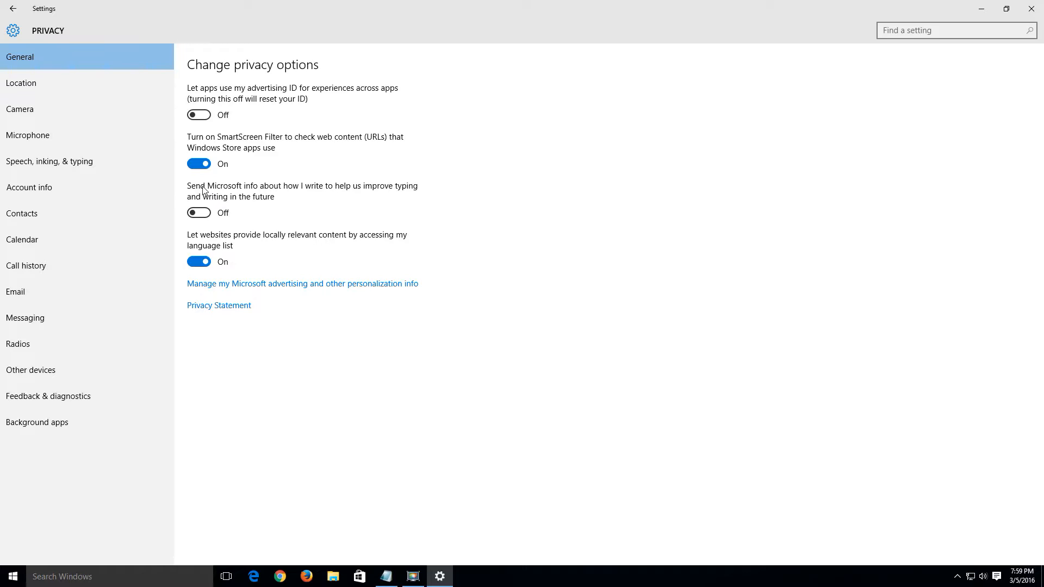
{"action": "mouse_move", "coordinate": [256, 194]}
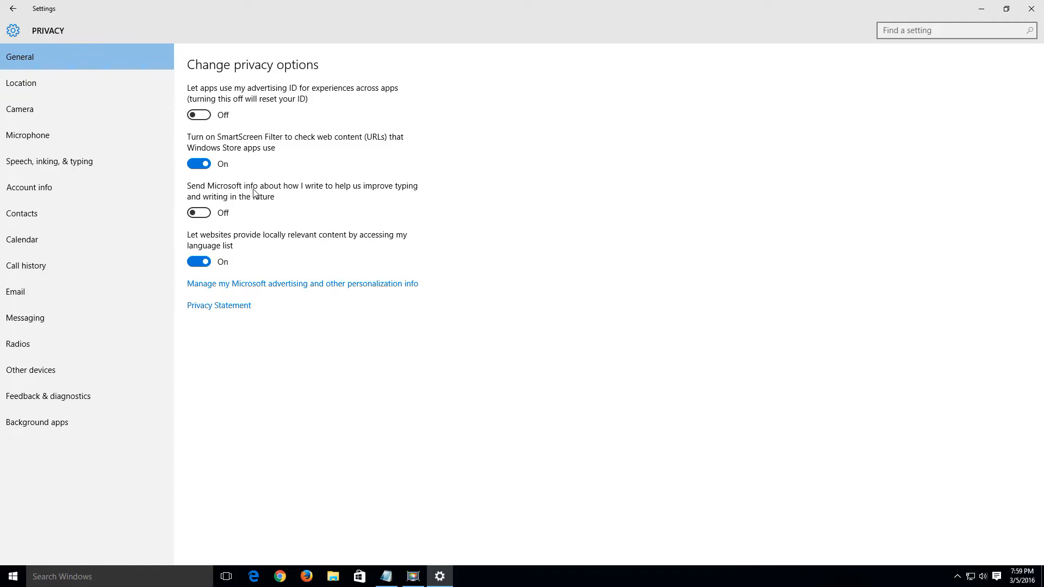
{"action": "mouse_move", "coordinate": [332, 194]}
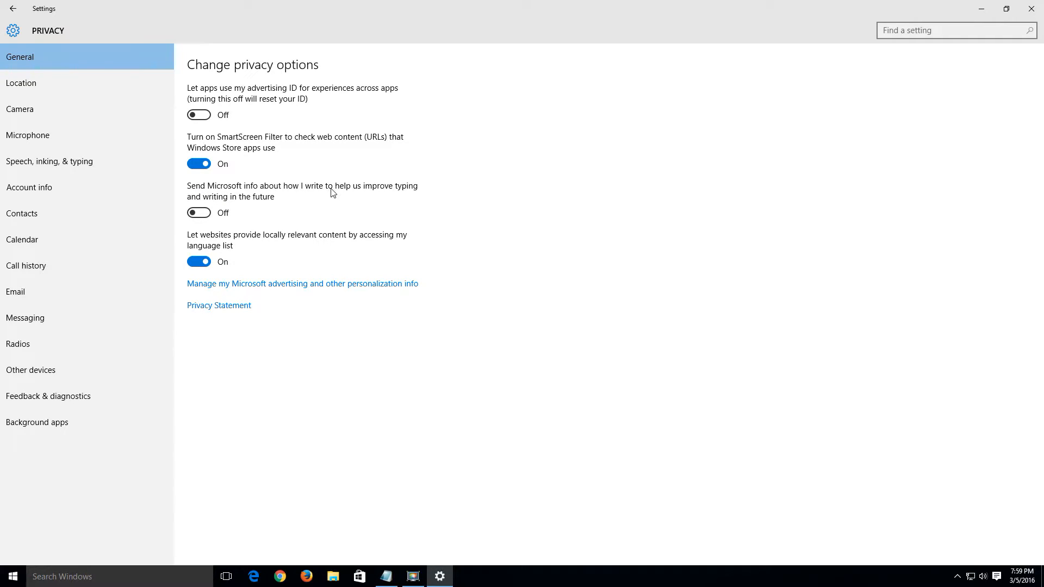
{"action": "mouse_move", "coordinate": [258, 202]}
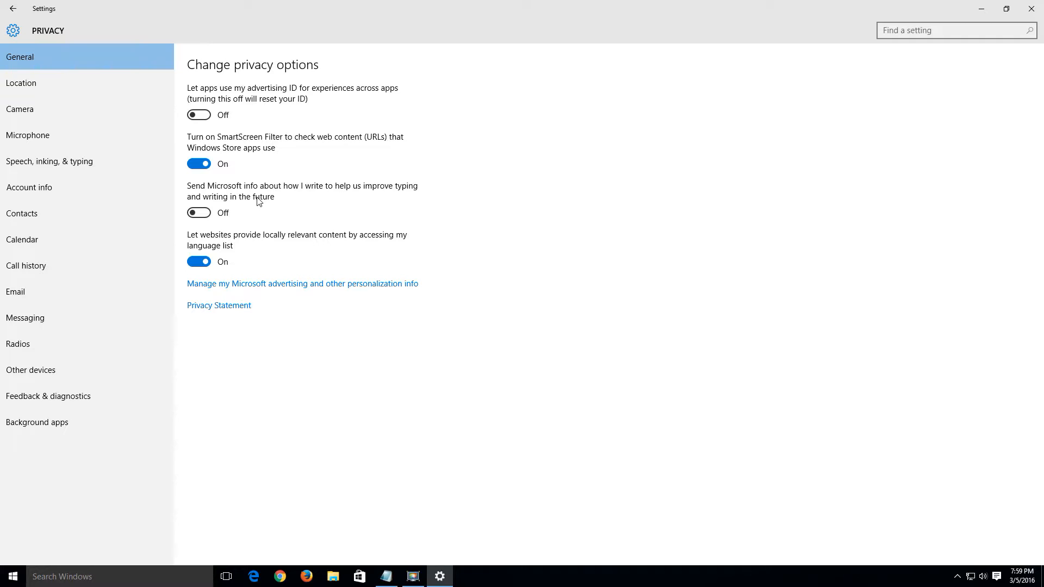
{"action": "mouse_move", "coordinate": [268, 248]}
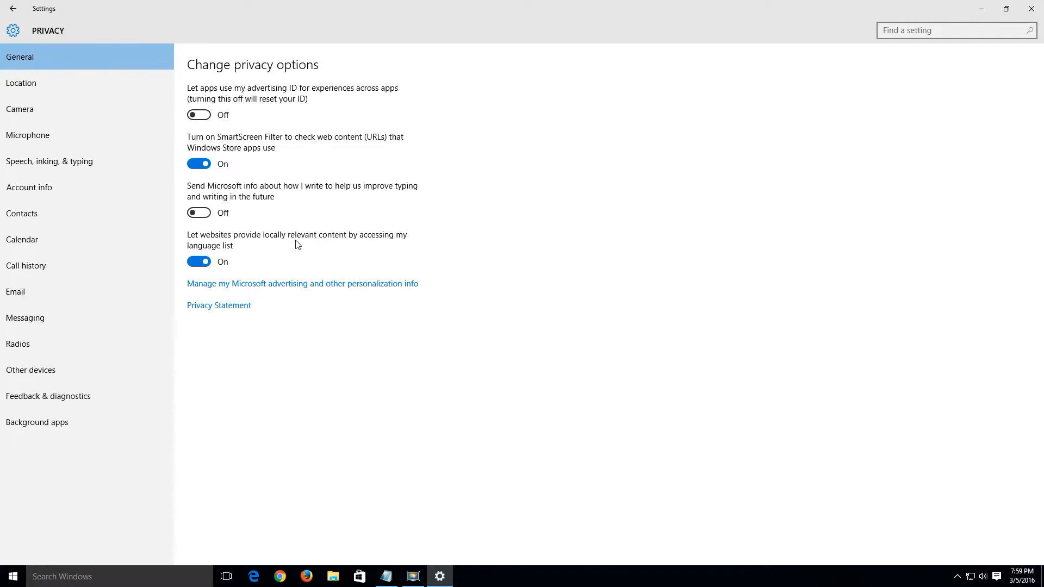
{"action": "left_click", "coordinate": [199, 263]}
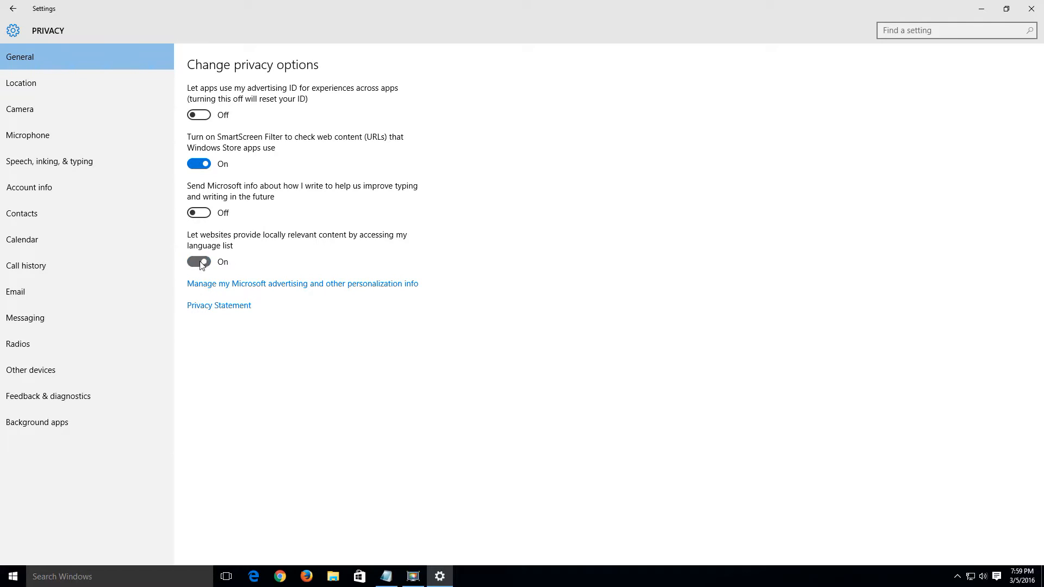
{"action": "left_click", "coordinate": [198, 261]}
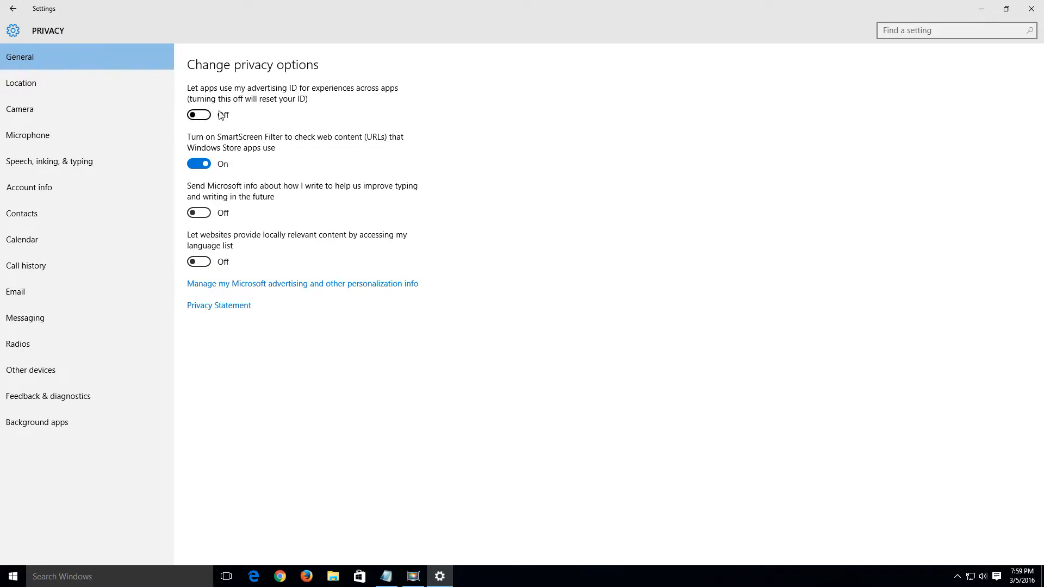
{"action": "mouse_move", "coordinate": [228, 174]}
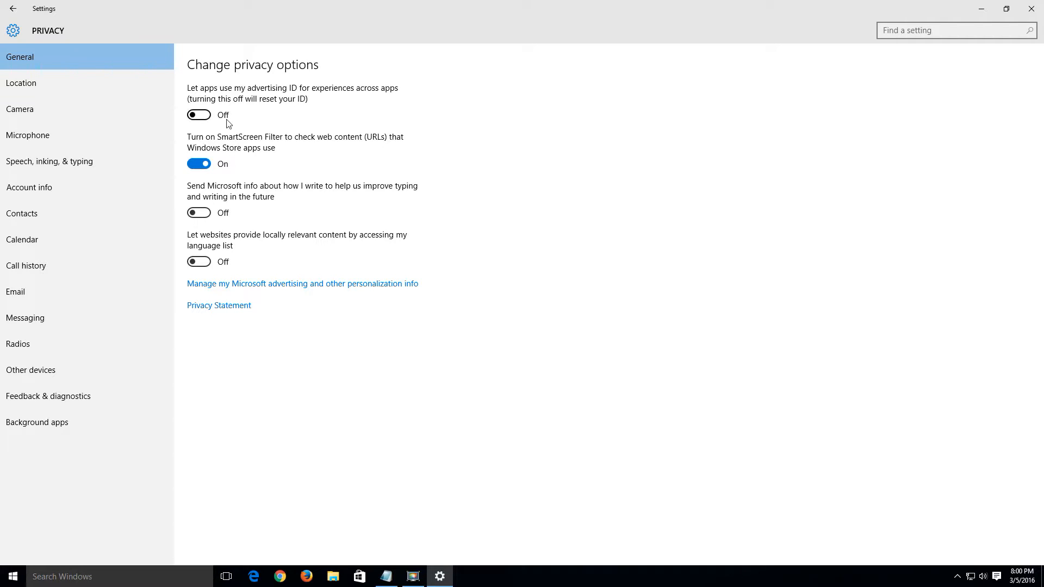
{"action": "mouse_move", "coordinate": [36, 92]}
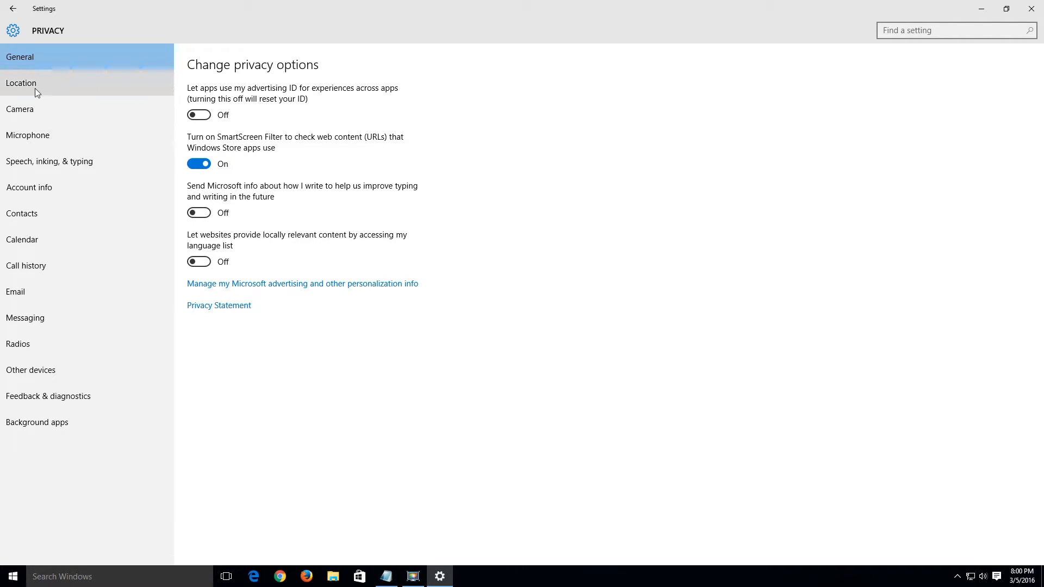
Step: On the Location privacy page, switch location off for this account
{"action": "left_click", "coordinate": [21, 83]}
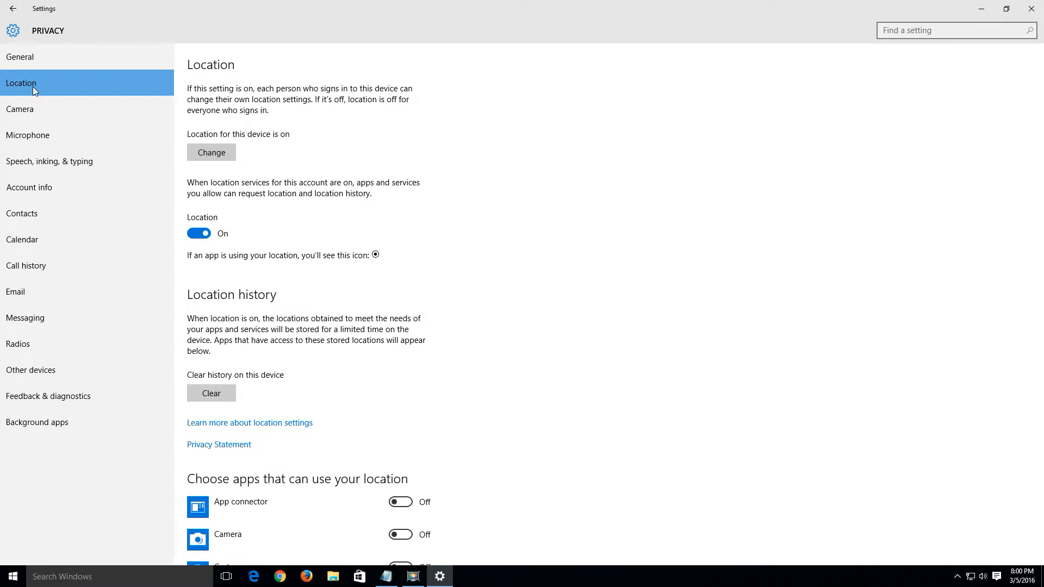
{"action": "mouse_move", "coordinate": [170, 160]}
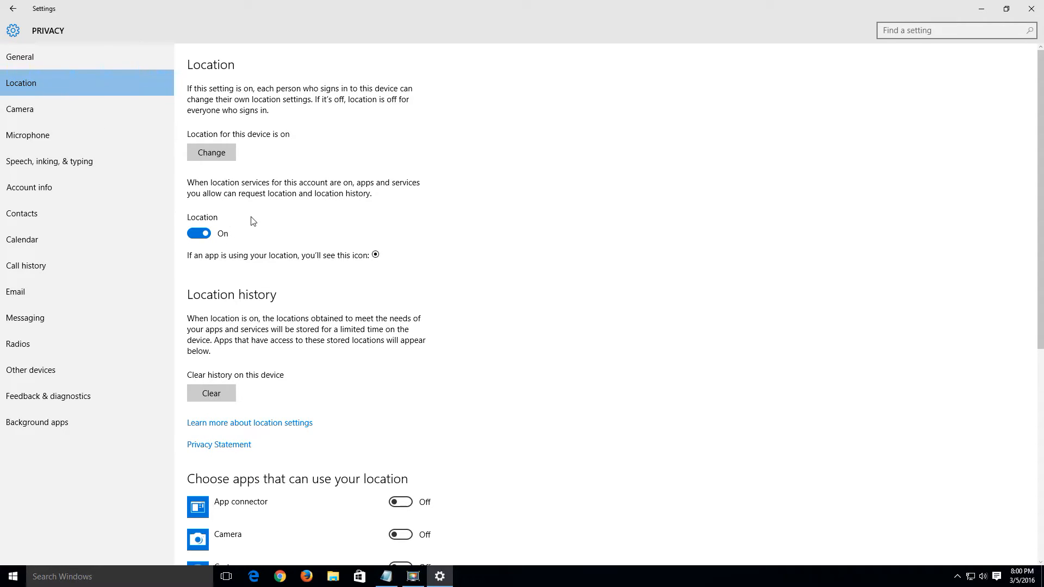
{"action": "mouse_move", "coordinate": [213, 193]}
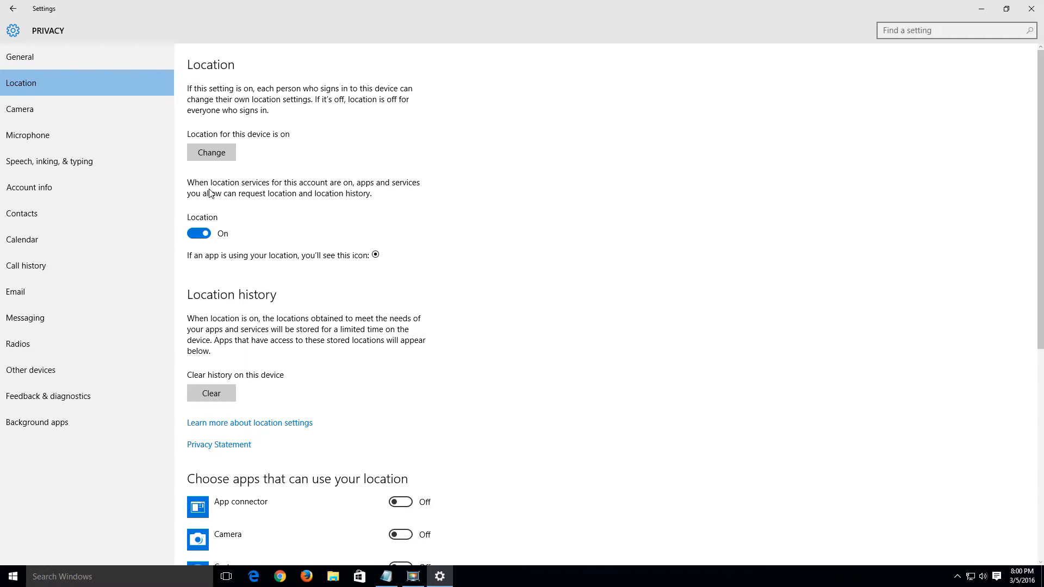
{"action": "mouse_move", "coordinate": [311, 191]}
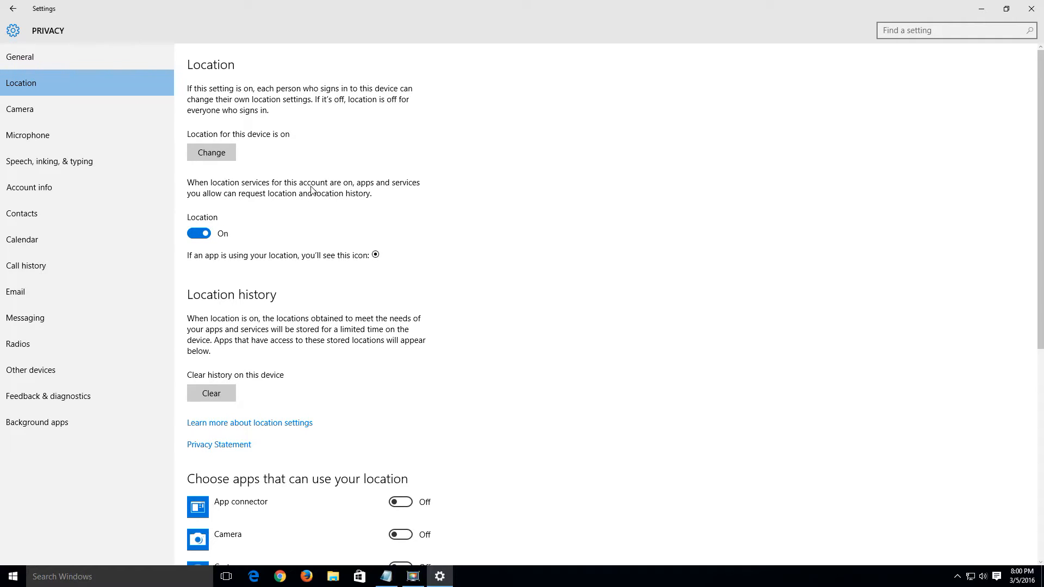
{"action": "mouse_move", "coordinate": [234, 203]}
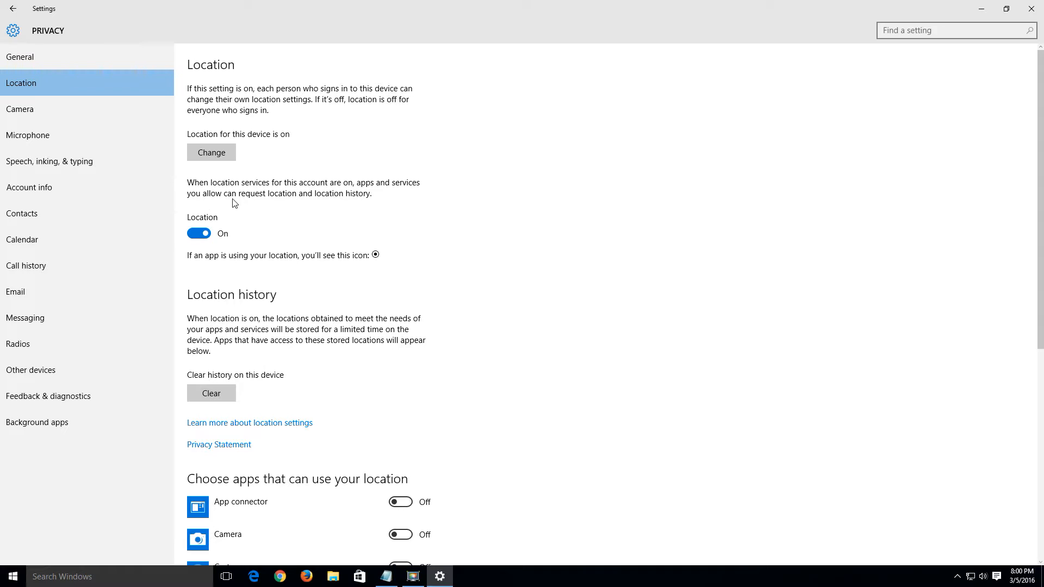
{"action": "mouse_move", "coordinate": [207, 227]}
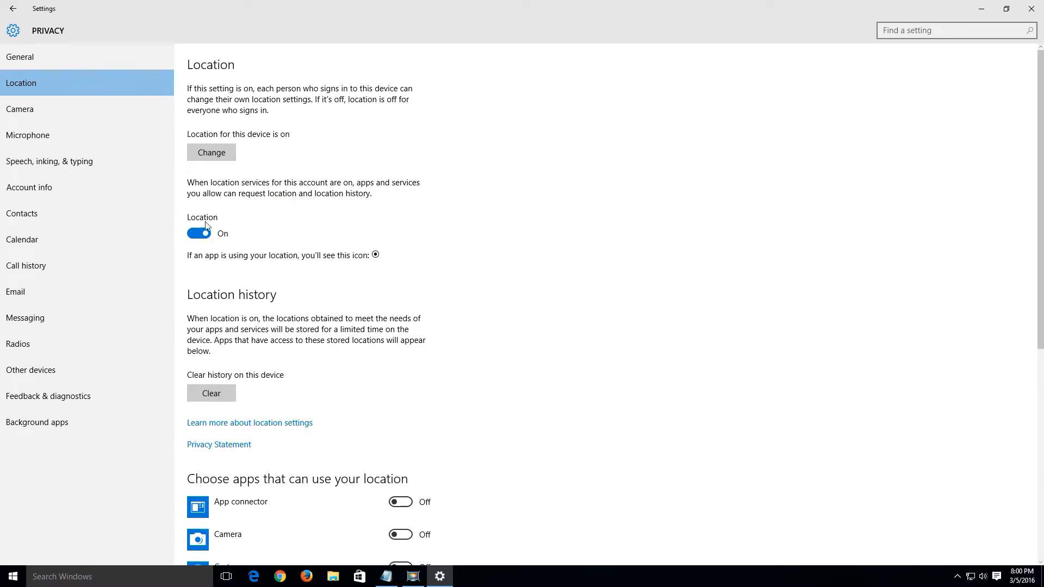
{"action": "left_click", "coordinate": [199, 233]}
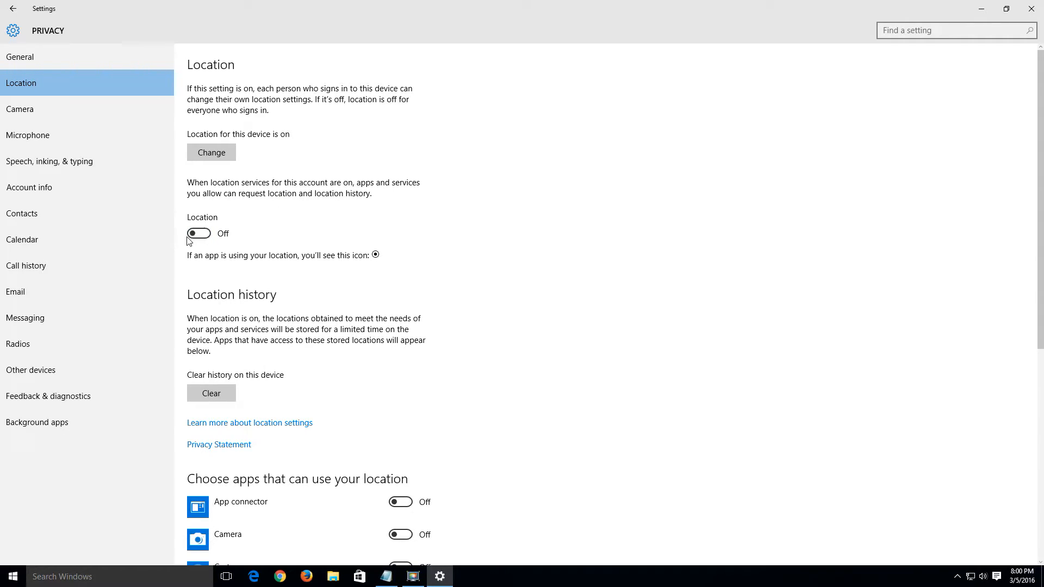
{"action": "mouse_move", "coordinate": [67, 111]}
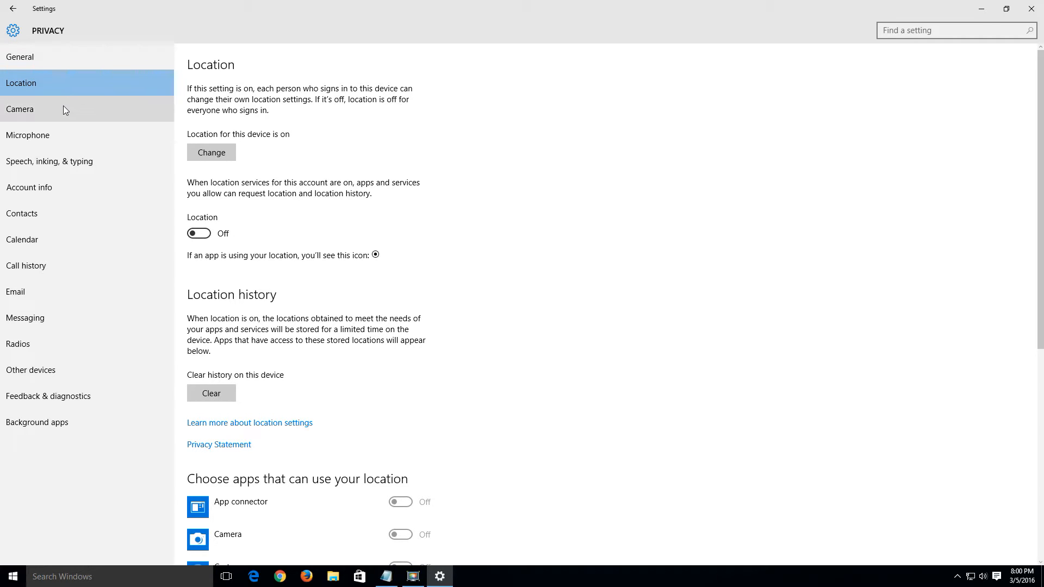
Step: Switch off apps' use of the camera, then of the microphone
{"action": "left_click", "coordinate": [20, 109]}
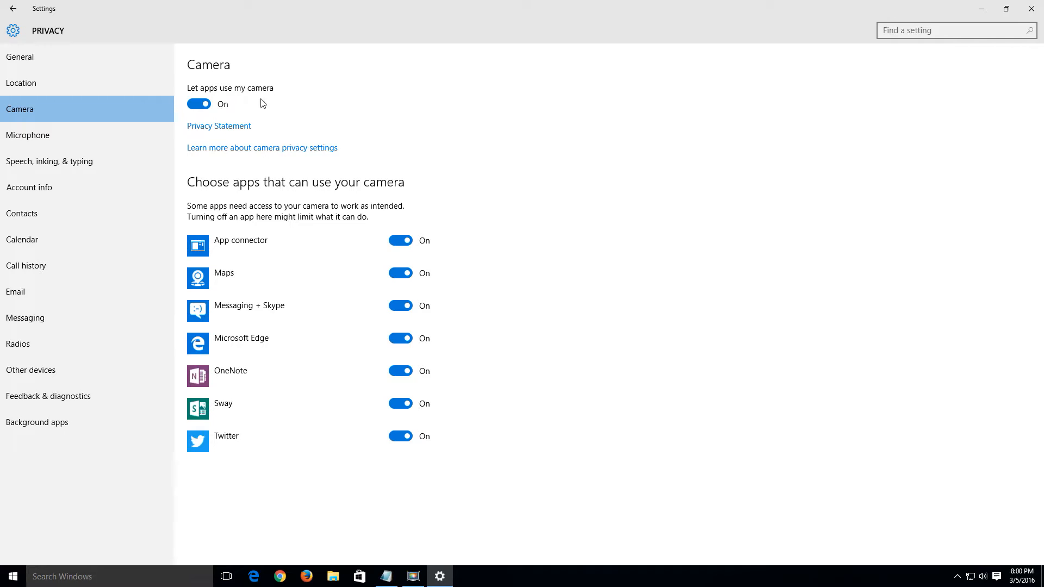
{"action": "left_click", "coordinate": [199, 104]}
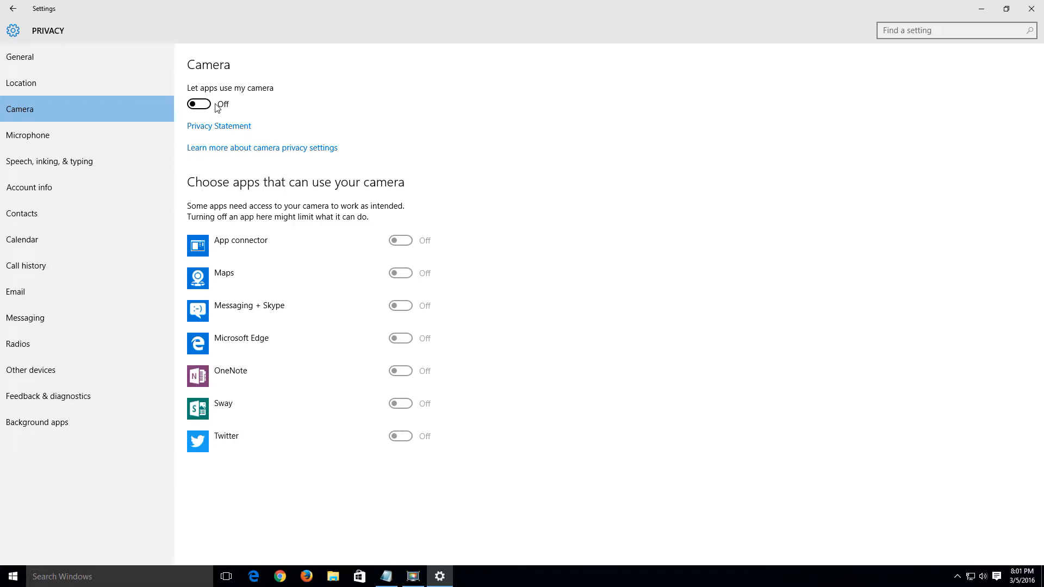
{"action": "left_click", "coordinate": [28, 135]}
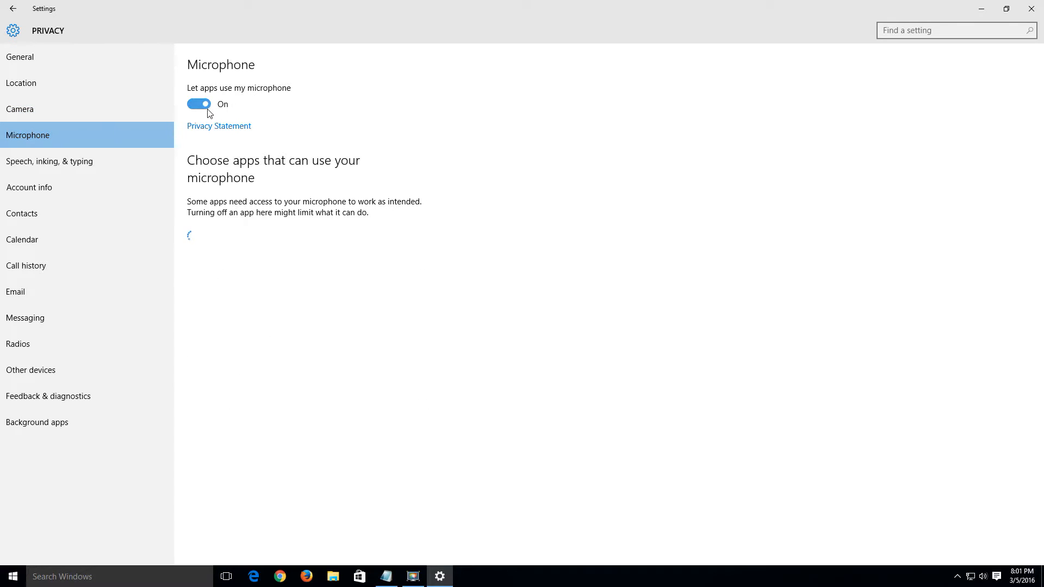
{"action": "left_click", "coordinate": [199, 105]}
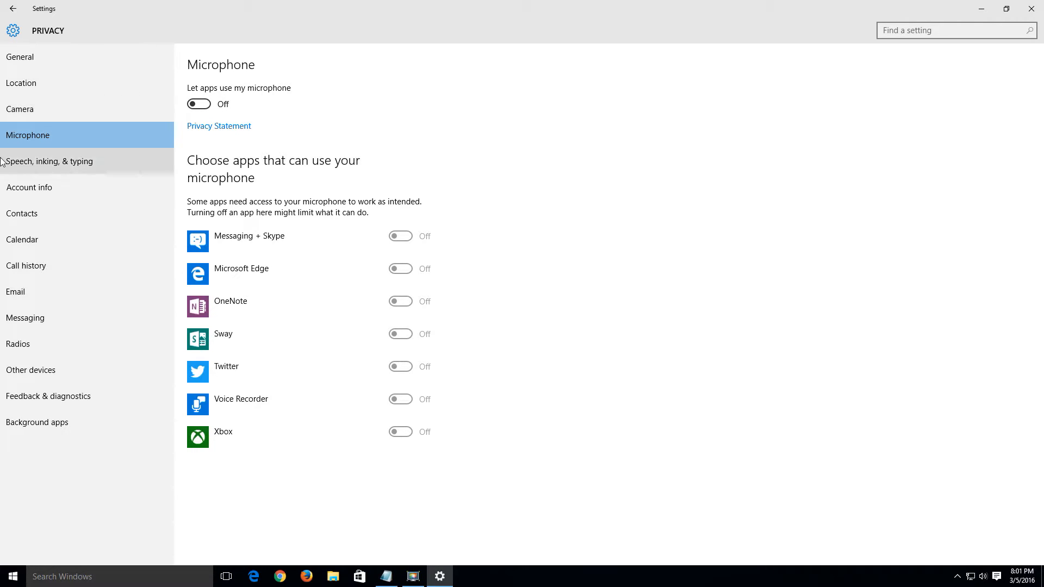
Step: Under Speech, inking & typing, turn off 'getting to know me' and confirm
{"action": "left_click", "coordinate": [49, 161]}
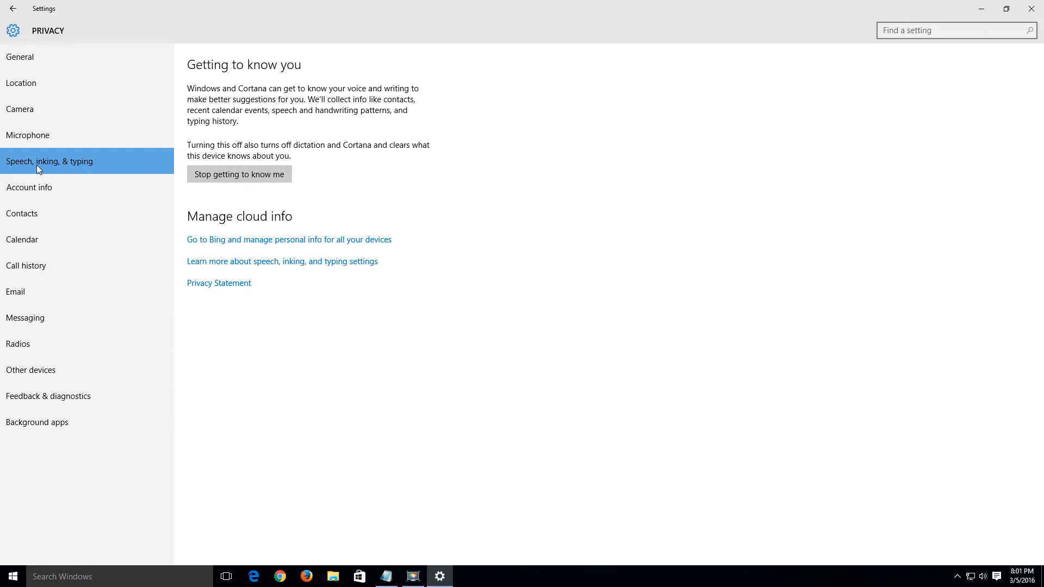
{"action": "mouse_move", "coordinate": [80, 173]}
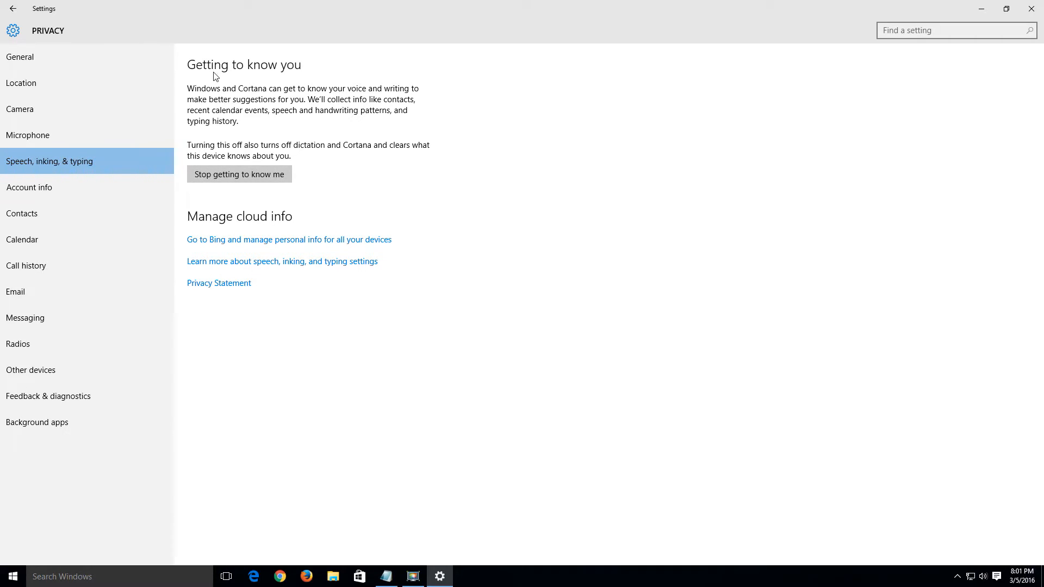
{"action": "mouse_move", "coordinate": [298, 80]}
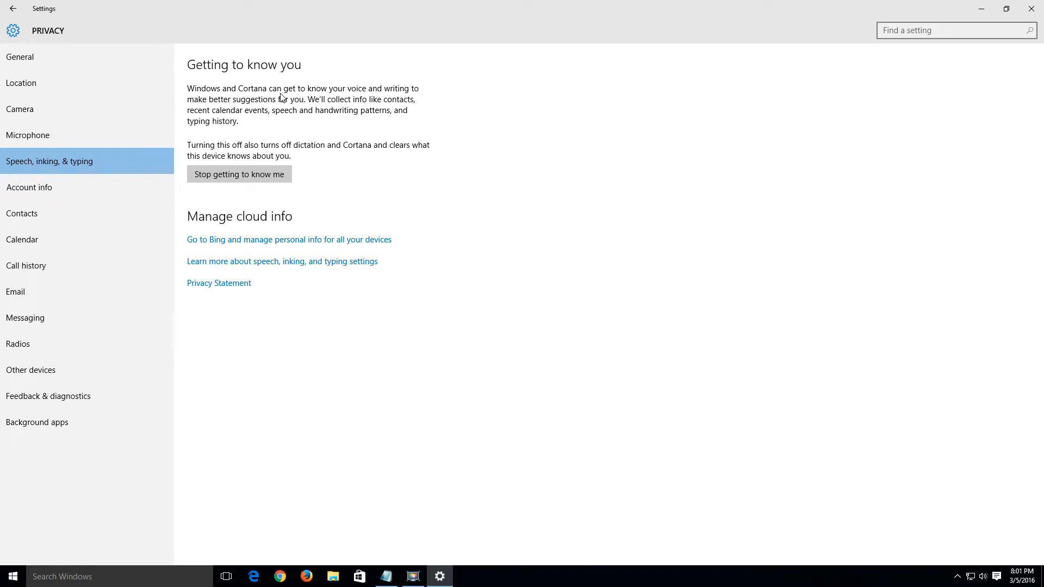
{"action": "mouse_move", "coordinate": [249, 111]}
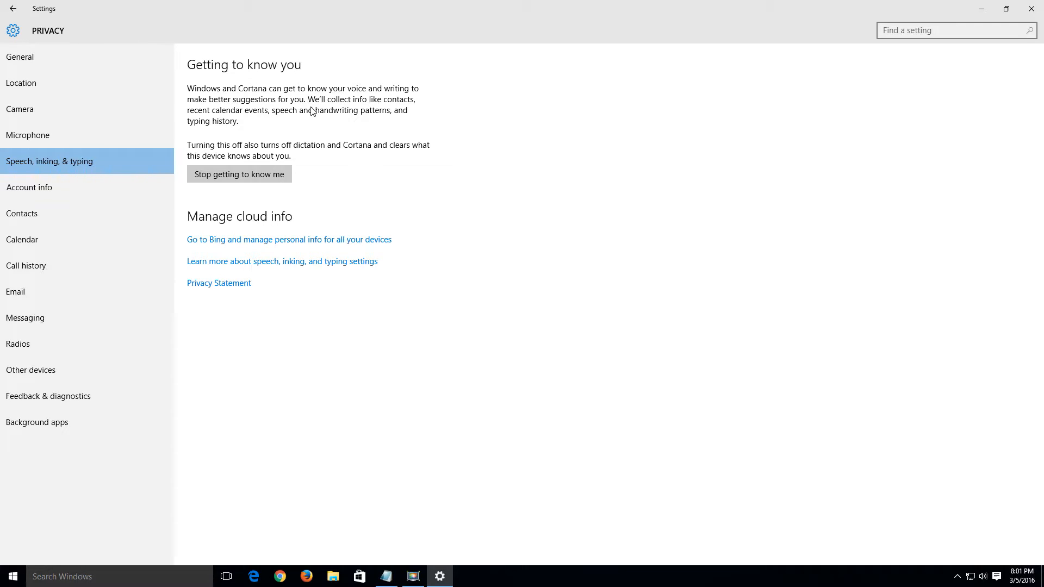
{"action": "mouse_move", "coordinate": [241, 115]}
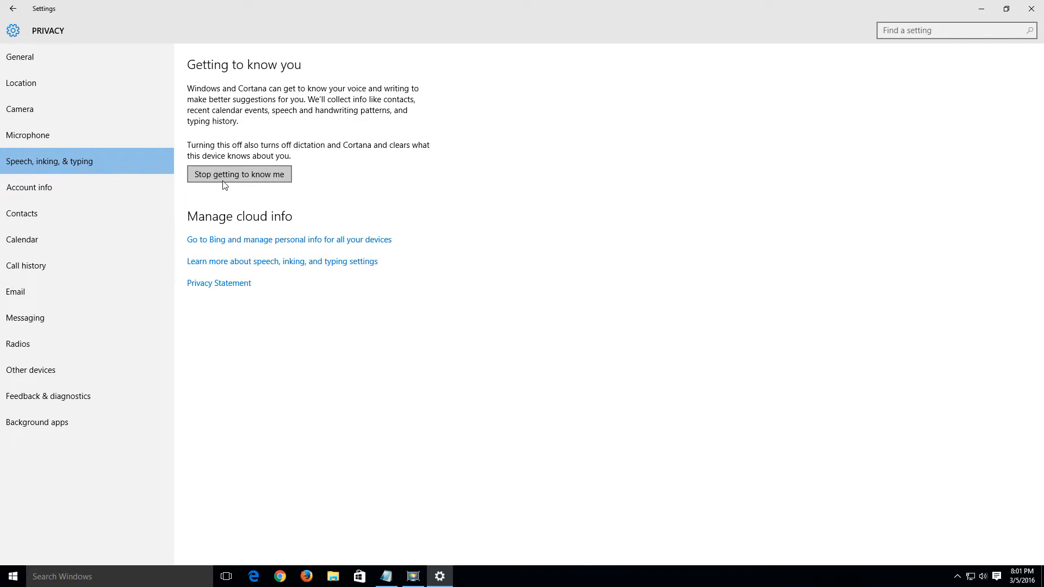
{"action": "left_click", "coordinate": [240, 174]}
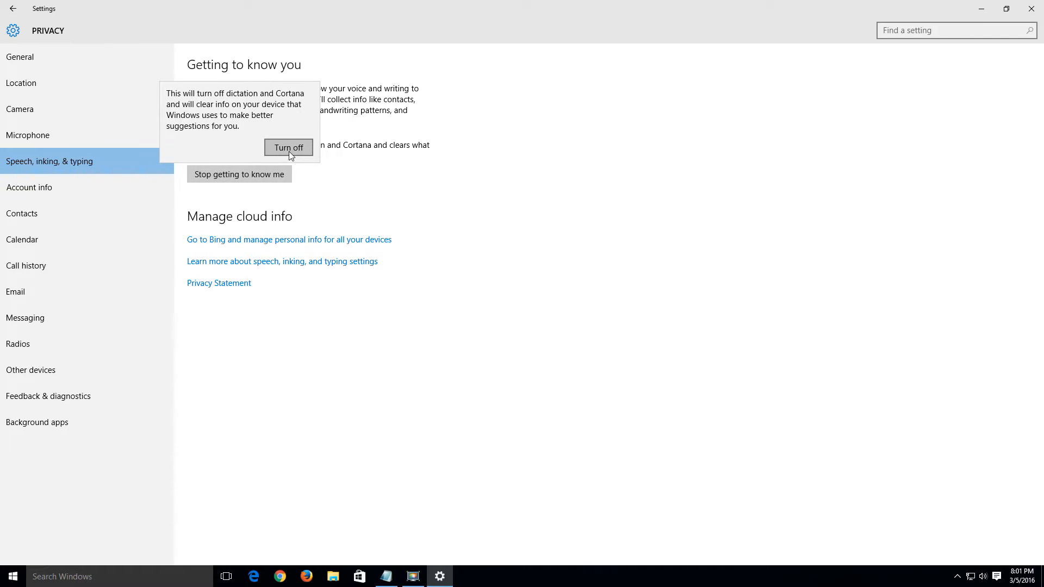
{"action": "mouse_move", "coordinate": [205, 97]}
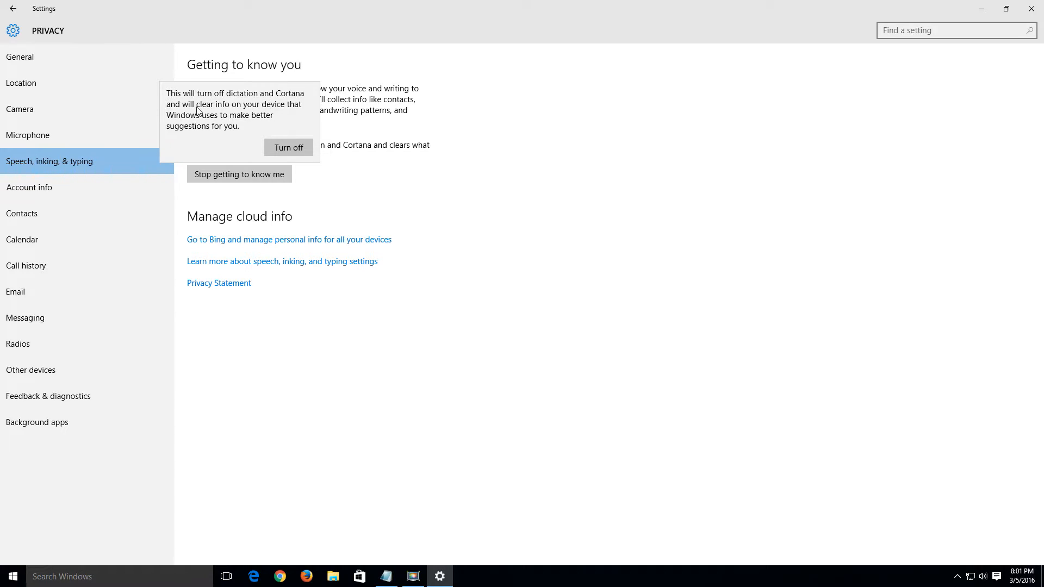
{"action": "mouse_move", "coordinate": [240, 107]}
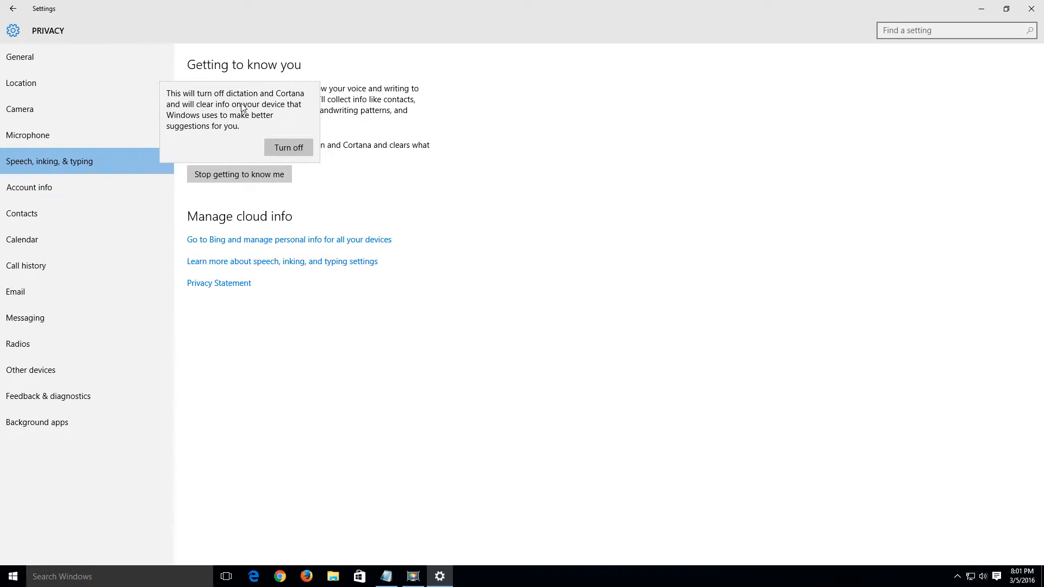
{"action": "mouse_move", "coordinate": [203, 135]}
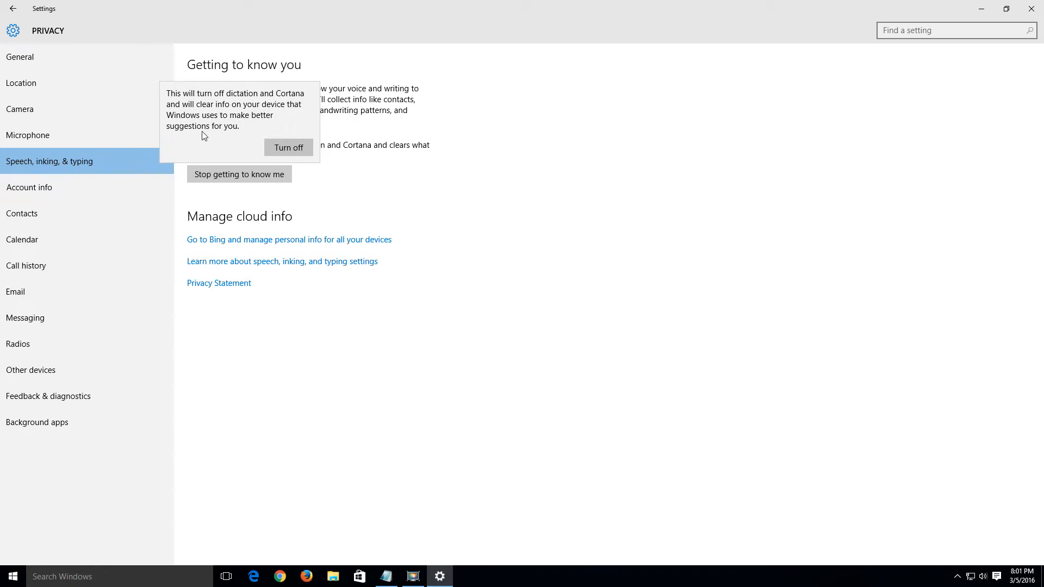
{"action": "mouse_move", "coordinate": [283, 146]}
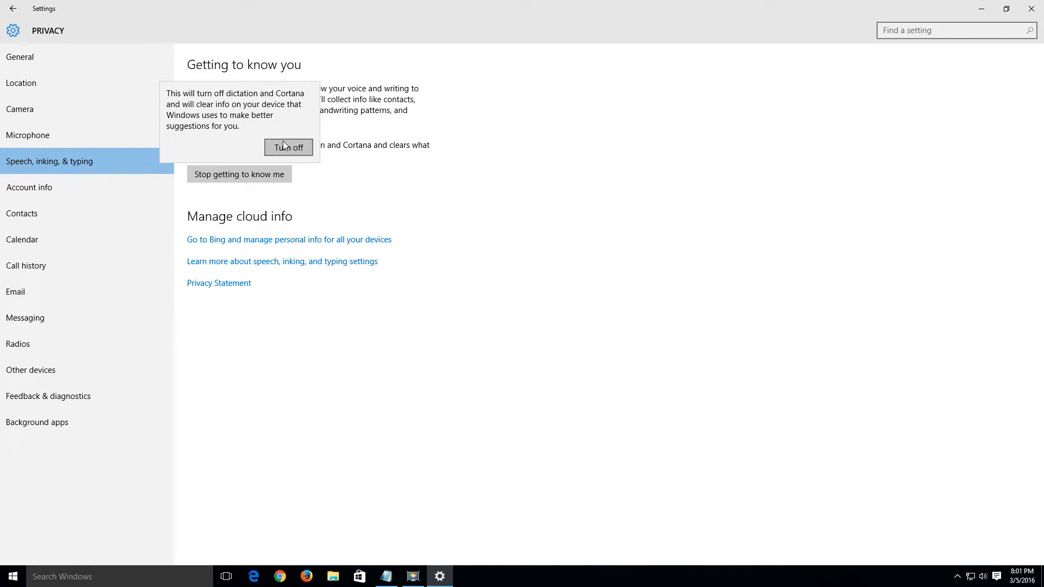
{"action": "left_click", "coordinate": [288, 148]}
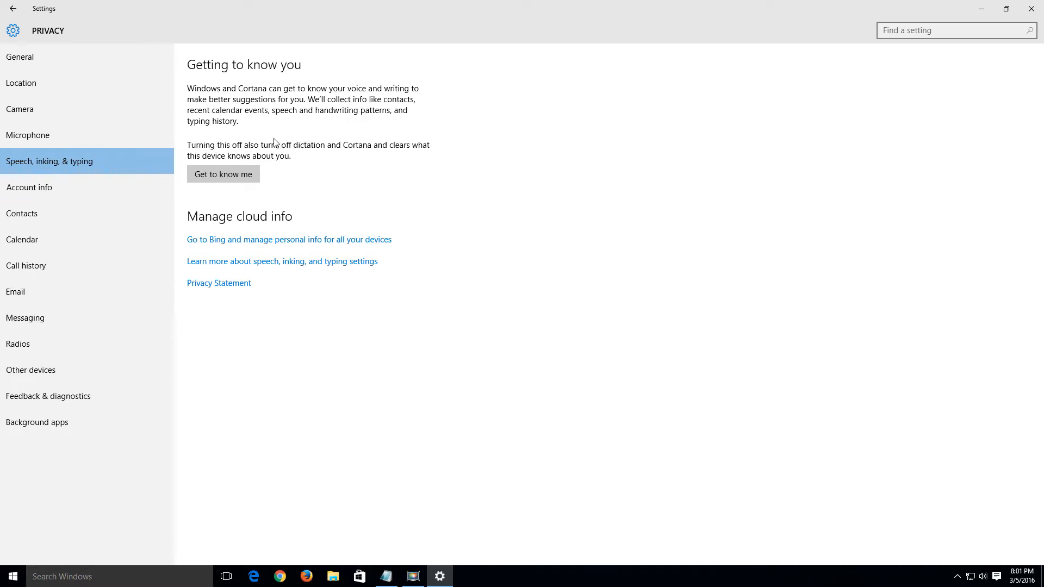
{"action": "mouse_move", "coordinate": [56, 178]}
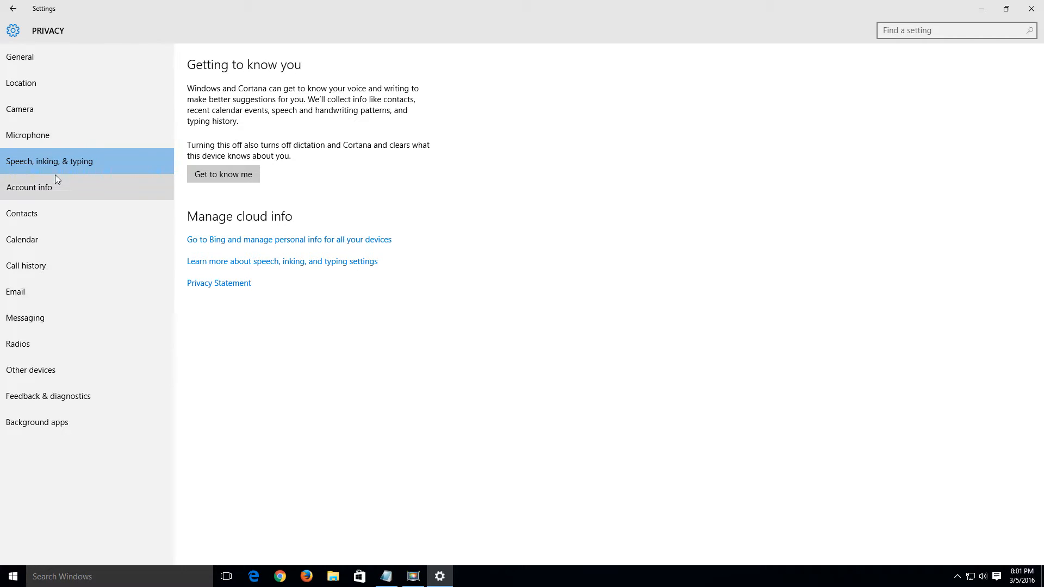
Step: Switch off apps' access to account info, then go to Feedback & diagnostics
{"action": "left_click", "coordinate": [30, 187]}
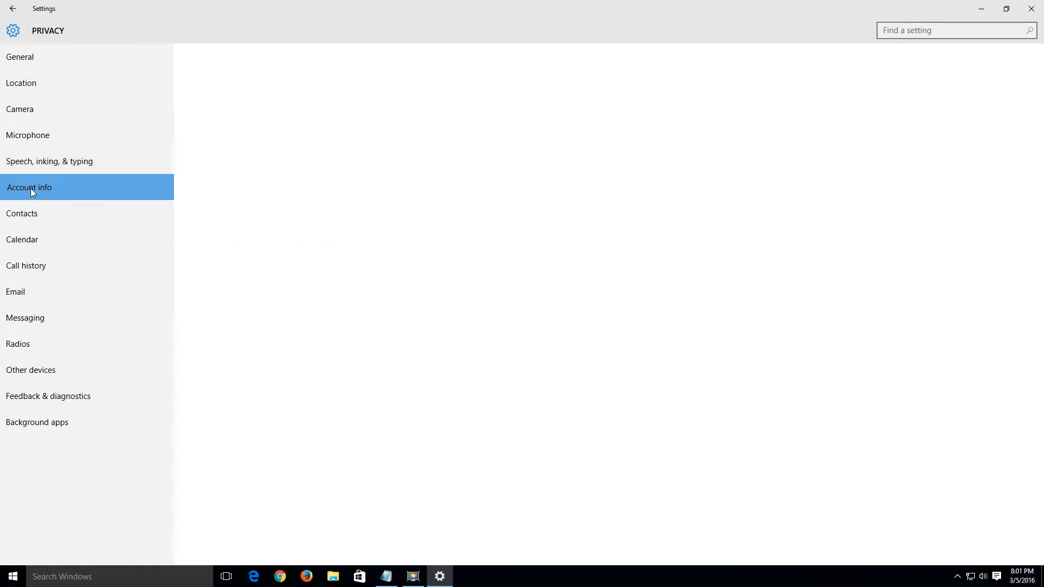
{"action": "left_click", "coordinate": [29, 187]}
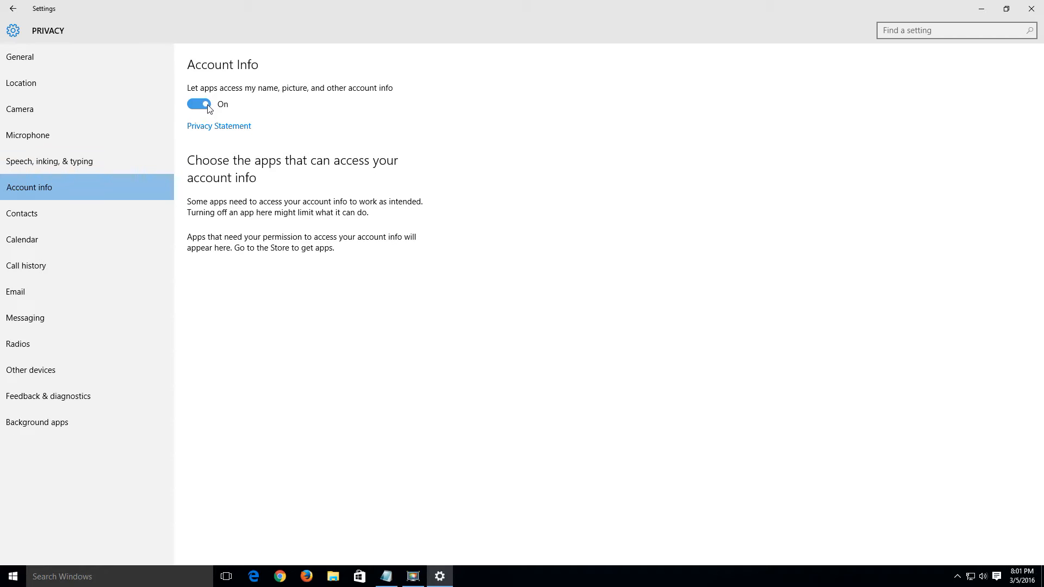
{"action": "left_click", "coordinate": [199, 104]}
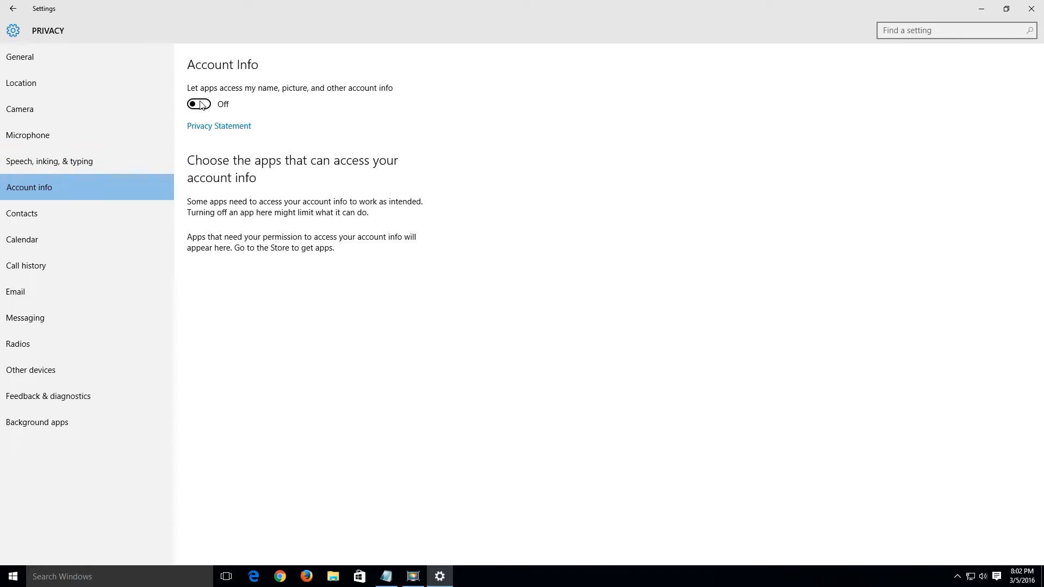
{"action": "mouse_move", "coordinate": [80, 328]}
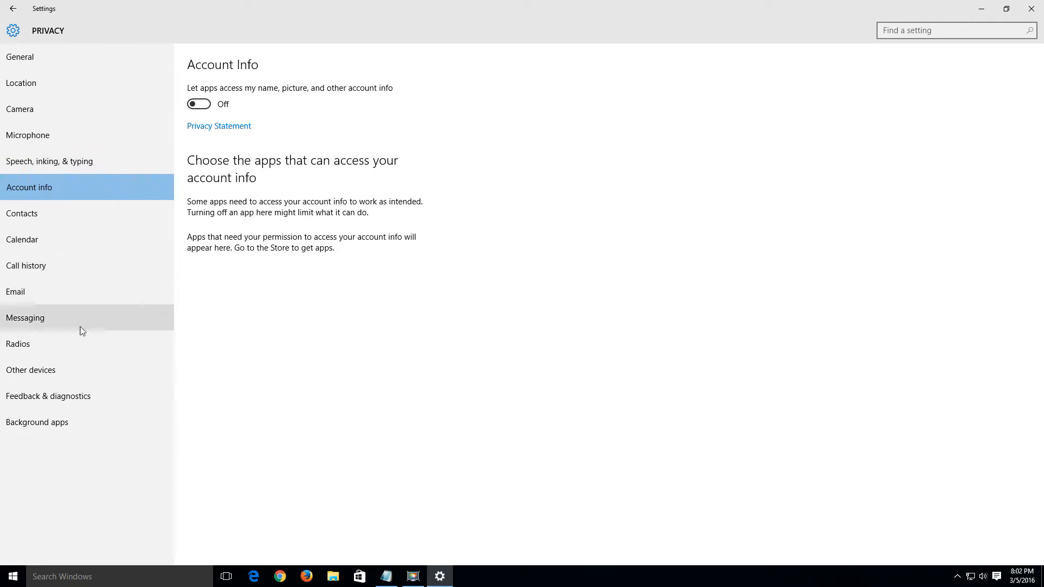
{"action": "left_click", "coordinate": [48, 396]}
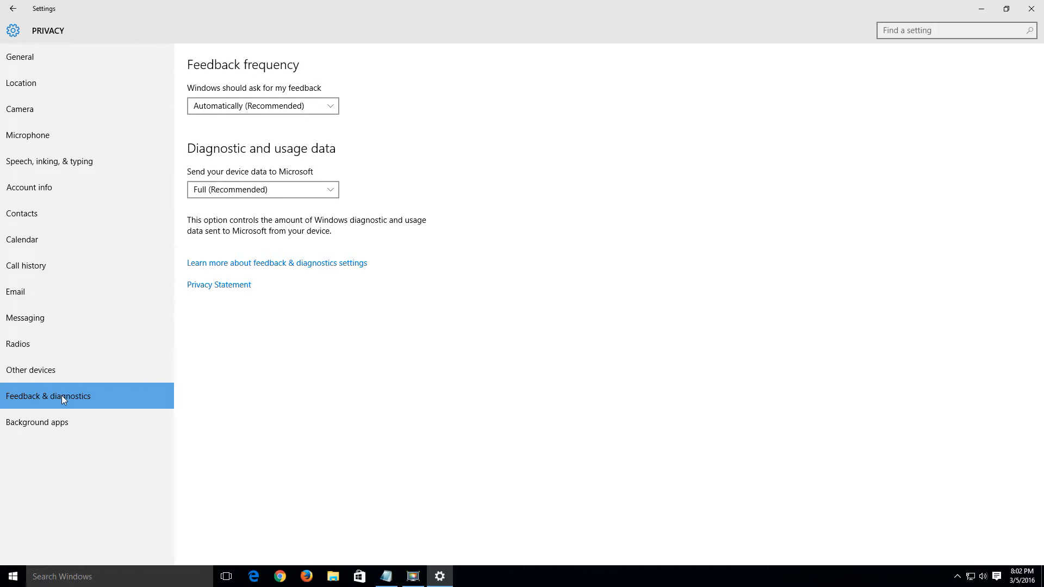
Step: Peek at the diagnostic data levels without changing, then follow 'Learn more about feedback & diagnostics settings'
{"action": "left_click", "coordinate": [262, 189]}
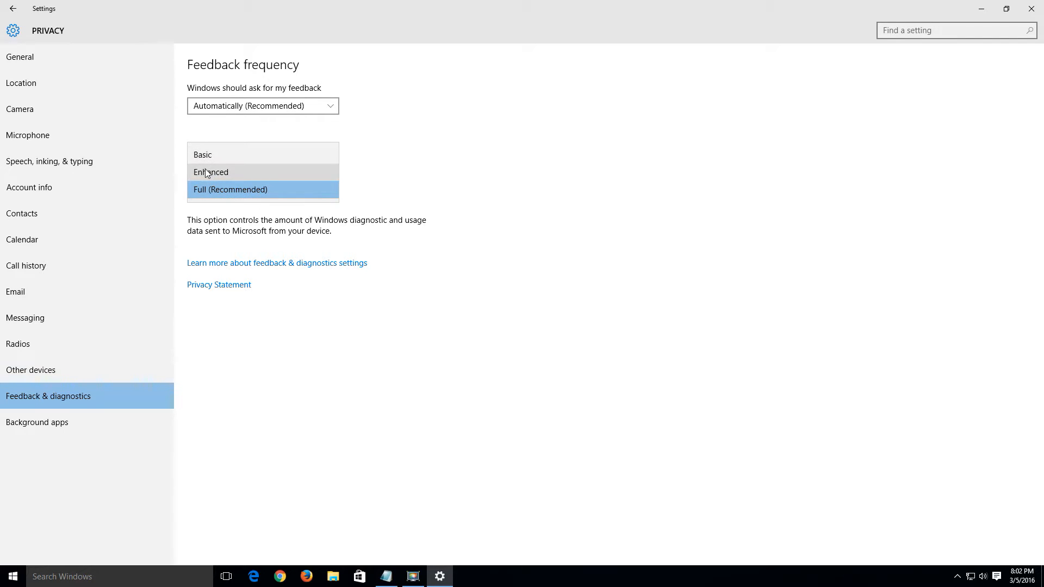
{"action": "mouse_move", "coordinate": [198, 197]}
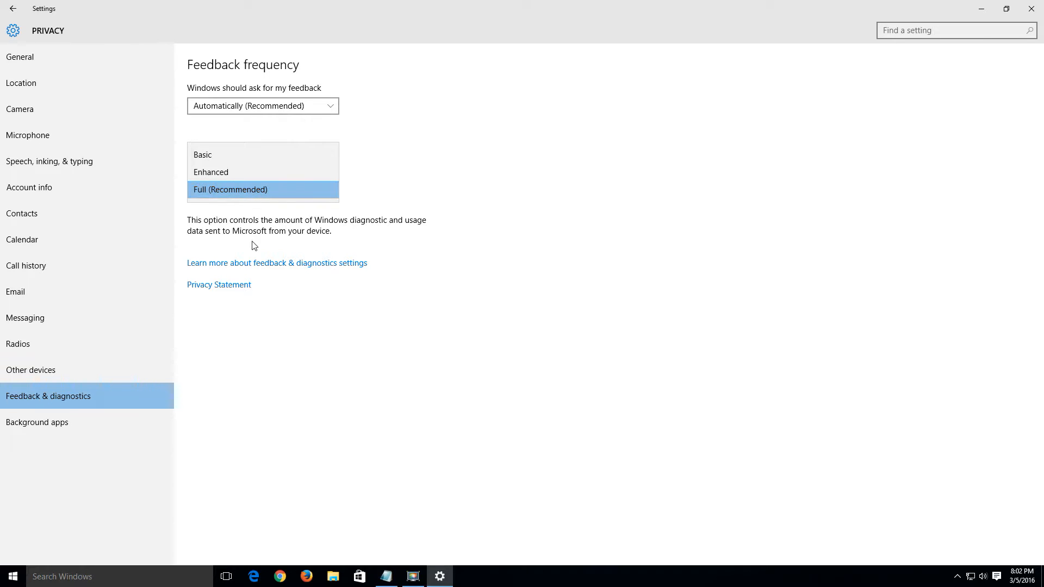
{"action": "left_click", "coordinate": [231, 189]}
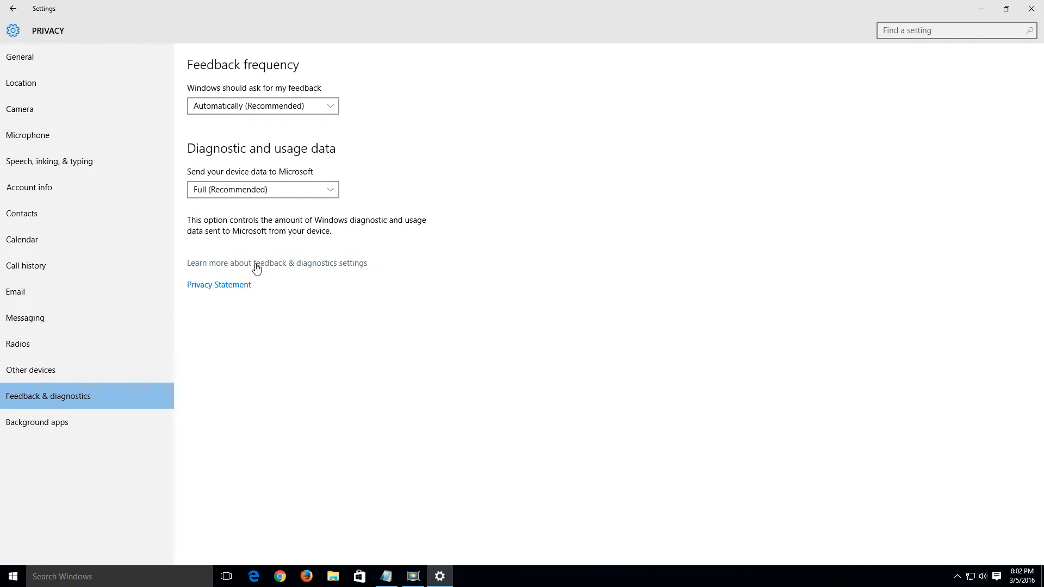
{"action": "left_click", "coordinate": [257, 263]}
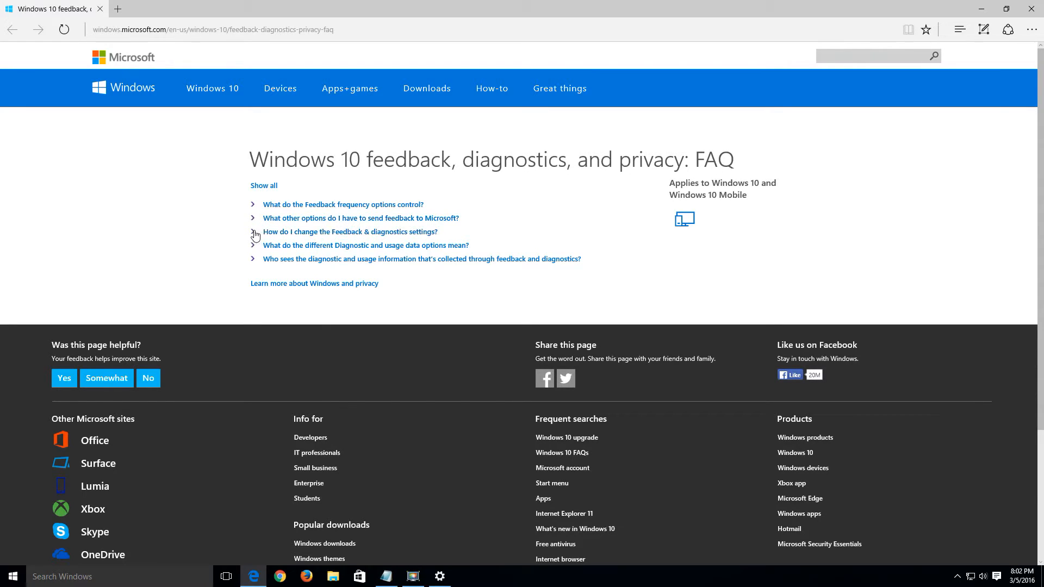
Step: Expand and read the FAQ answer on Basic, Enhanced and Full diagnostic data options
{"action": "left_click", "coordinate": [365, 246]}
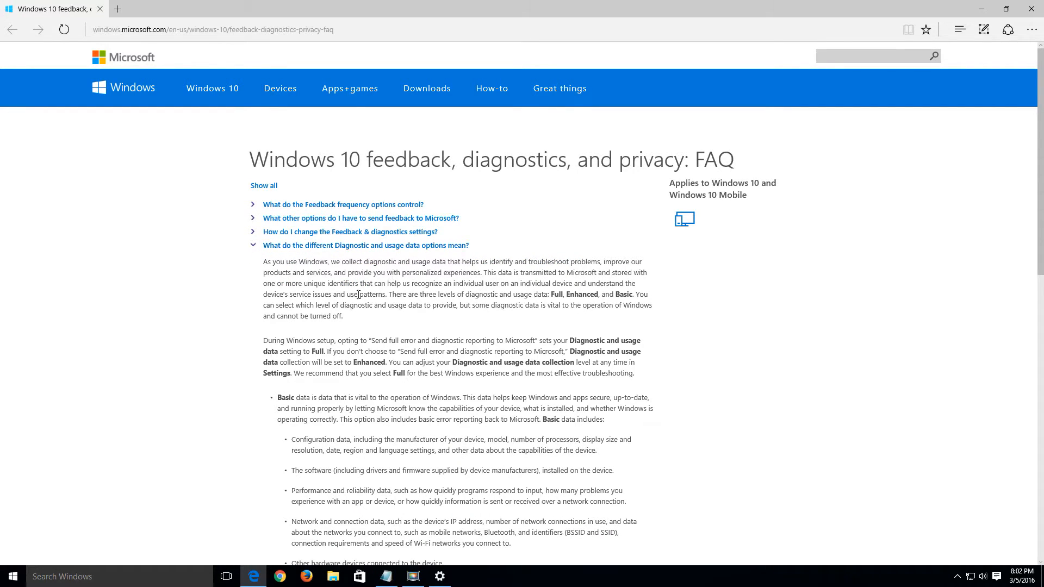
{"action": "scroll", "scroll_direction": "down", "scroll_amount": 3}
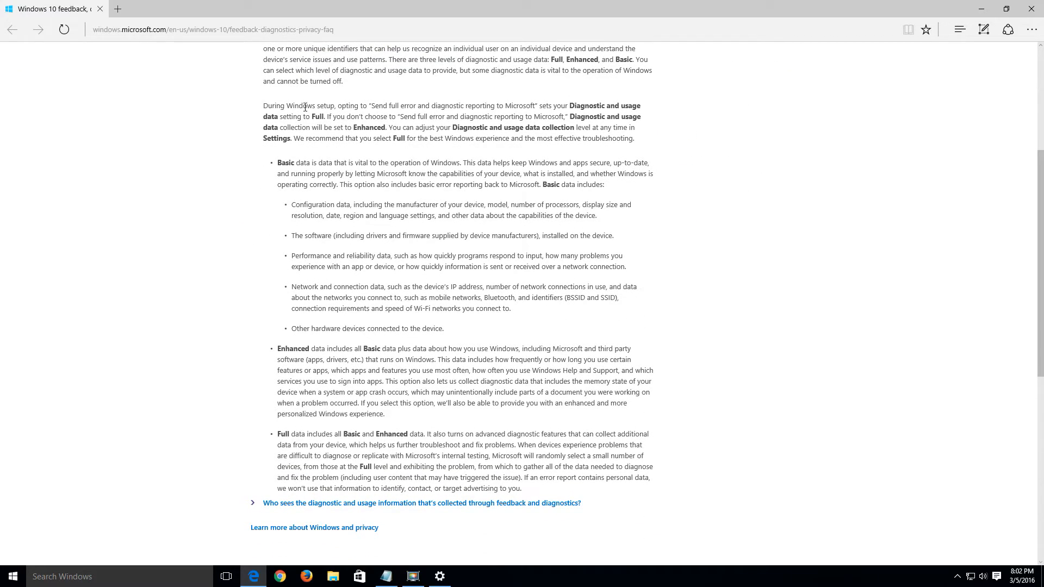
{"action": "mouse_move", "coordinate": [411, 384]}
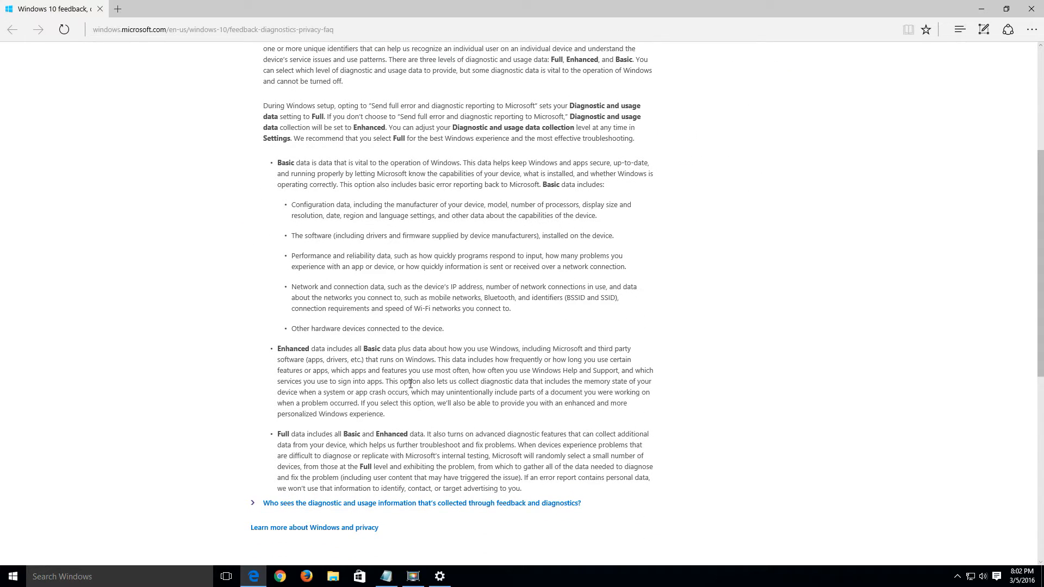
{"action": "mouse_move", "coordinate": [356, 413]}
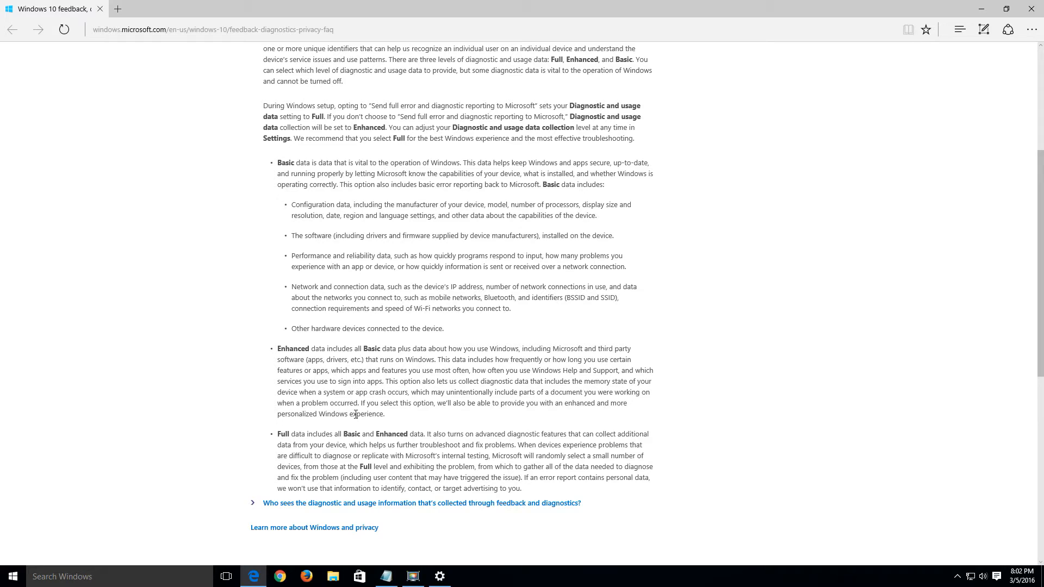
{"action": "mouse_move", "coordinate": [312, 455]}
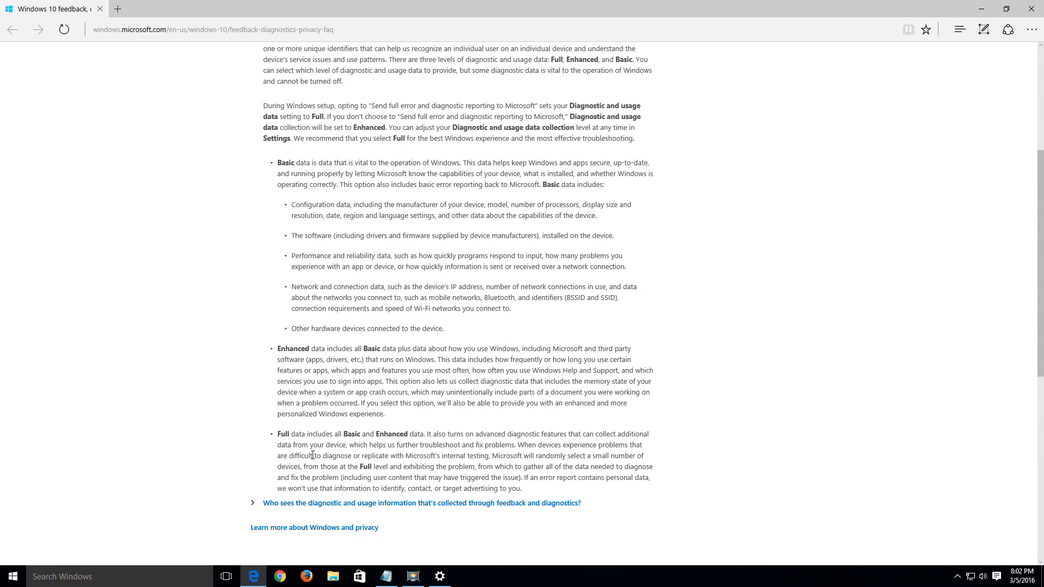
{"action": "mouse_move", "coordinate": [327, 446]}
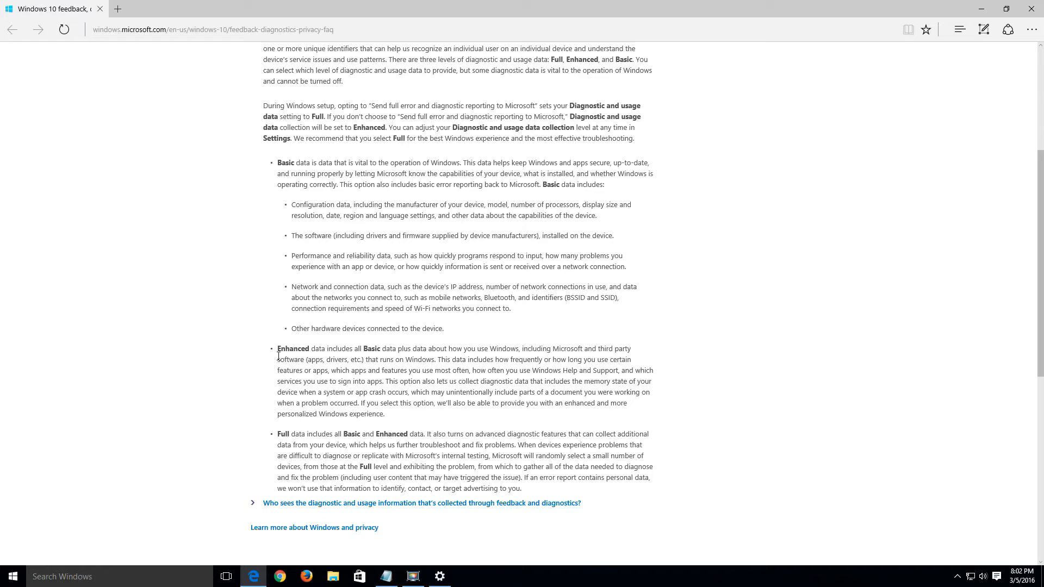
{"action": "mouse_move", "coordinate": [447, 368]}
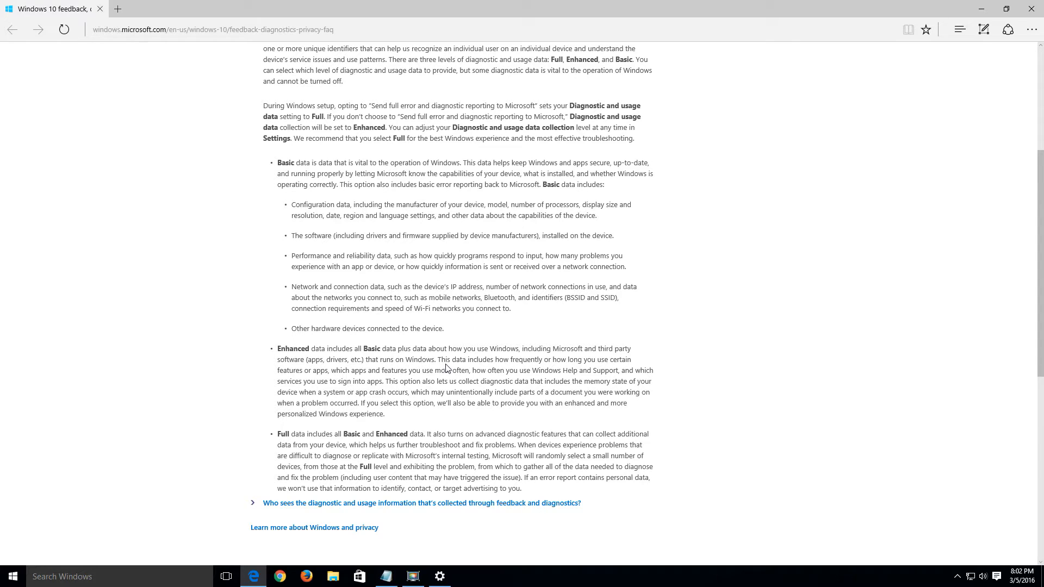
{"action": "mouse_move", "coordinate": [587, 359]}
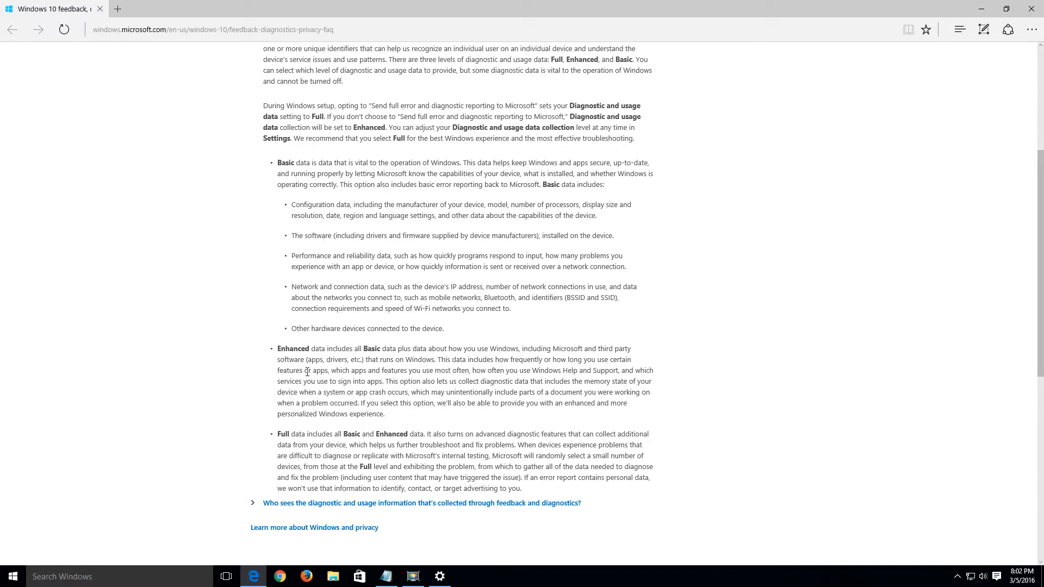
{"action": "mouse_move", "coordinate": [426, 371]}
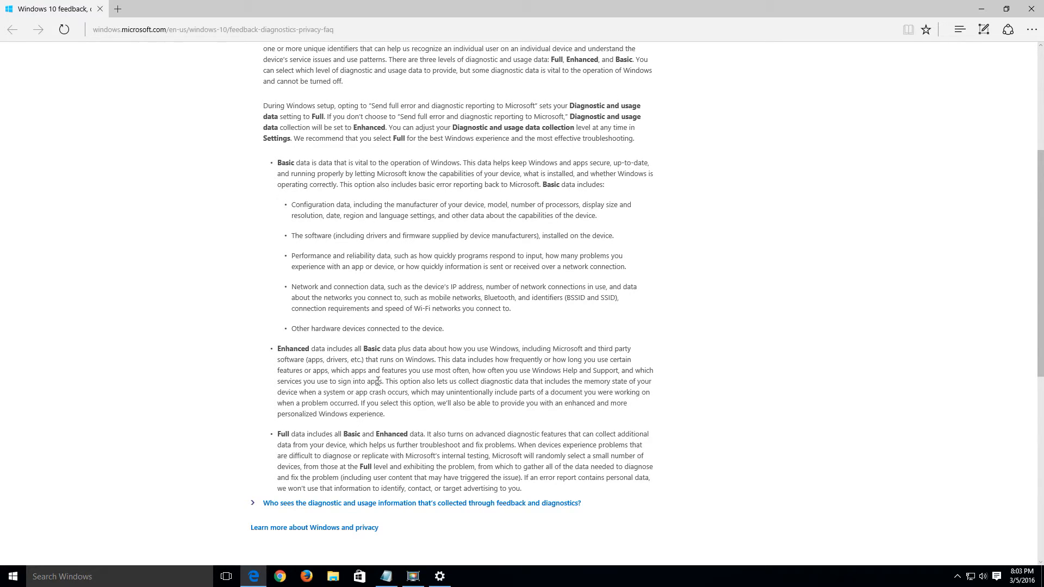
{"action": "mouse_move", "coordinate": [383, 378]}
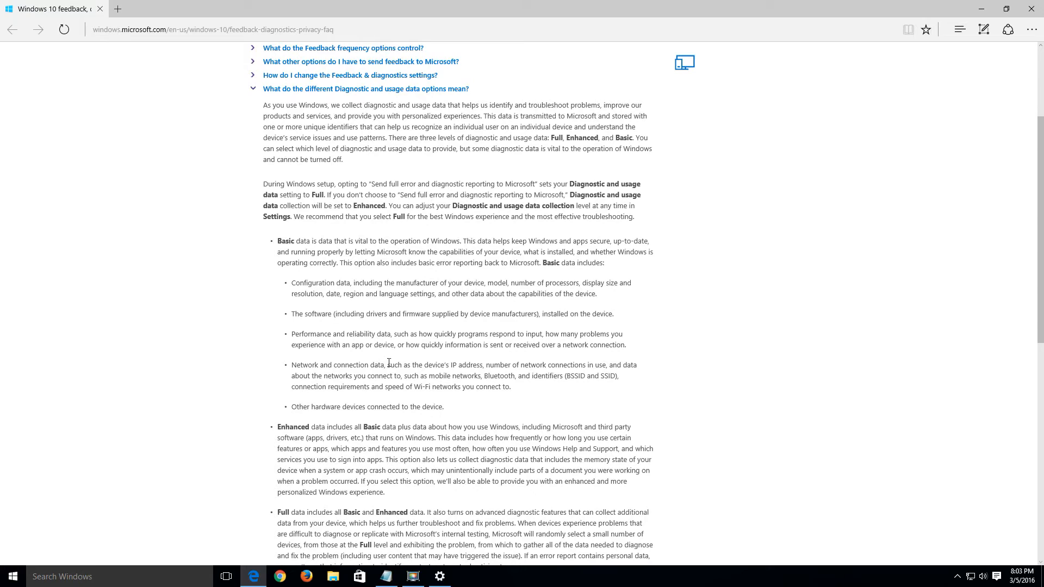
{"action": "mouse_move", "coordinate": [290, 294]}
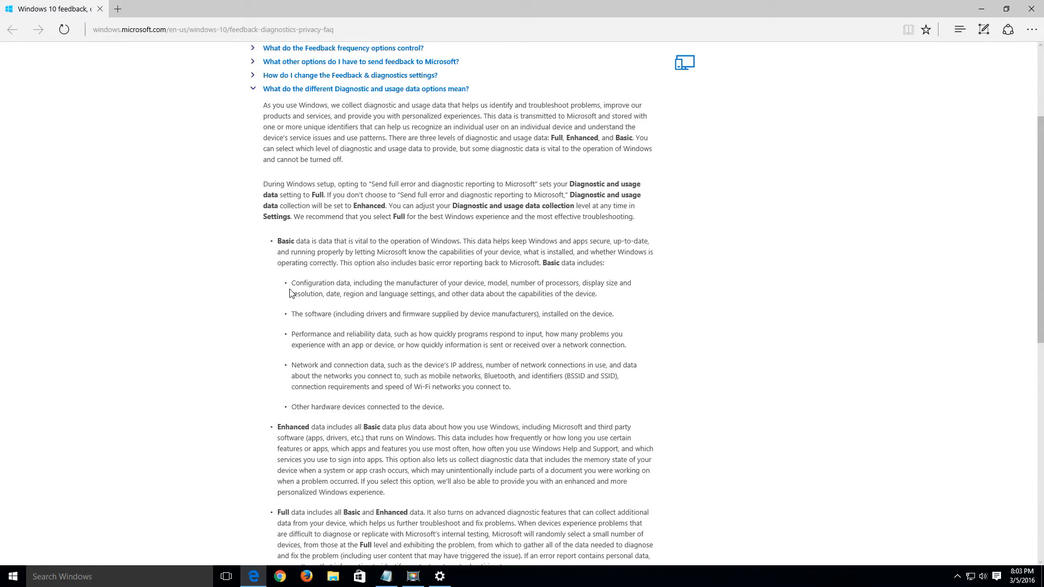
{"action": "mouse_move", "coordinate": [363, 278]}
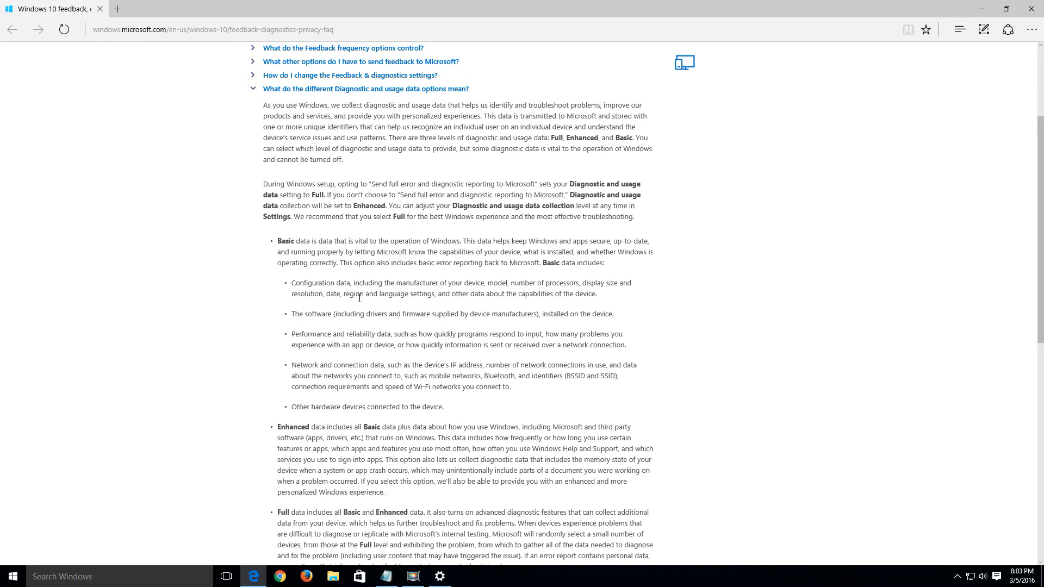
{"action": "mouse_move", "coordinate": [300, 313]}
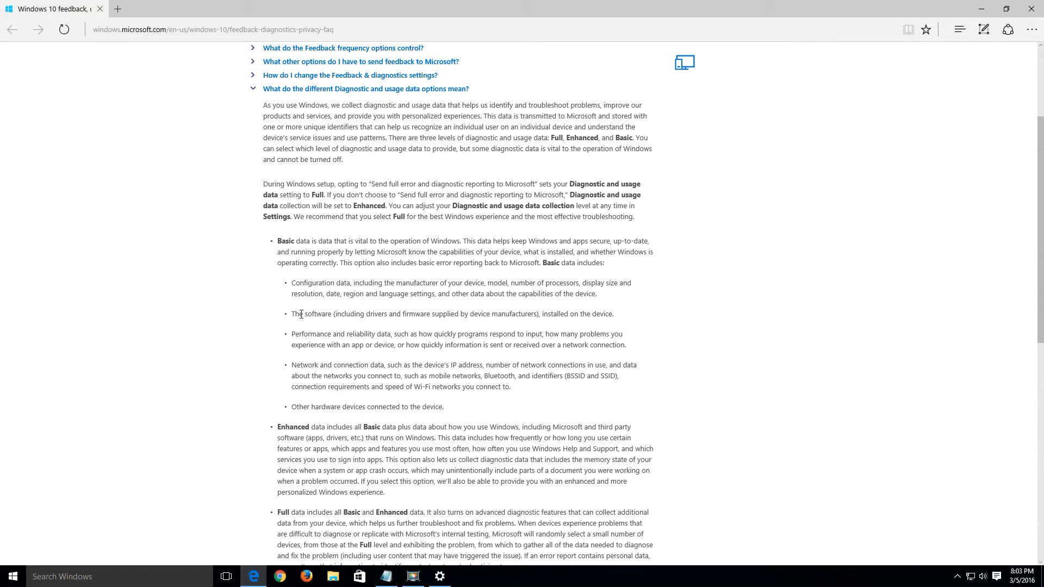
{"action": "mouse_move", "coordinate": [466, 315]}
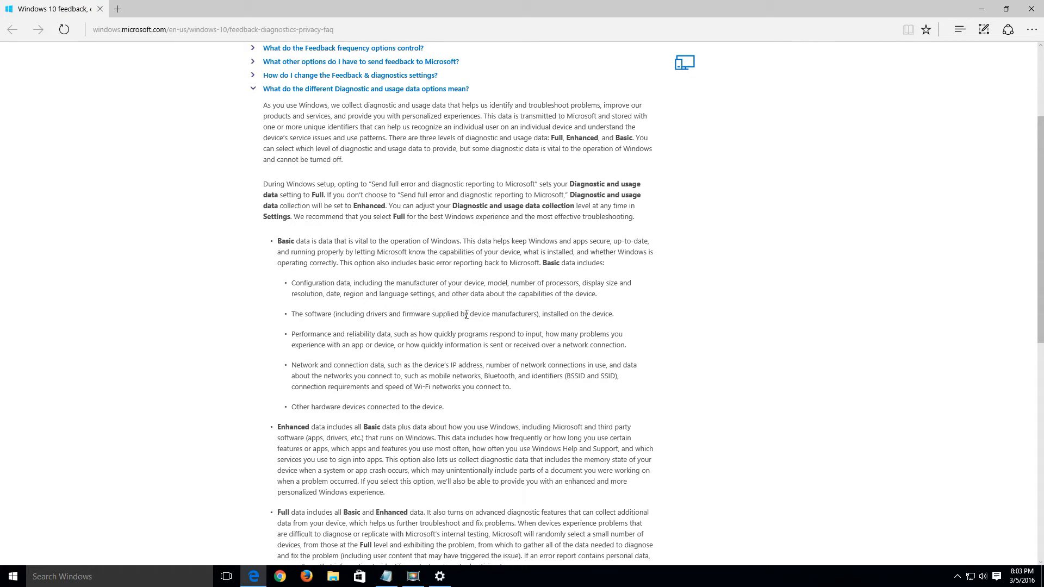
{"action": "mouse_move", "coordinate": [604, 312]}
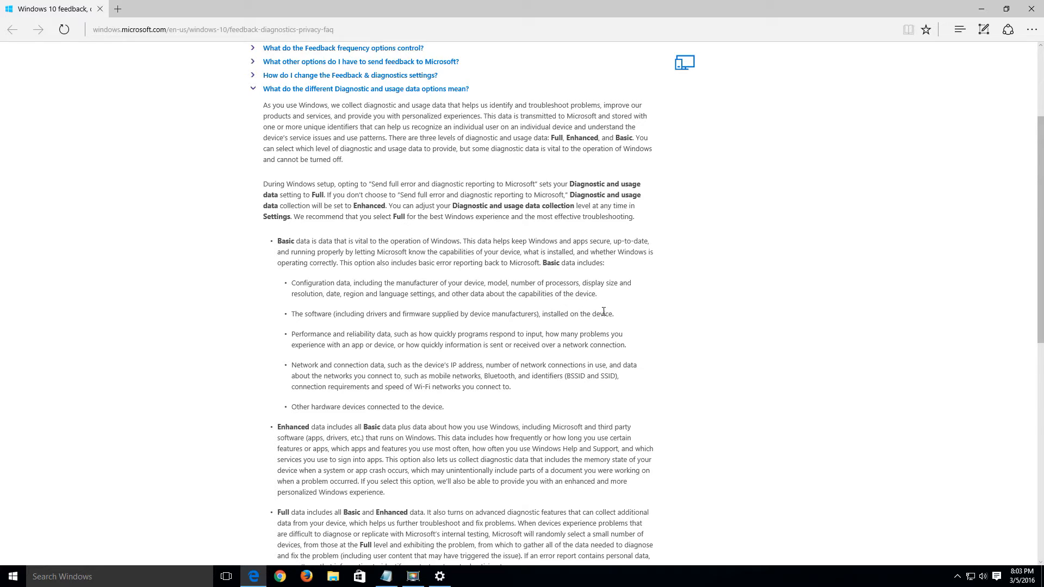
{"action": "mouse_move", "coordinate": [381, 328]}
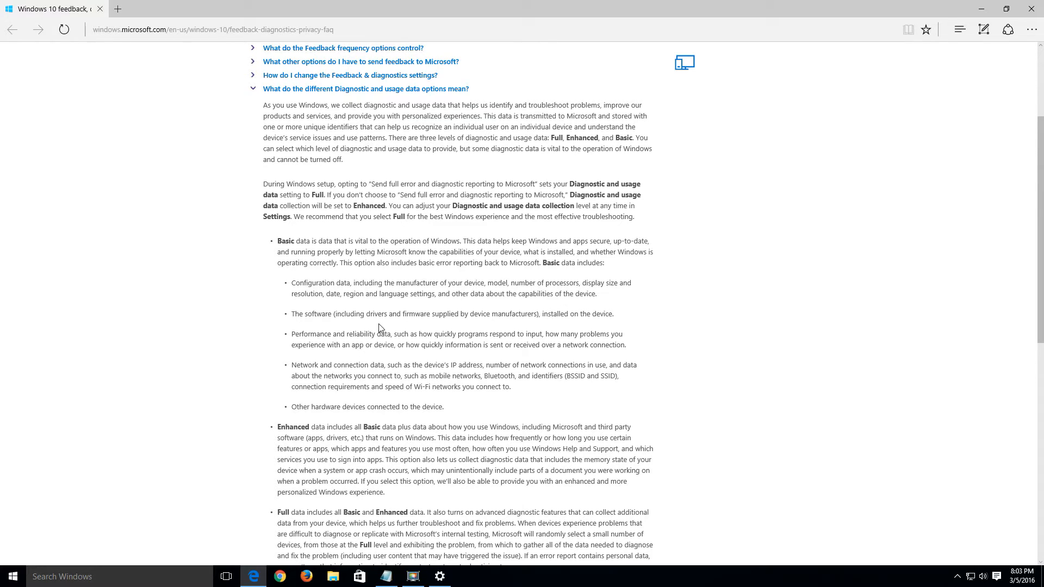
{"action": "mouse_move", "coordinate": [367, 374]}
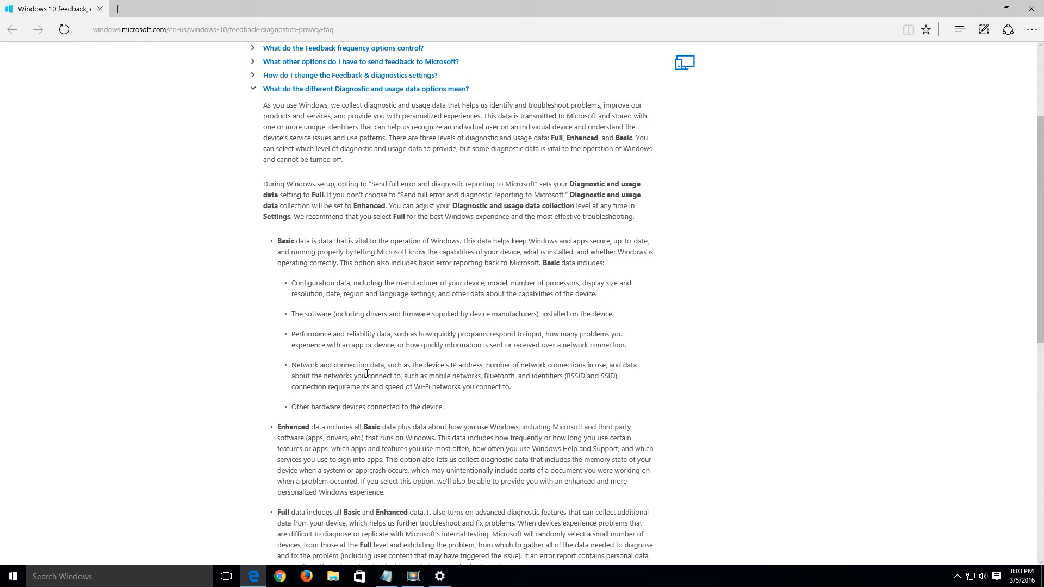
{"action": "mouse_move", "coordinate": [412, 368]}
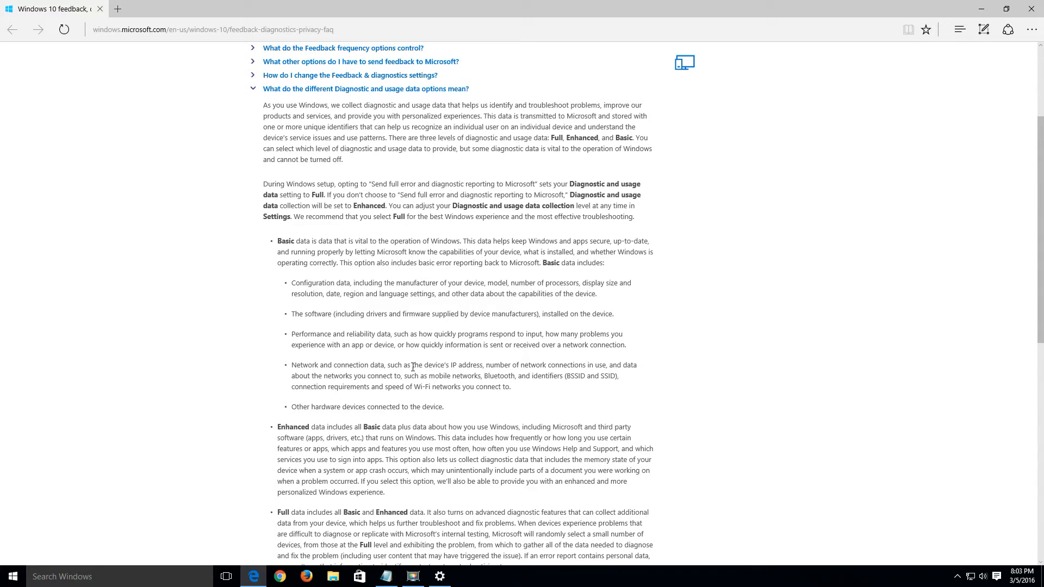
{"action": "mouse_move", "coordinate": [498, 368]}
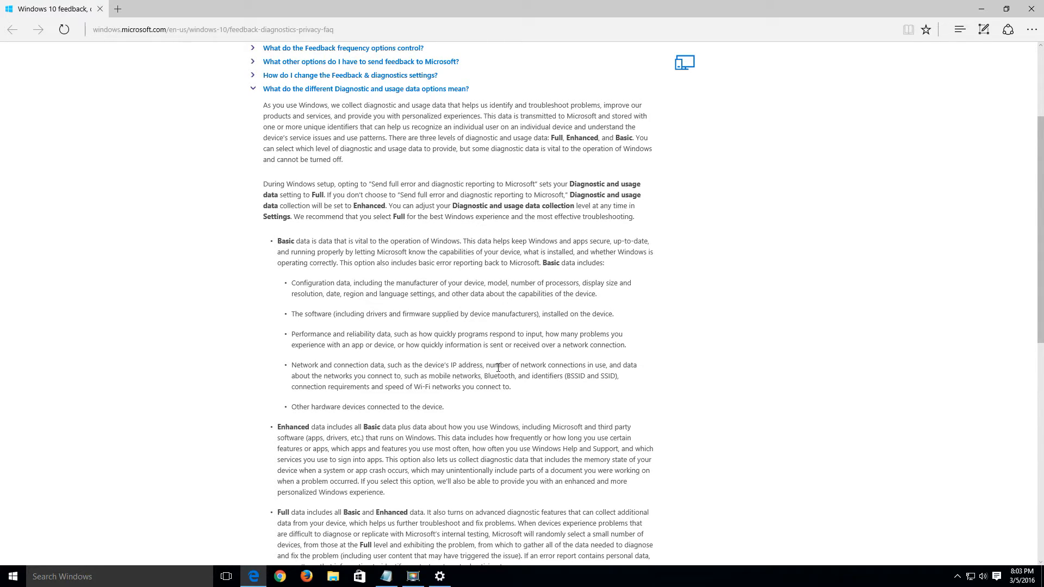
{"action": "mouse_move", "coordinate": [428, 388]}
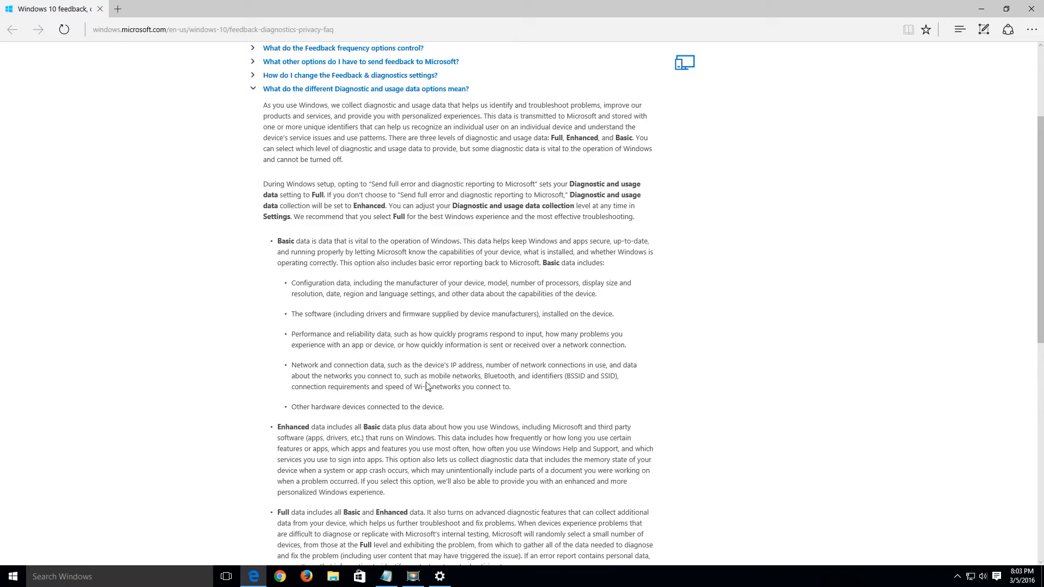
{"action": "mouse_move", "coordinate": [308, 402]}
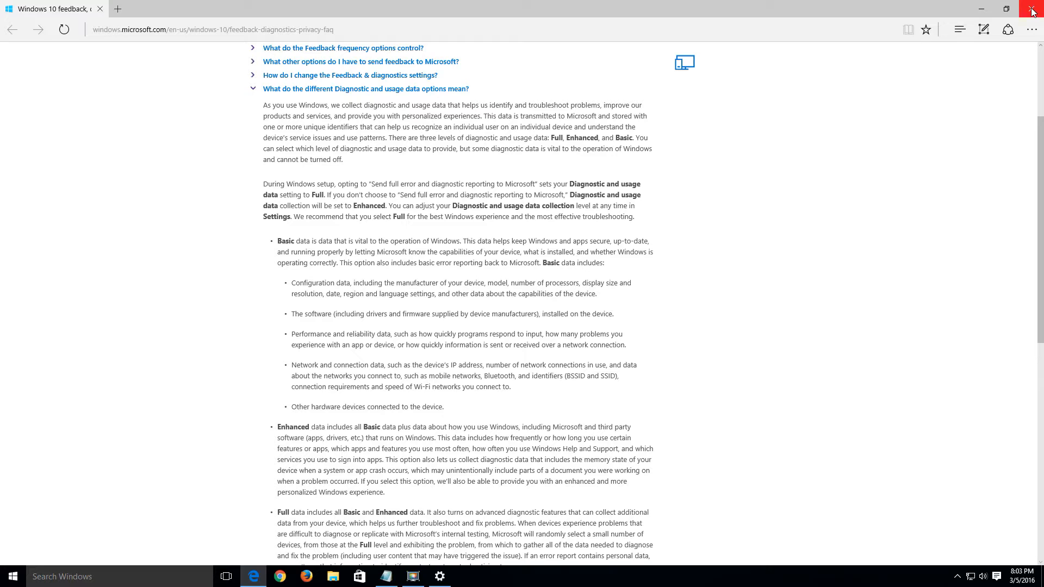
{"action": "mouse_move", "coordinate": [1033, 10]}
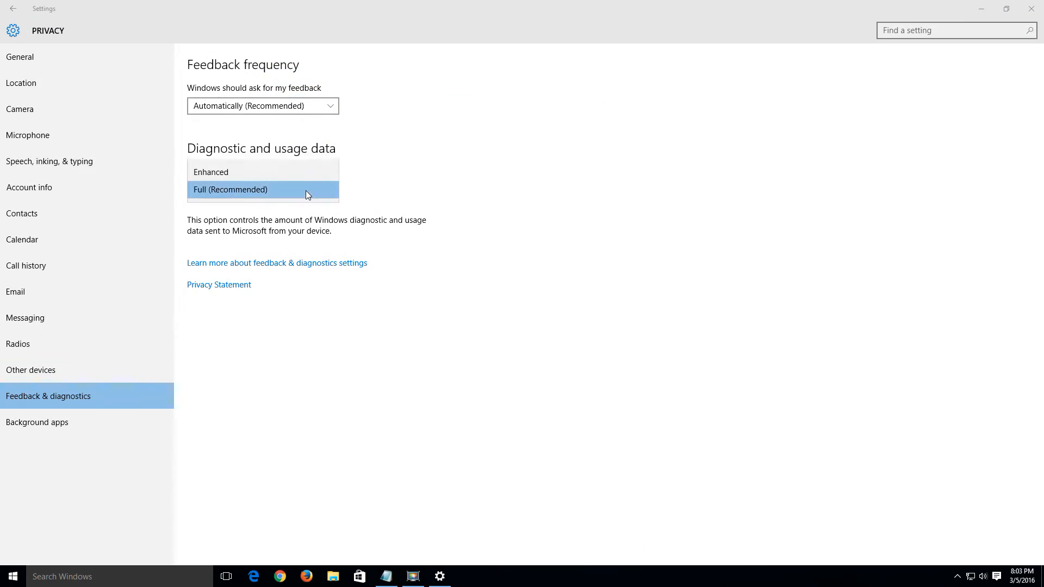
Step: Set diagnostic data to Basic and go back to the Settings home page
{"action": "left_click", "coordinate": [262, 189]}
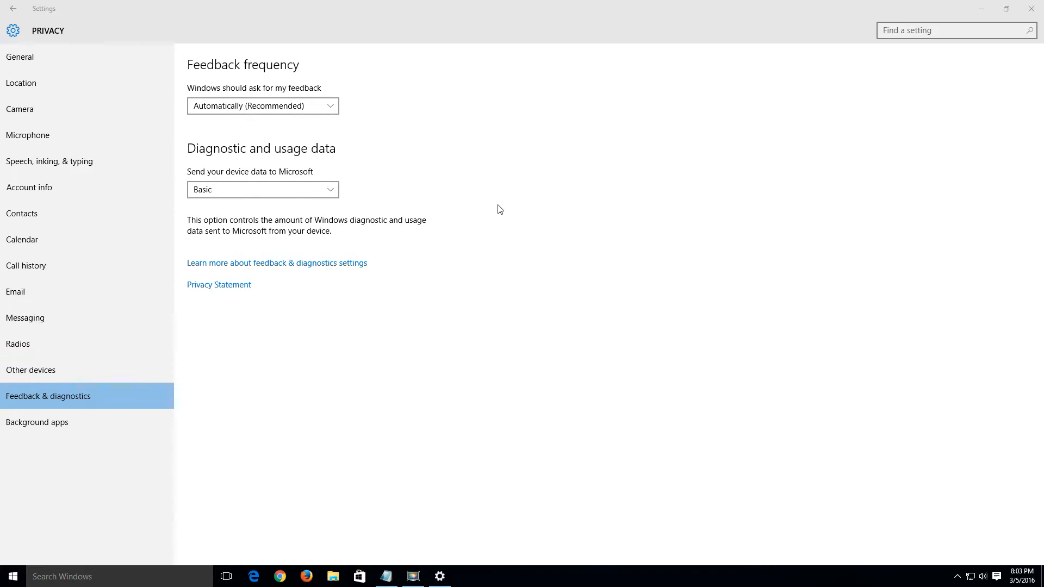
{"action": "mouse_move", "coordinate": [326, 284]}
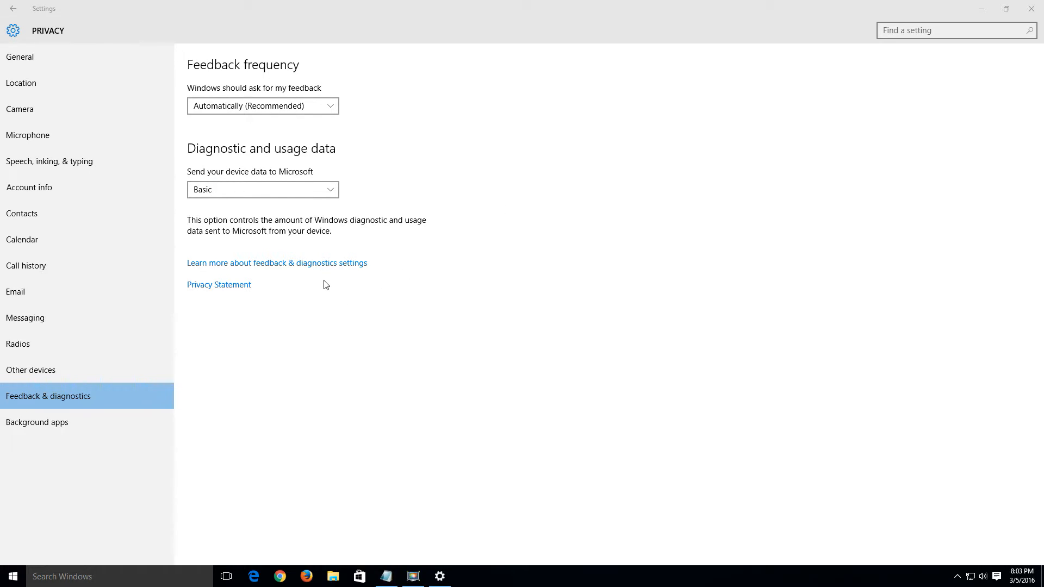
{"action": "mouse_move", "coordinate": [333, 287]}
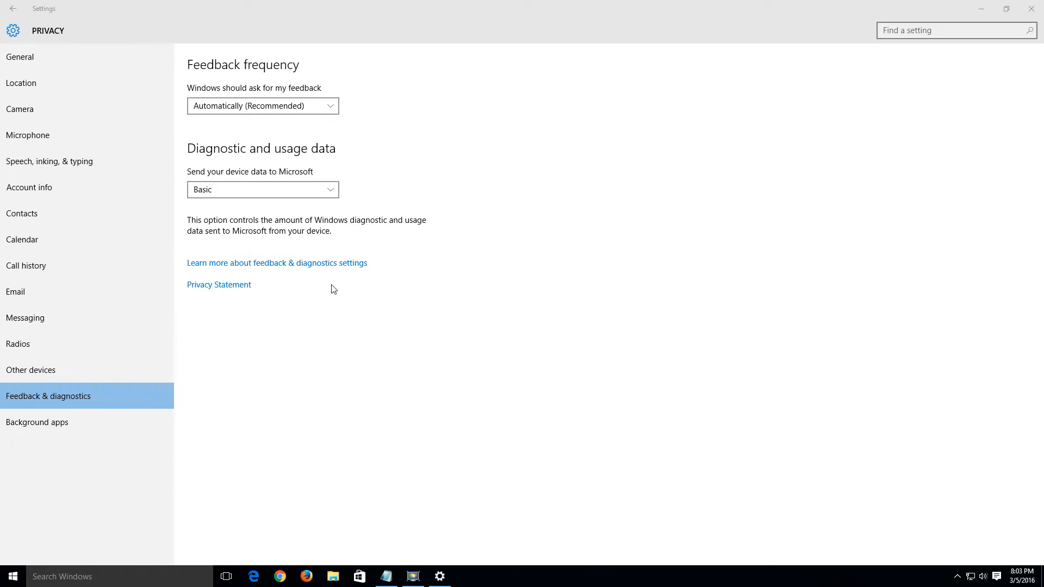
{"action": "mouse_move", "coordinate": [66, 42]}
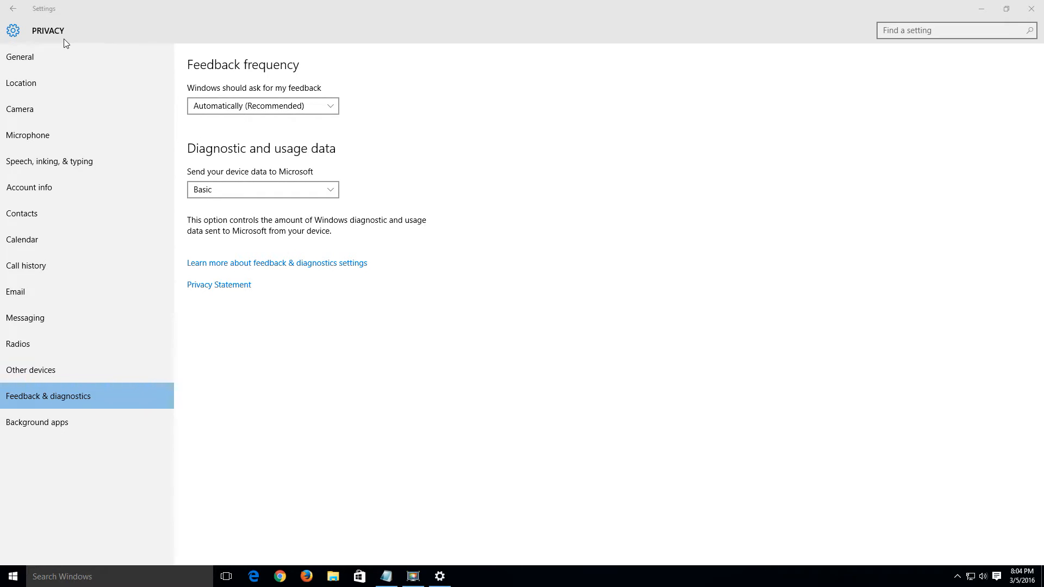
{"action": "left_click", "coordinate": [7, 10]}
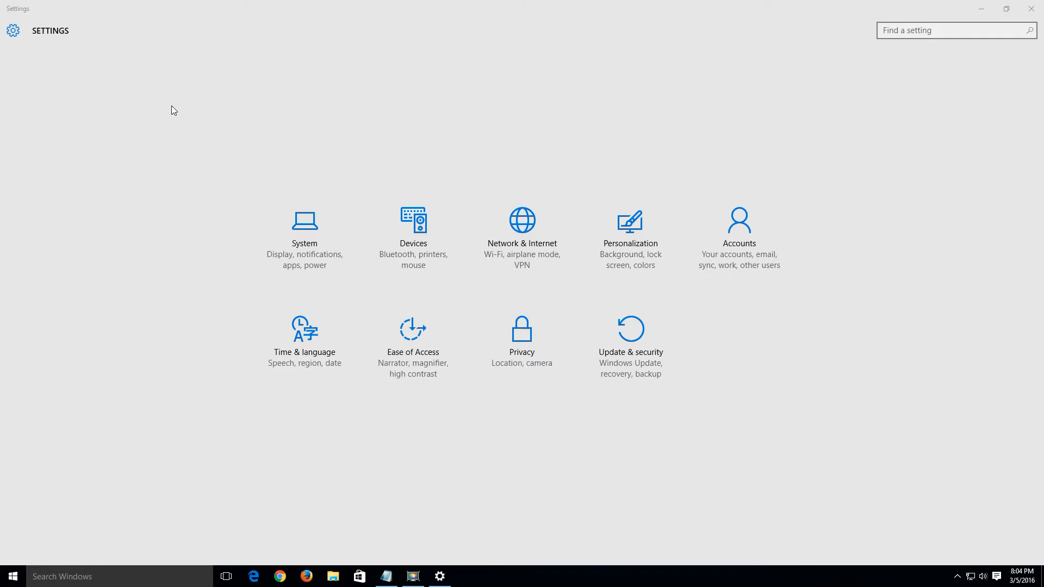
{"action": "mouse_move", "coordinate": [646, 370]}
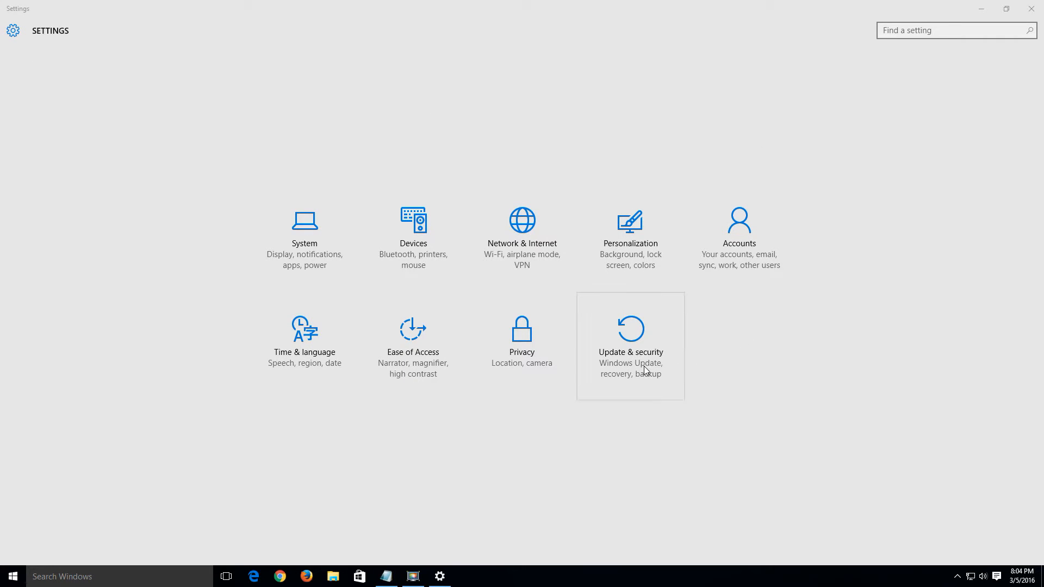
{"action": "mouse_move", "coordinate": [640, 362]}
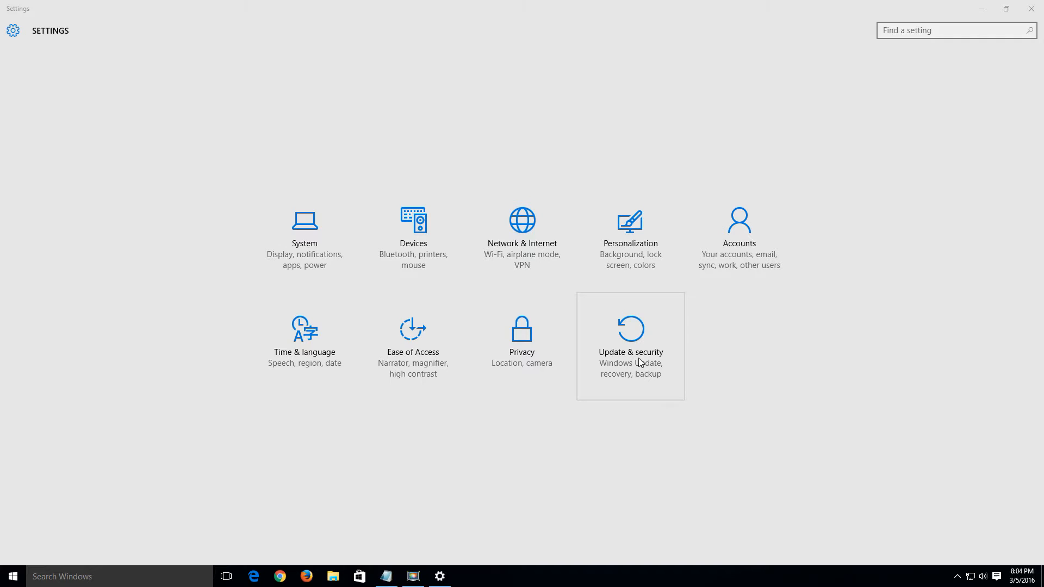
Step: Go to Update & security and its Windows Update Advanced options
{"action": "left_click", "coordinate": [631, 352]}
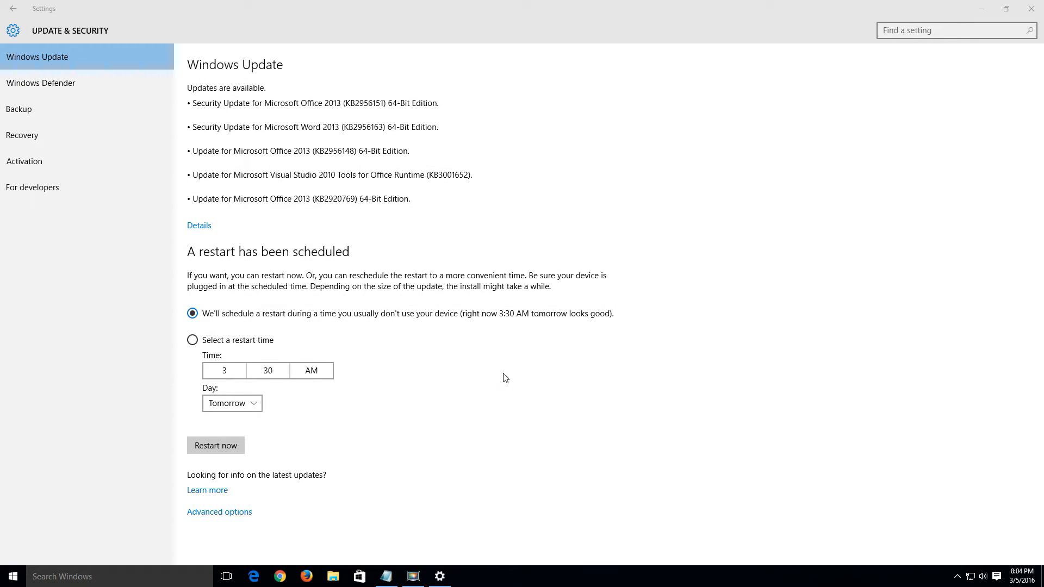
{"action": "mouse_move", "coordinate": [201, 516]}
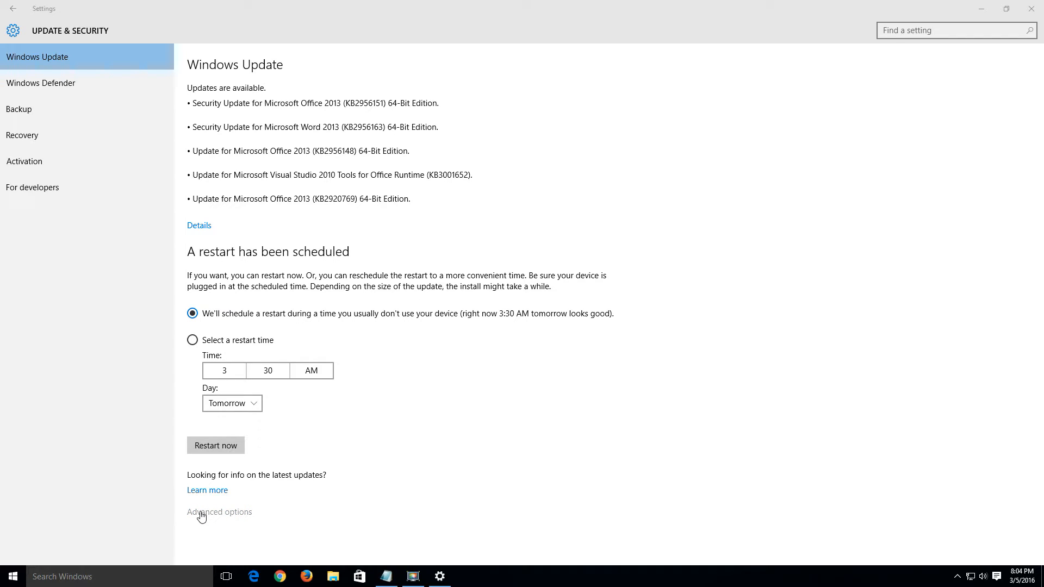
{"action": "left_click", "coordinate": [219, 512]}
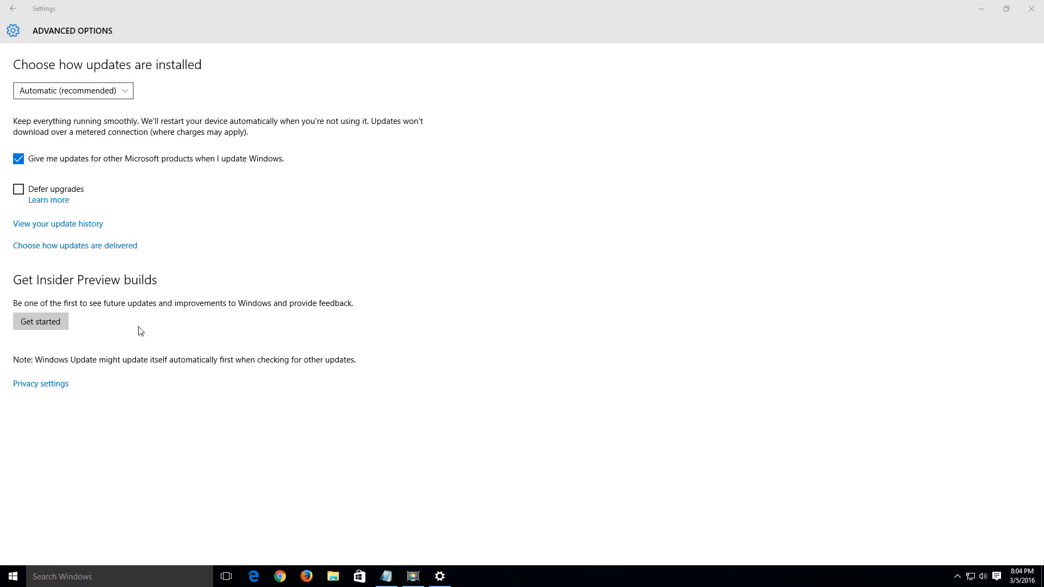
{"action": "mouse_move", "coordinate": [33, 250]}
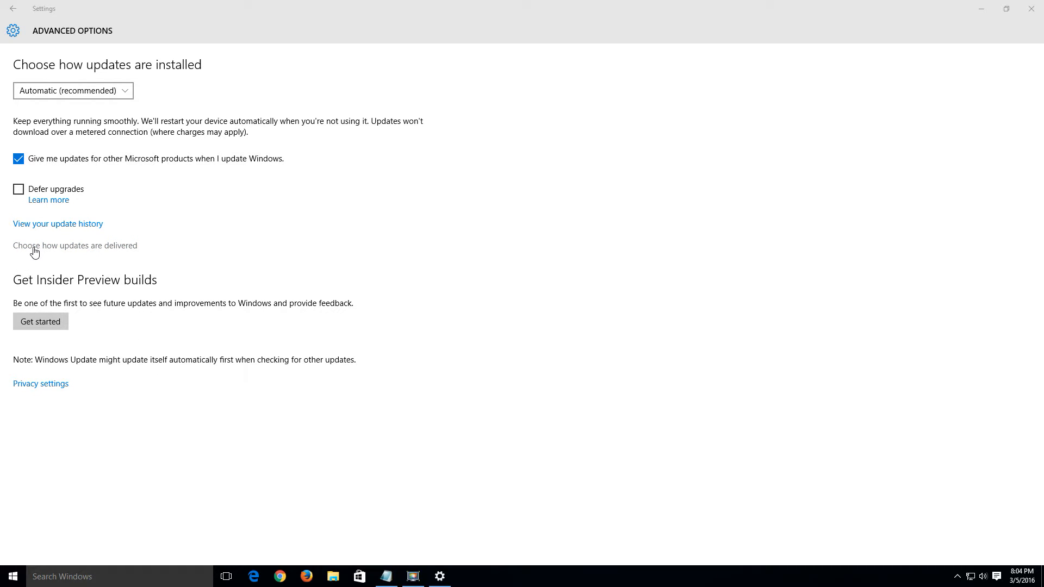
Step: View 'Choose how updates are delivered' and follow its Learn more link to the Delivery Optimization FAQ
{"action": "left_click", "coordinate": [75, 245]}
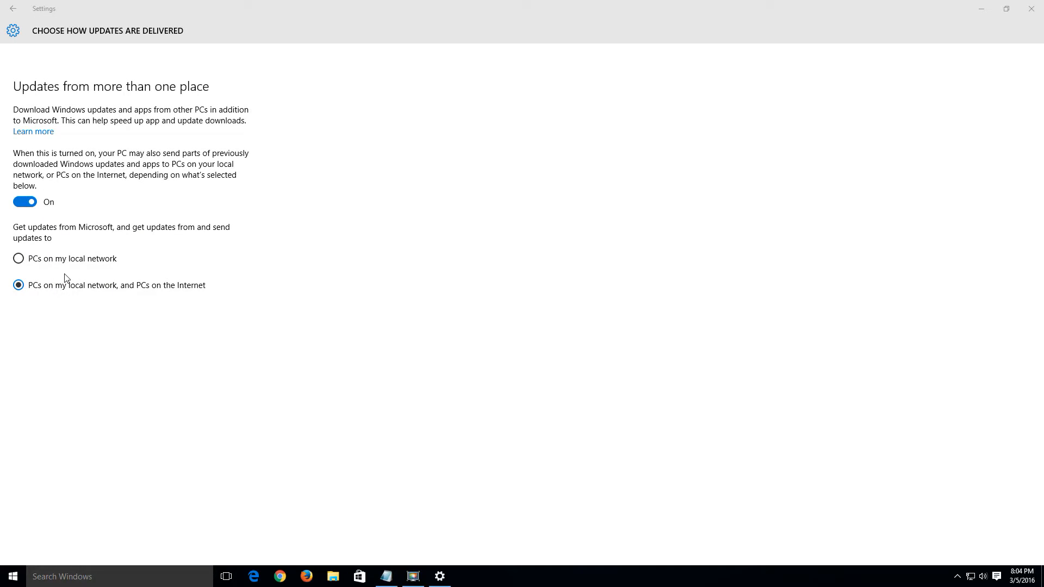
{"action": "mouse_move", "coordinate": [43, 87]}
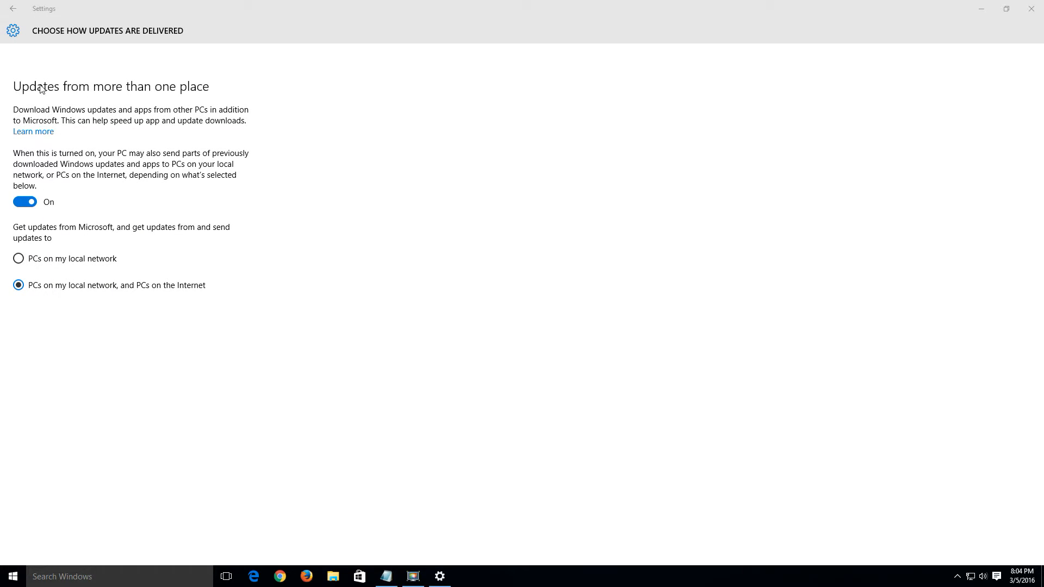
{"action": "mouse_move", "coordinate": [113, 89]}
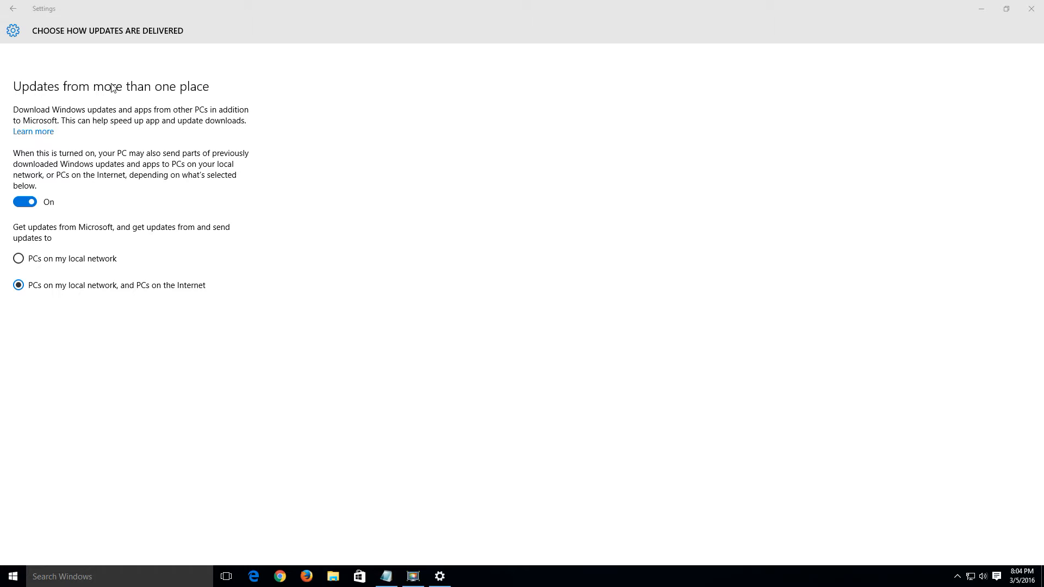
{"action": "mouse_move", "coordinate": [41, 114]}
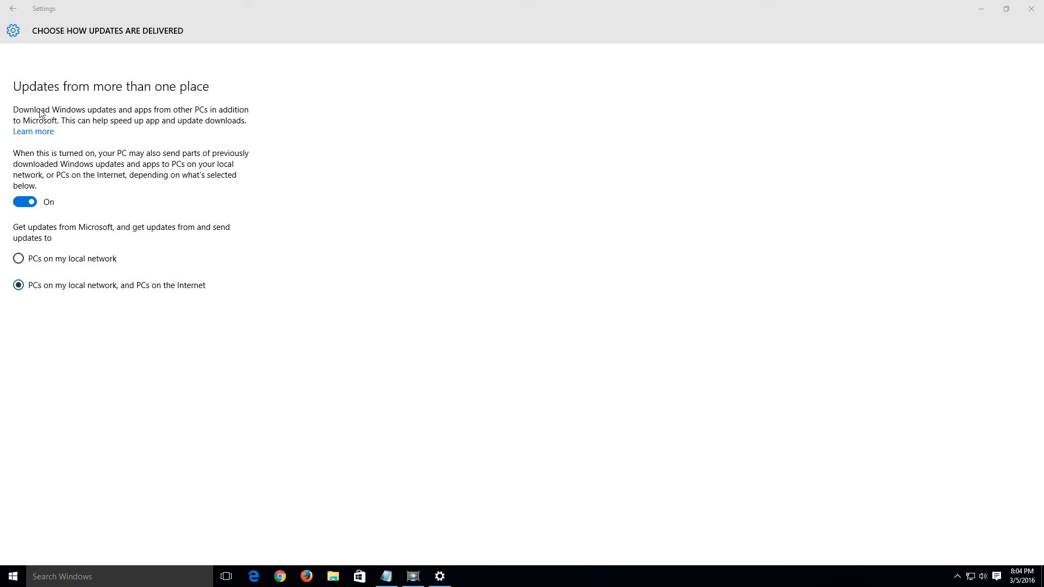
{"action": "mouse_move", "coordinate": [158, 115]}
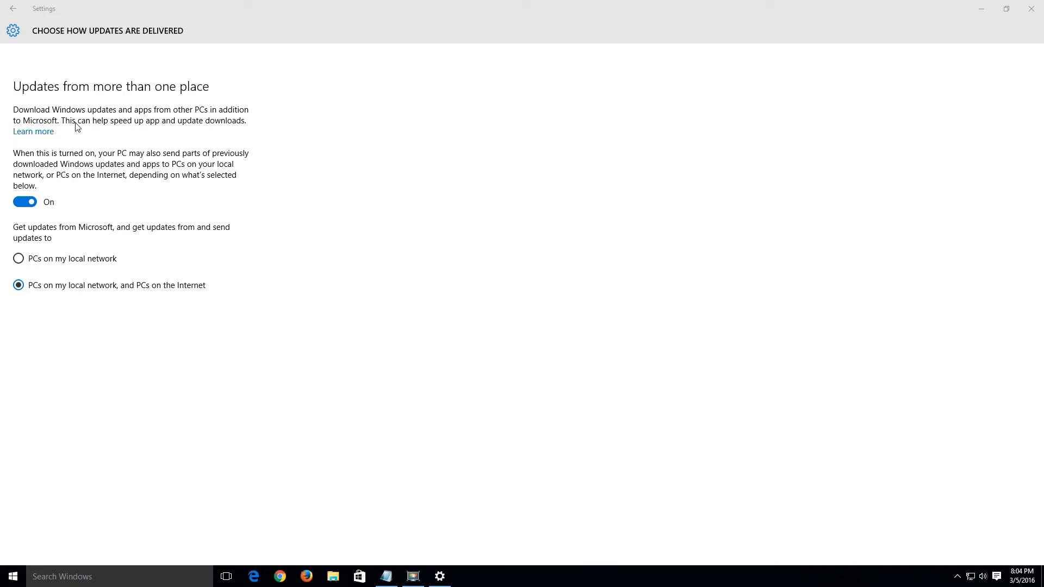
{"action": "mouse_move", "coordinate": [171, 125]}
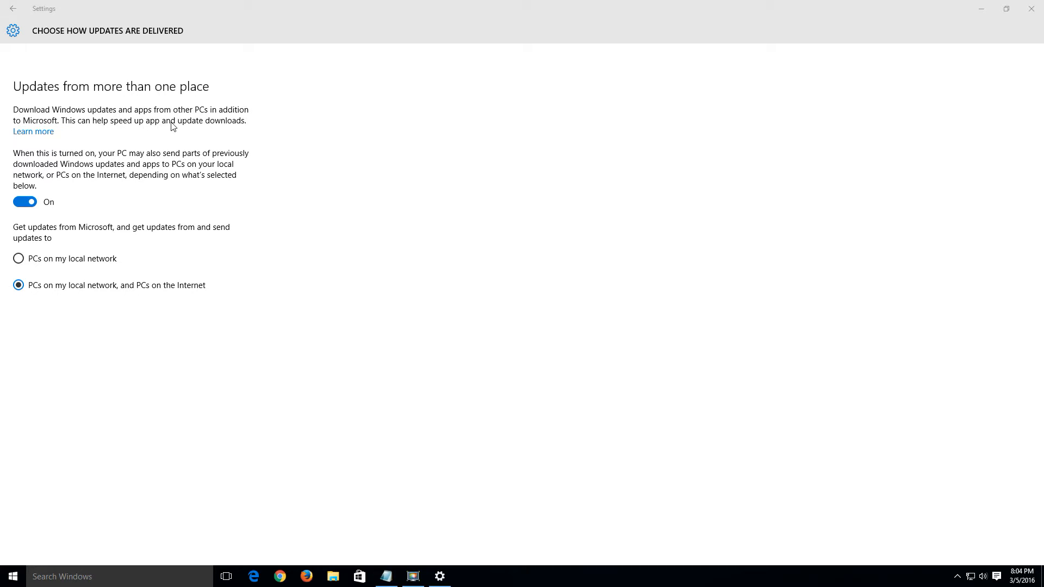
{"action": "mouse_move", "coordinate": [22, 183]}
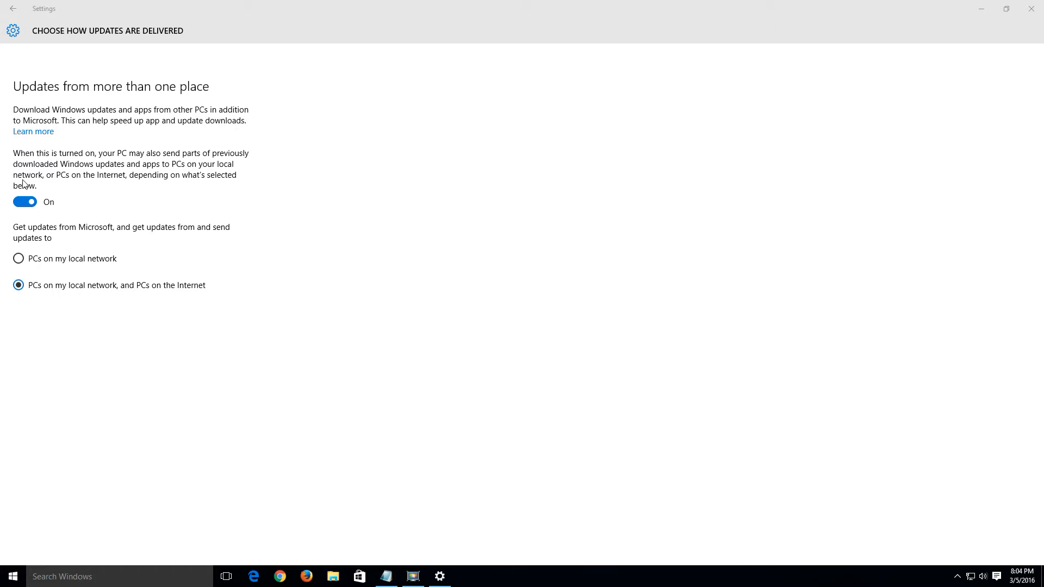
{"action": "left_click", "coordinate": [33, 130]}
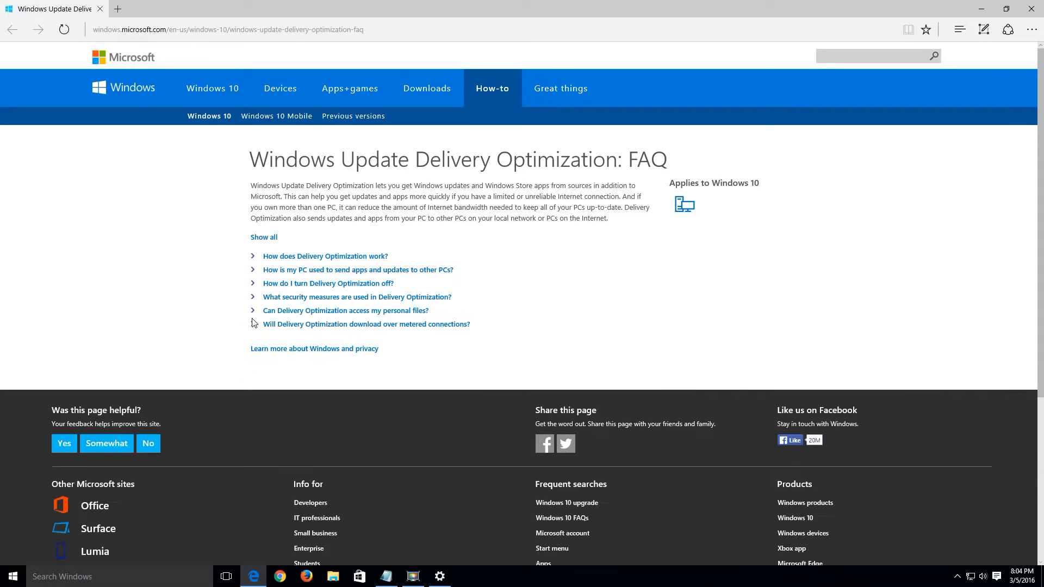
{"action": "mouse_move", "coordinate": [257, 263]}
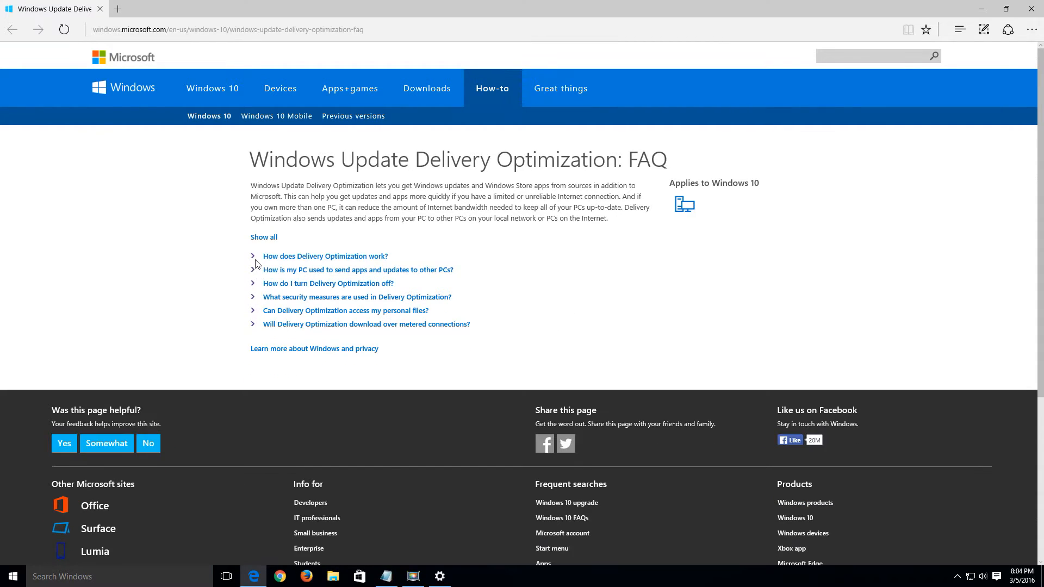
Step: Expand and read the 'How does Delivery Optimization work?' answer
{"action": "left_click", "coordinate": [326, 256]}
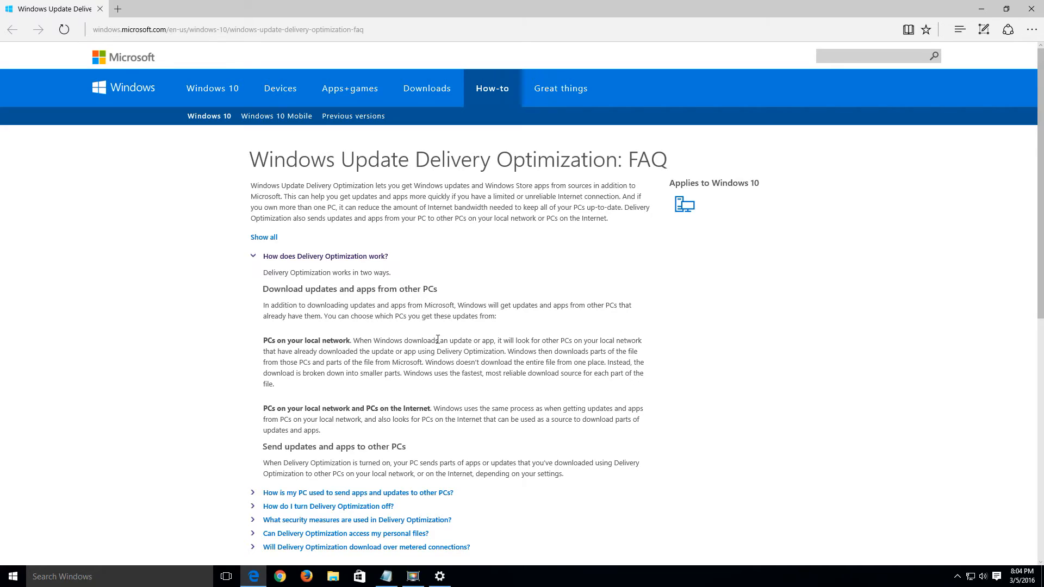
{"action": "mouse_move", "coordinate": [564, 342]}
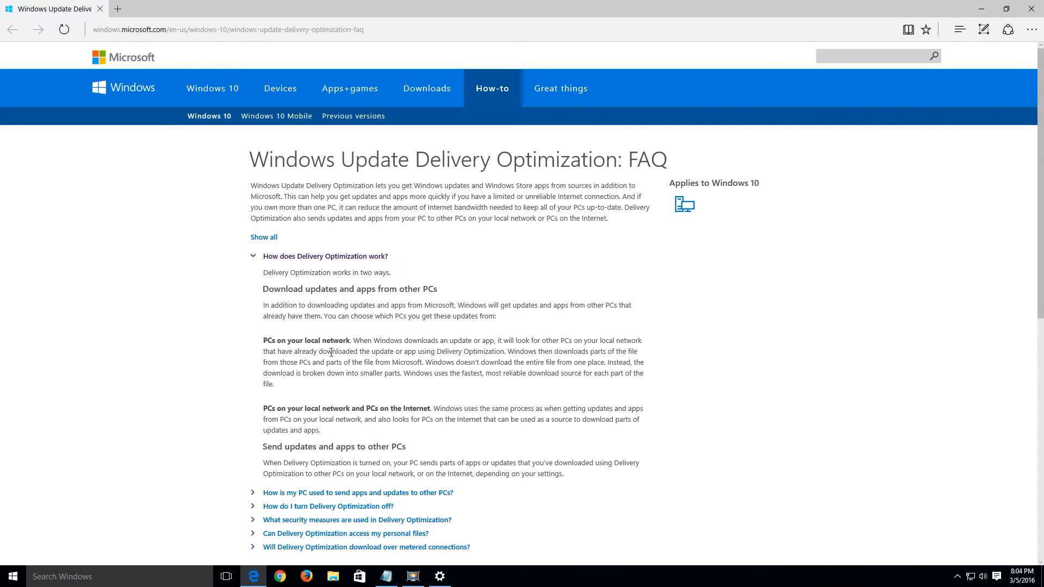
{"action": "mouse_move", "coordinate": [446, 355]}
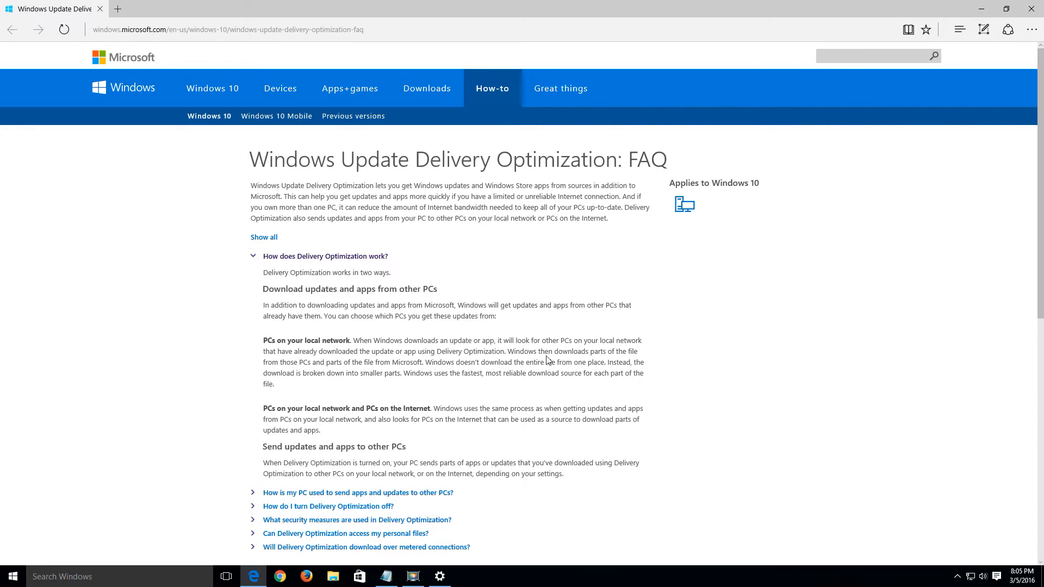
{"action": "mouse_move", "coordinate": [302, 362]}
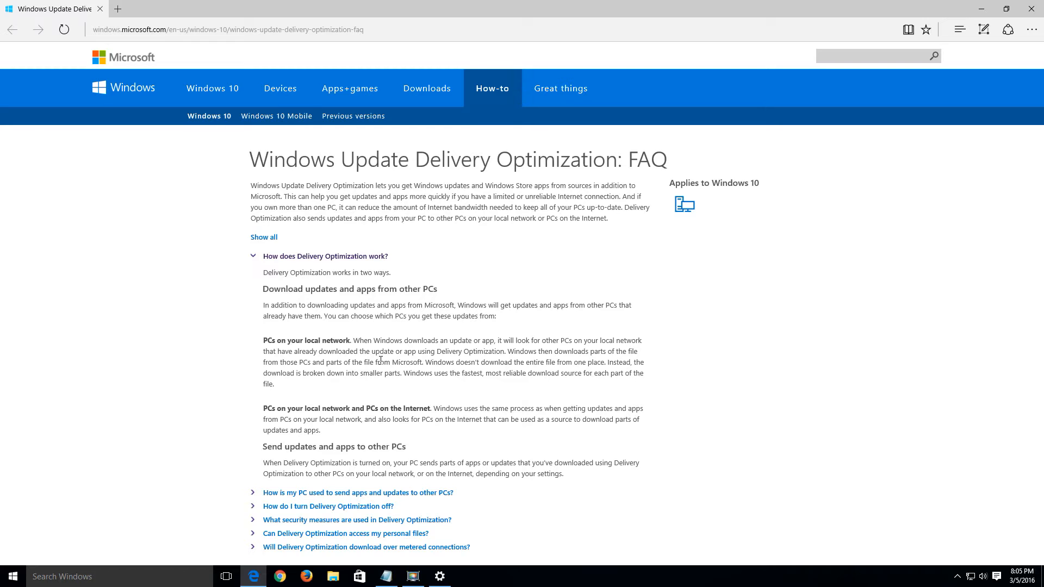
{"action": "scroll", "scroll_direction": "down", "scroll_amount": 3}
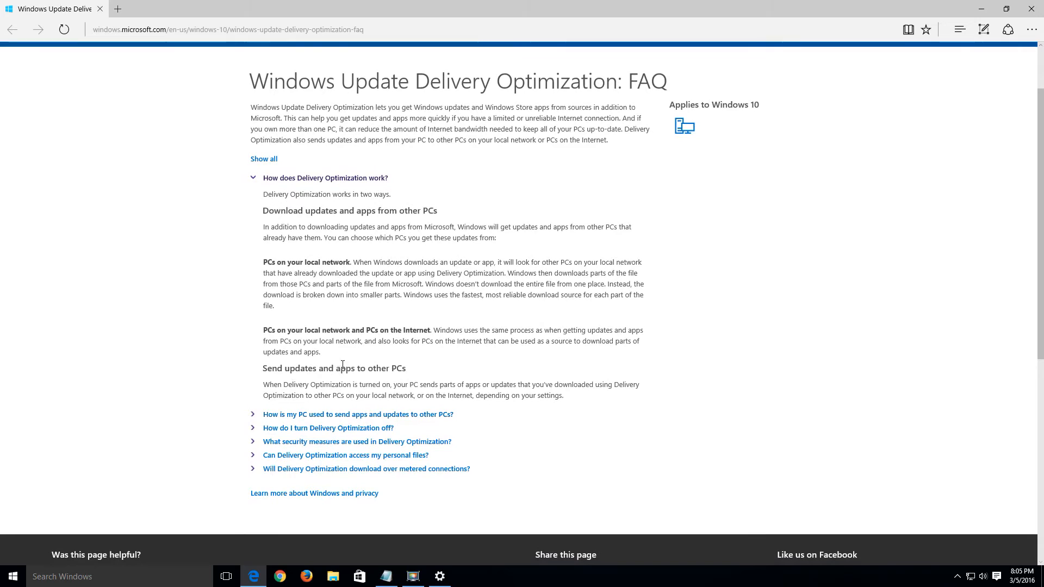
{"action": "mouse_move", "coordinate": [271, 331]}
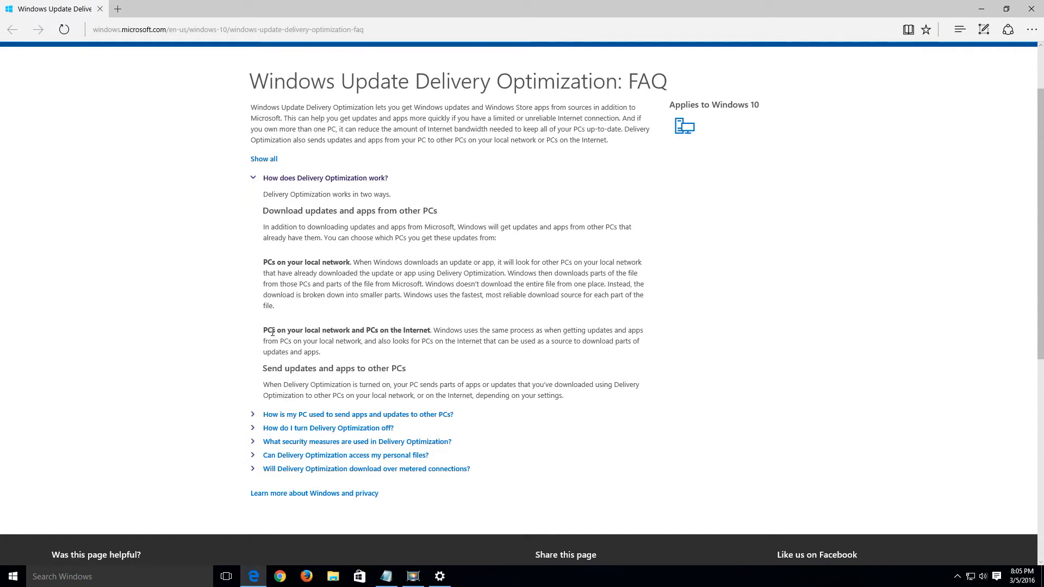
{"action": "mouse_move", "coordinate": [371, 329]}
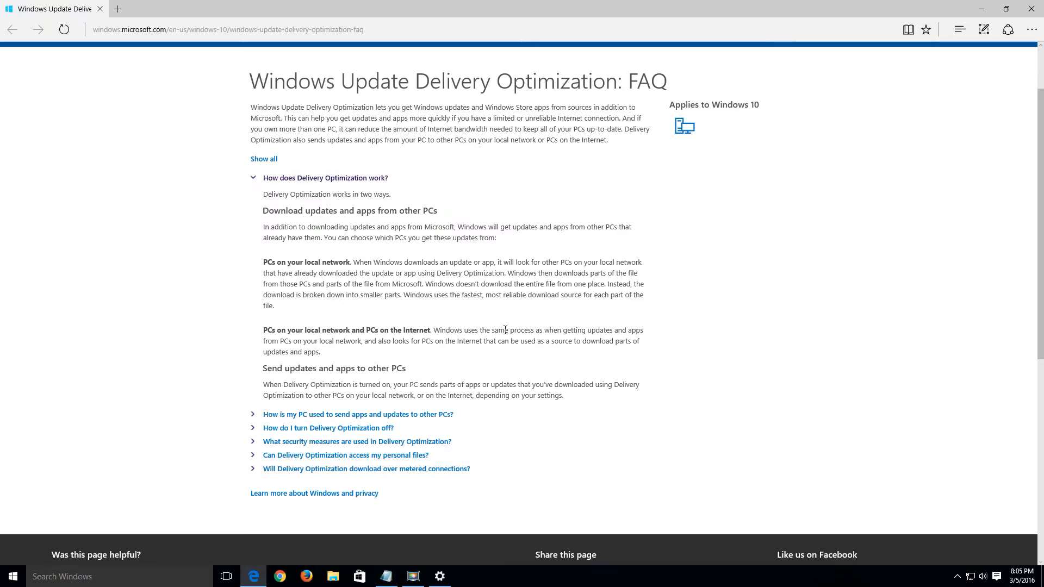
{"action": "mouse_move", "coordinate": [356, 336]}
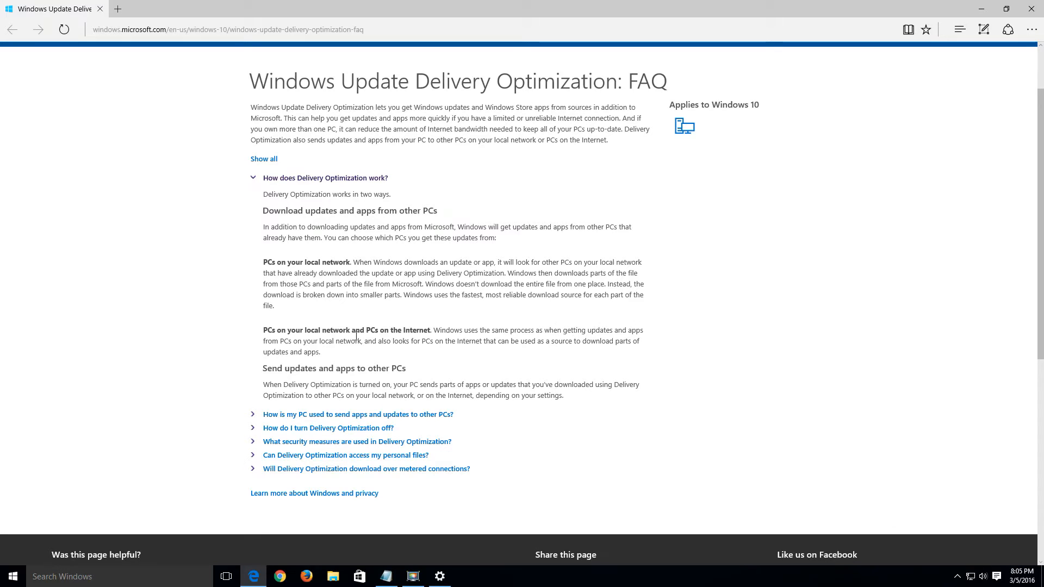
{"action": "mouse_move", "coordinate": [354, 341]}
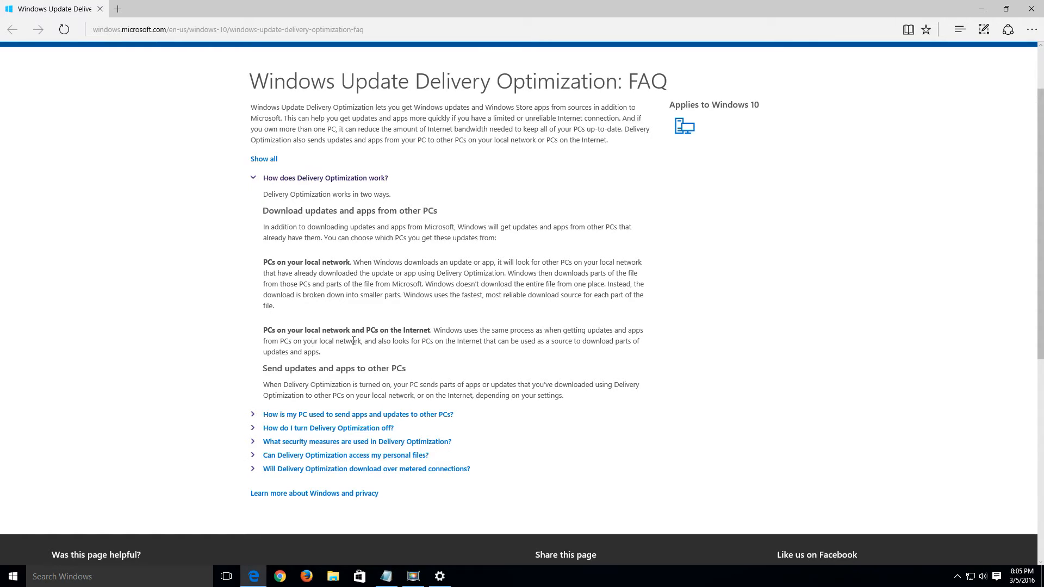
{"action": "mouse_move", "coordinate": [420, 339]}
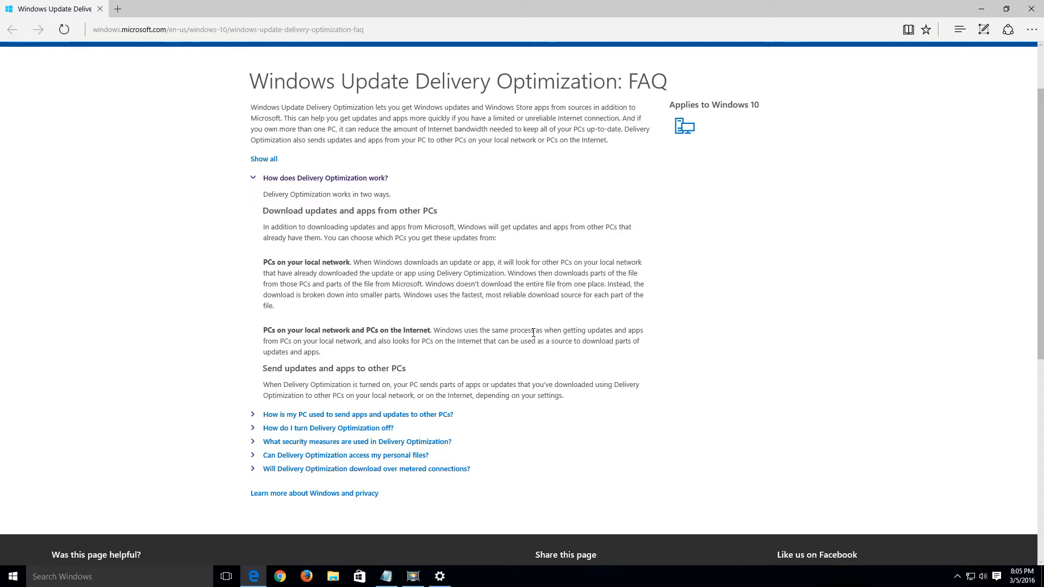
{"action": "mouse_move", "coordinate": [296, 354]}
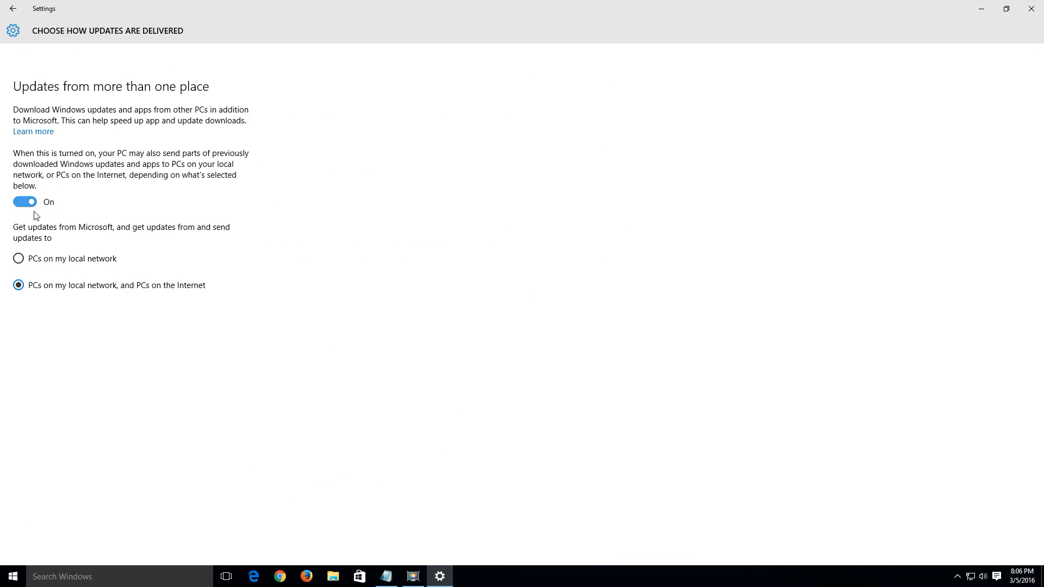
Step: Switch 'Updates from more than one place' off and go back to the Settings home page
{"action": "left_click", "coordinate": [25, 202]}
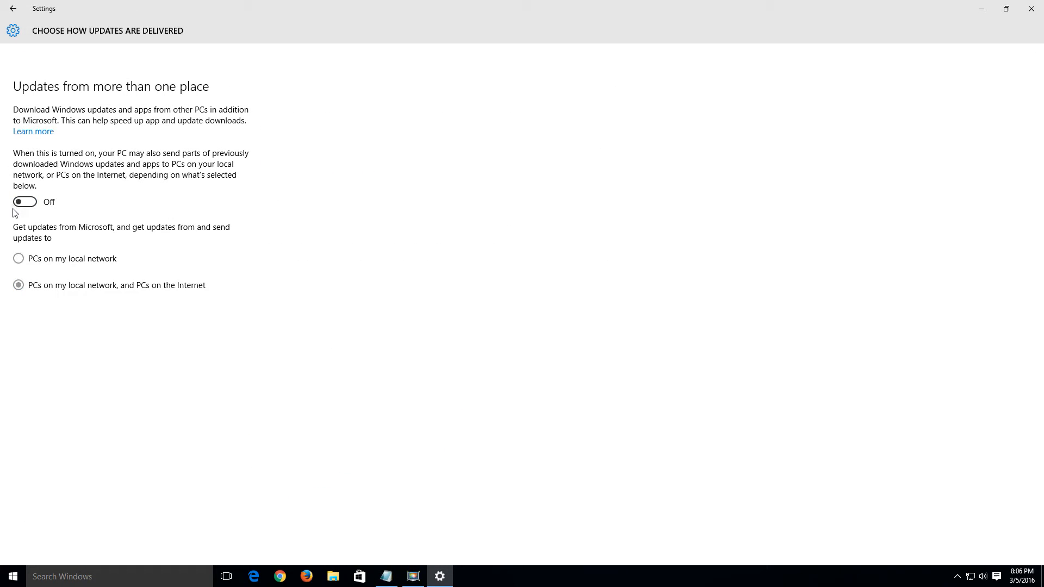
{"action": "mouse_move", "coordinate": [58, 27]}
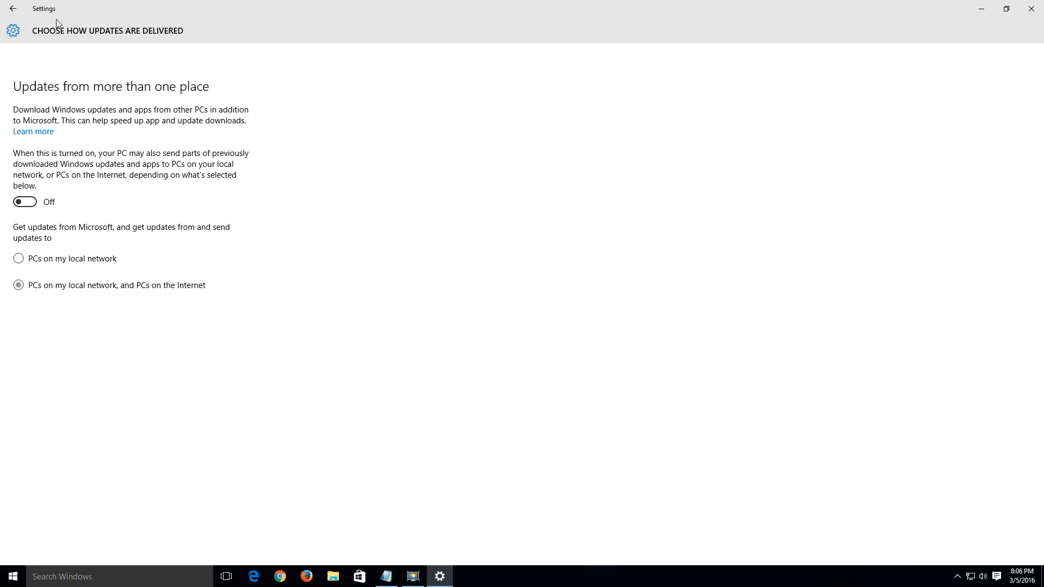
{"action": "left_click", "coordinate": [22, 9]}
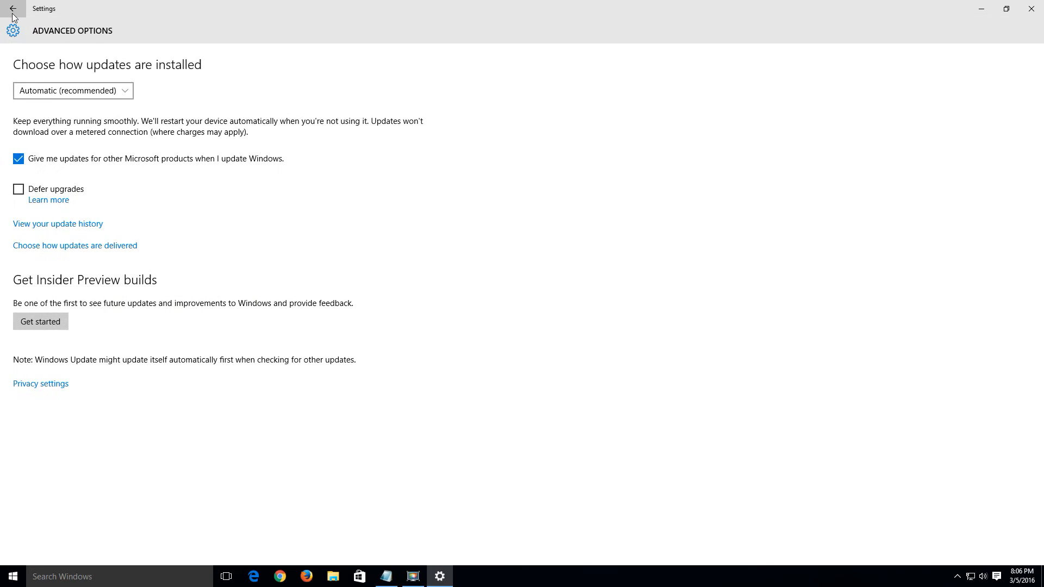
{"action": "left_click", "coordinate": [24, 14]}
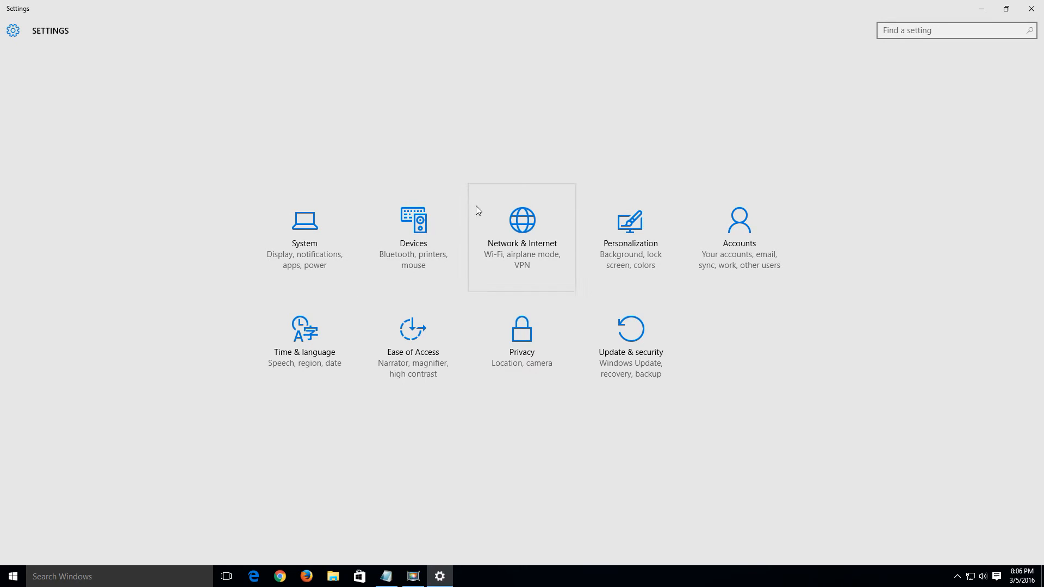
{"action": "mouse_move", "coordinate": [507, 348]}
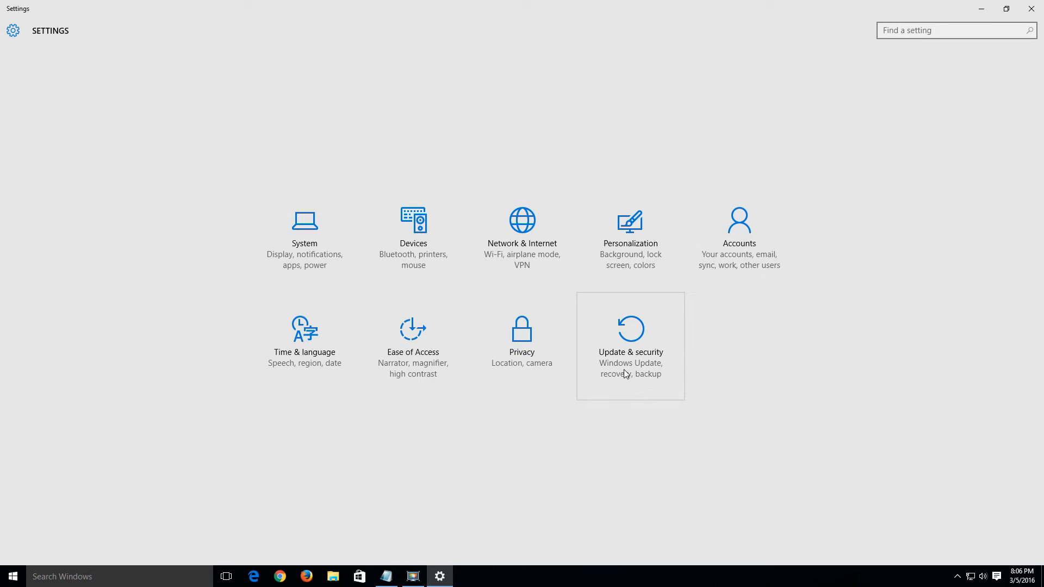
{"action": "mouse_move", "coordinate": [1007, 27]}
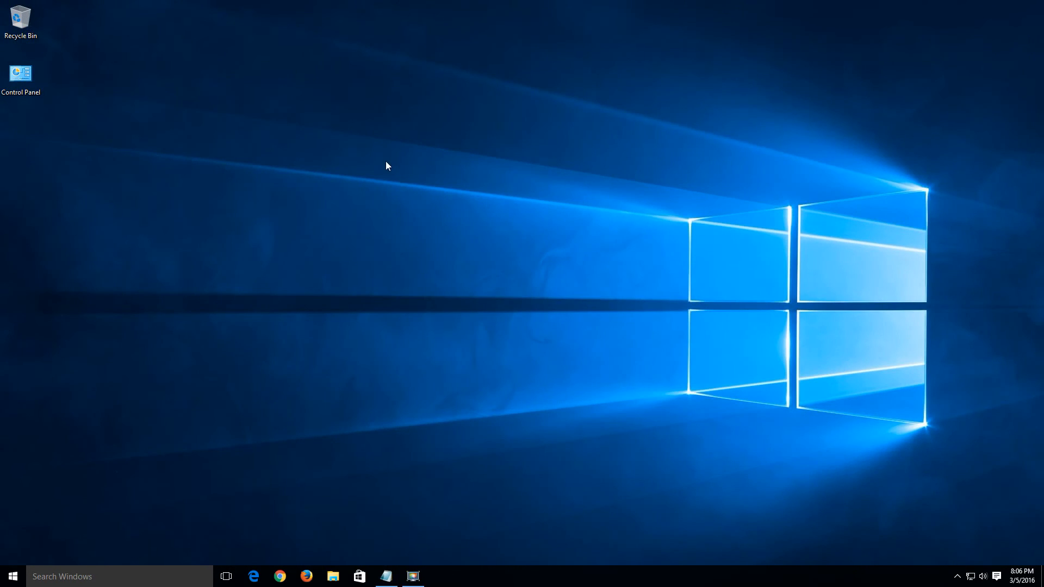
{"action": "mouse_move", "coordinate": [217, 569]}
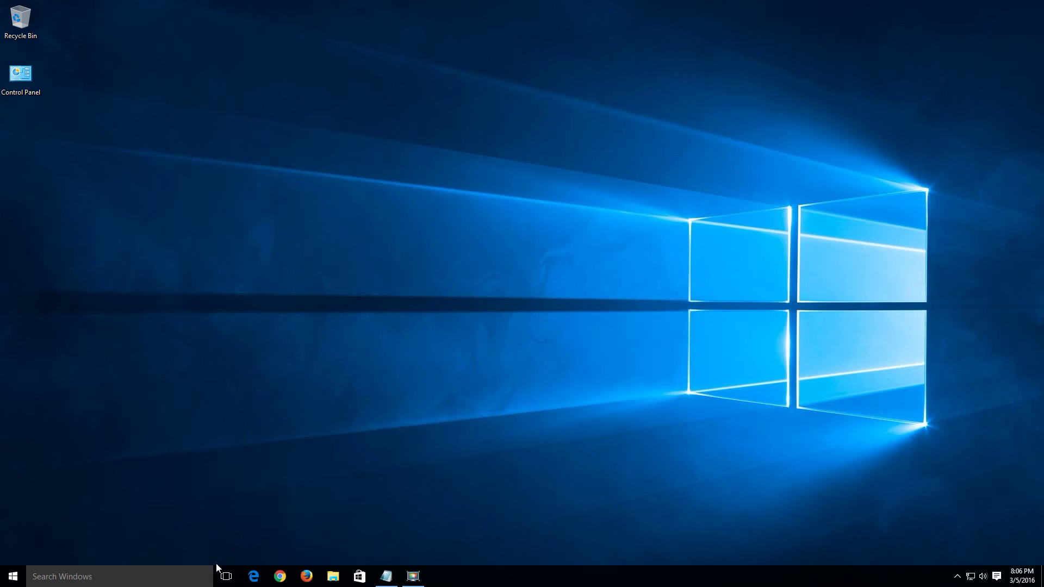
{"action": "mouse_move", "coordinate": [255, 576]}
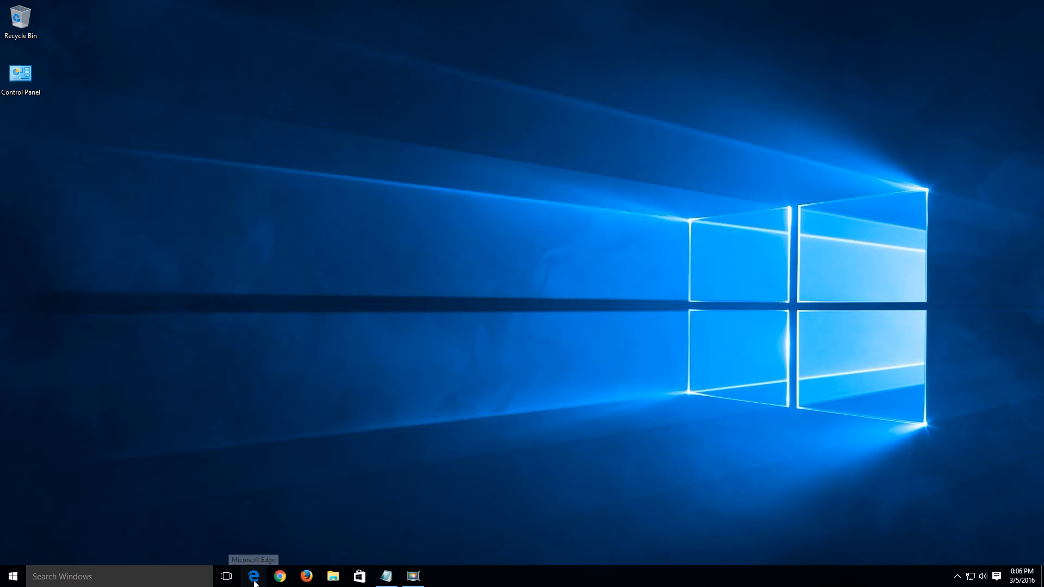
Step: Launch Edge from the taskbar and enter its Settings from the '...' More menu
{"action": "left_click", "coordinate": [252, 577]}
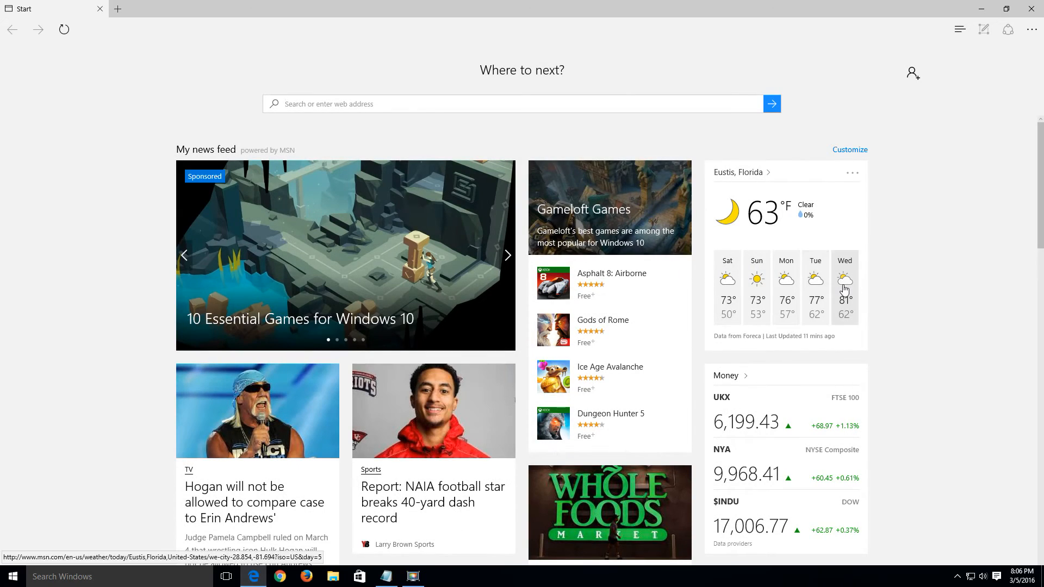
{"action": "mouse_move", "coordinate": [1033, 29]}
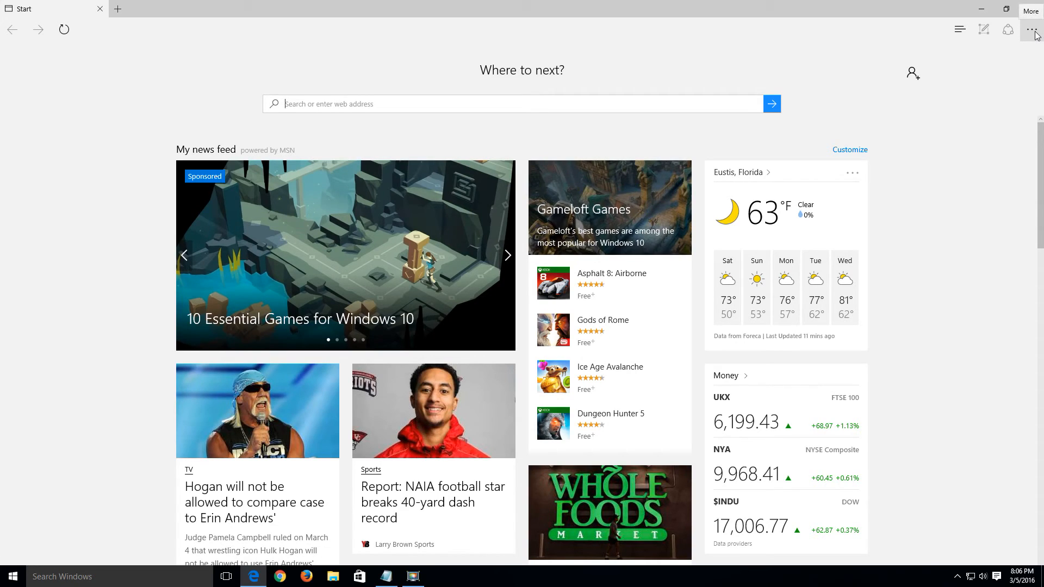
{"action": "left_click", "coordinate": [1032, 29]}
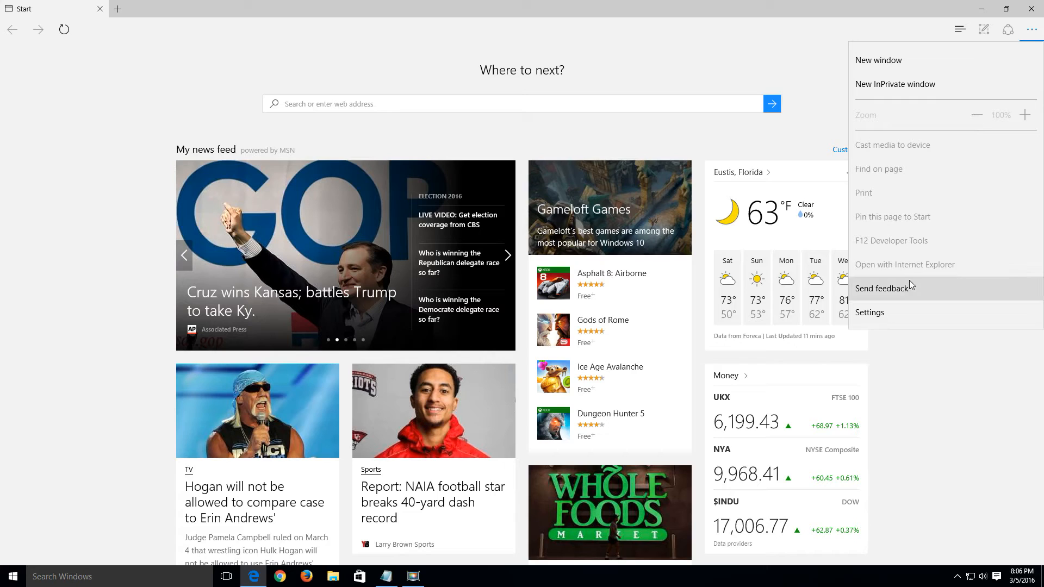
{"action": "mouse_move", "coordinate": [880, 318]}
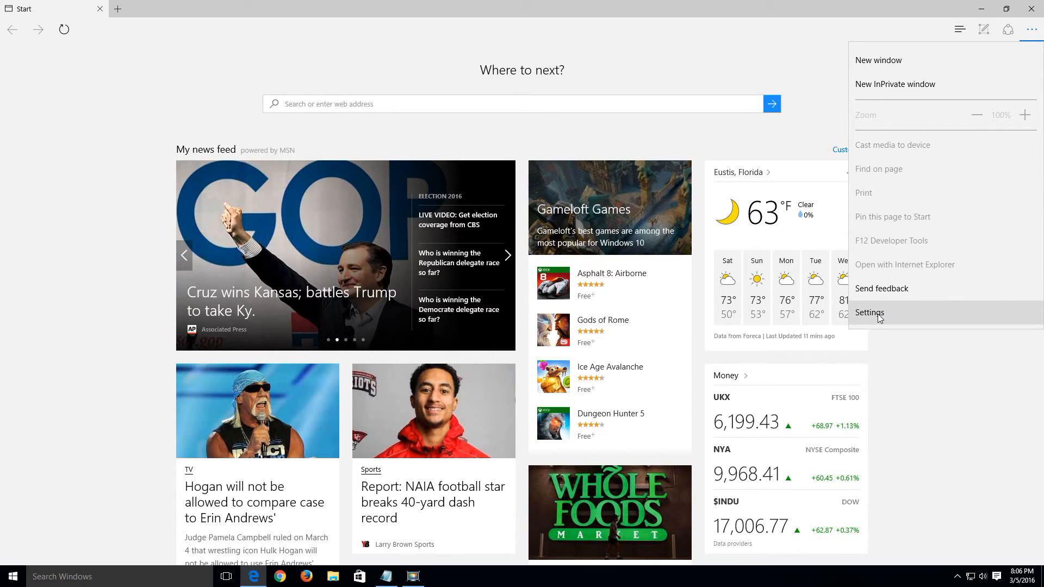
{"action": "left_click", "coordinate": [870, 313]}
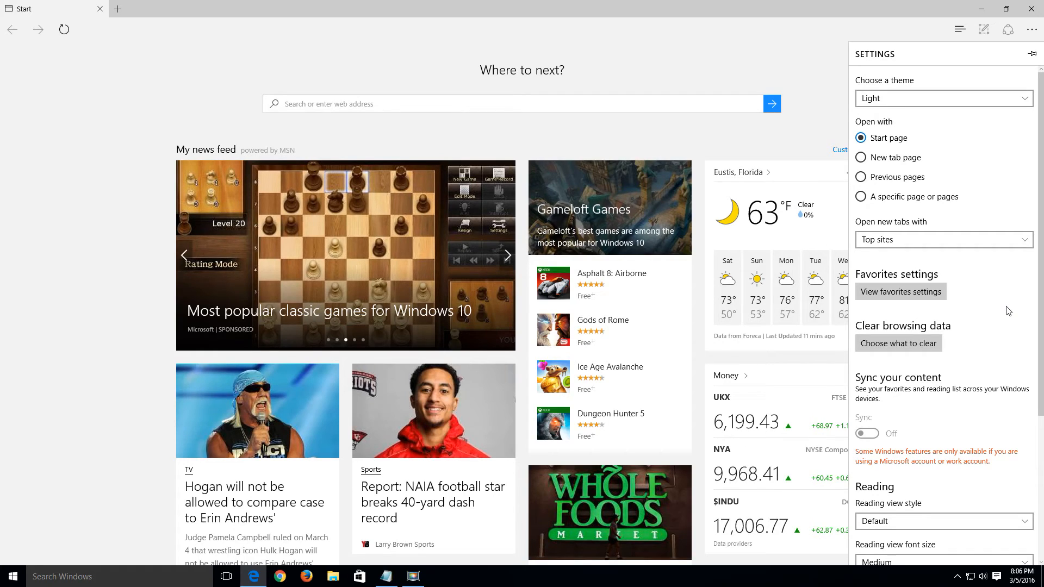
{"action": "mouse_move", "coordinate": [1040, 251]}
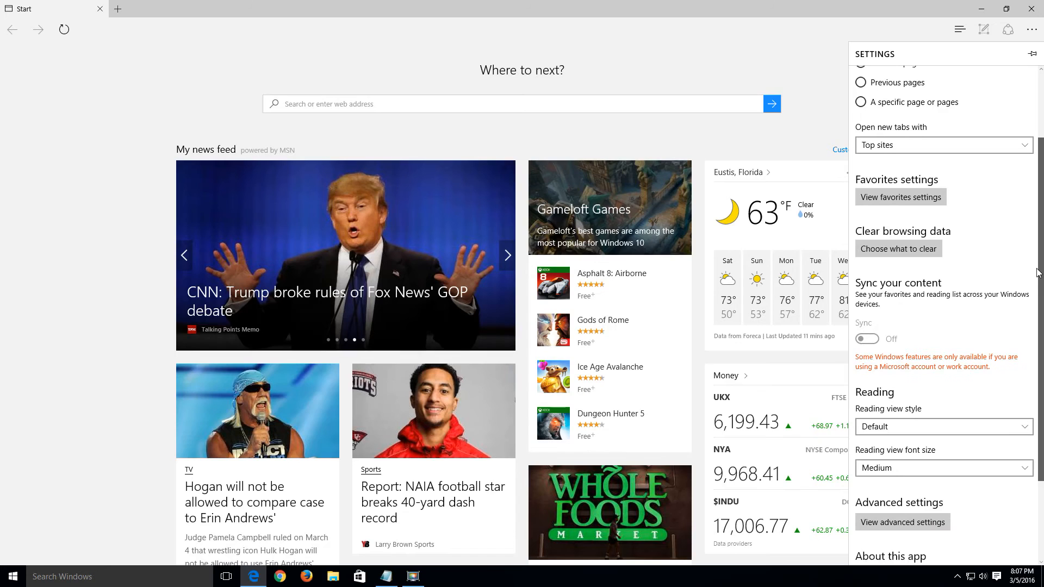
Step: Review the full 'Choose what to clear' browsing data list with Show more, then return to Settings
{"action": "scroll", "scroll_direction": "down", "scroll_amount": 3}
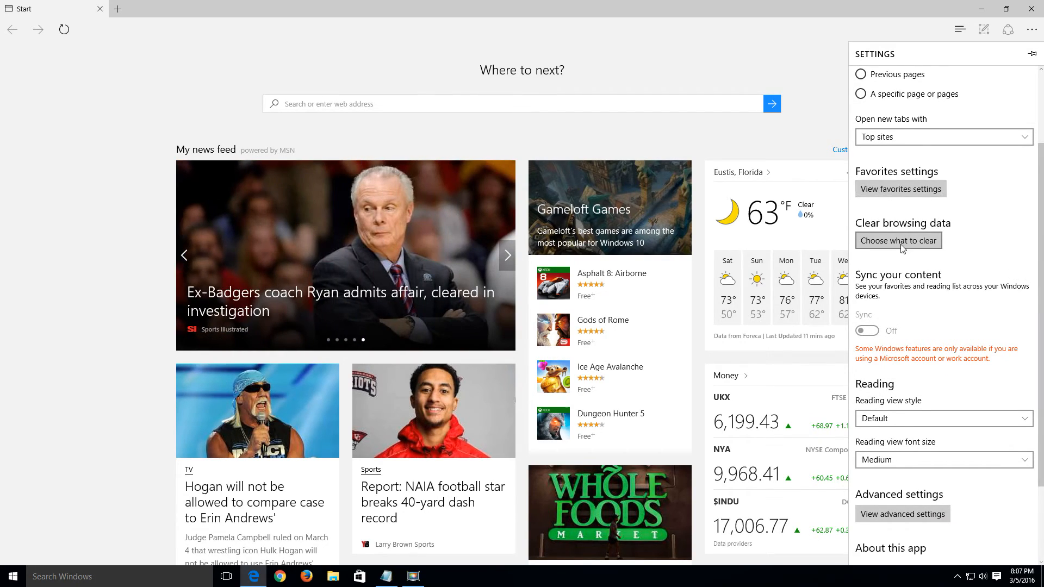
{"action": "left_click", "coordinate": [899, 241]}
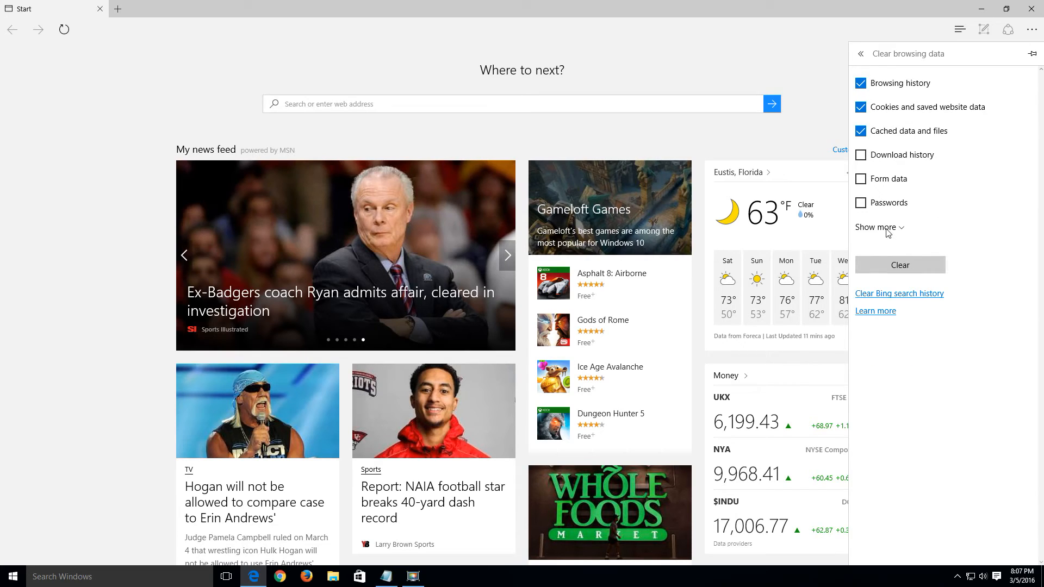
{"action": "left_click", "coordinate": [876, 227]}
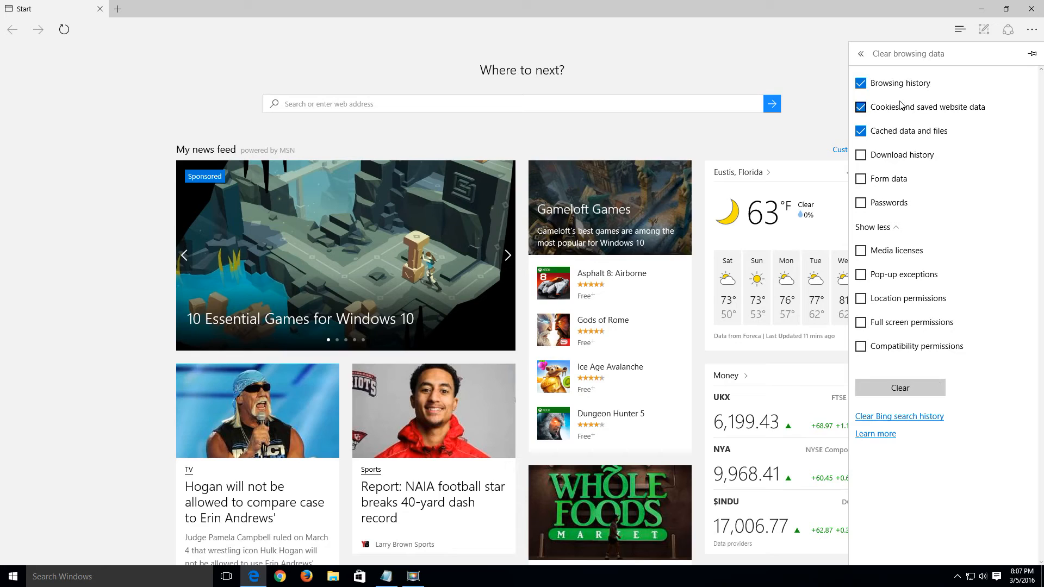
{"action": "left_click", "coordinate": [861, 53]}
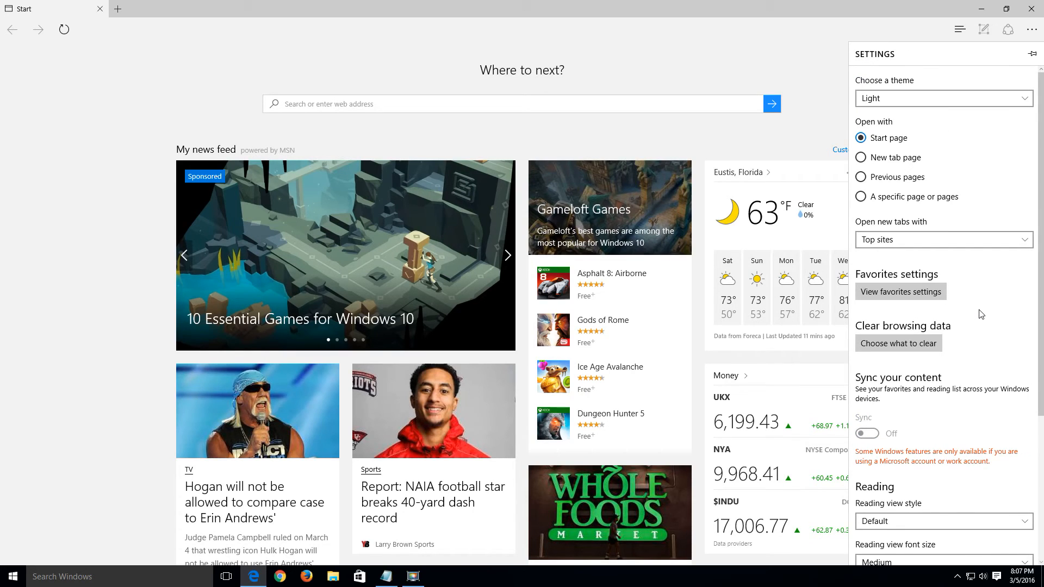
Step: Scroll down and go into Edge's Advanced settings panel
{"action": "scroll", "scroll_direction": "down", "scroll_amount": 3}
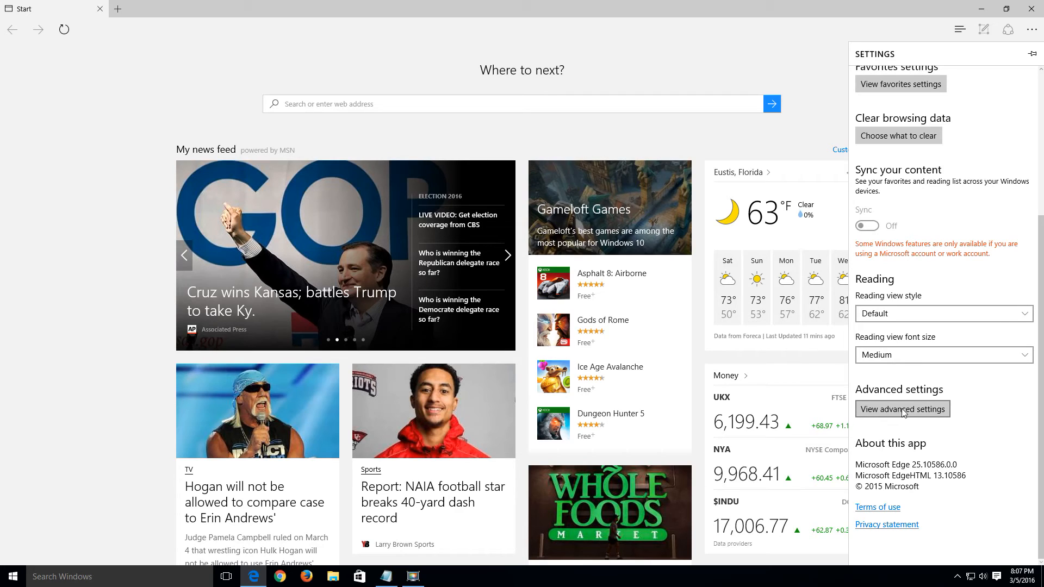
{"action": "left_click", "coordinate": [903, 409]}
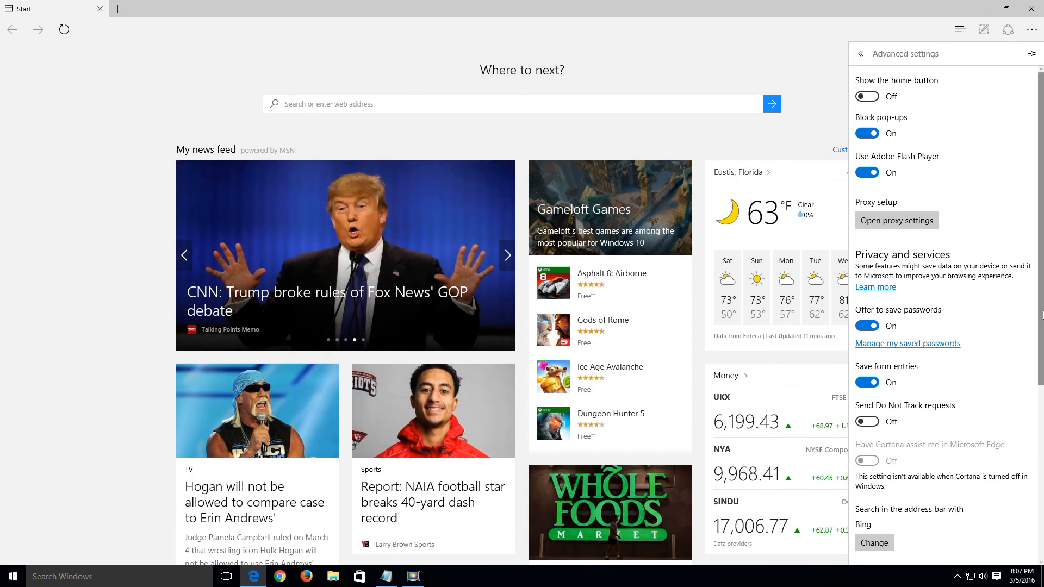
{"action": "scroll", "scroll_direction": "down", "scroll_amount": 3}
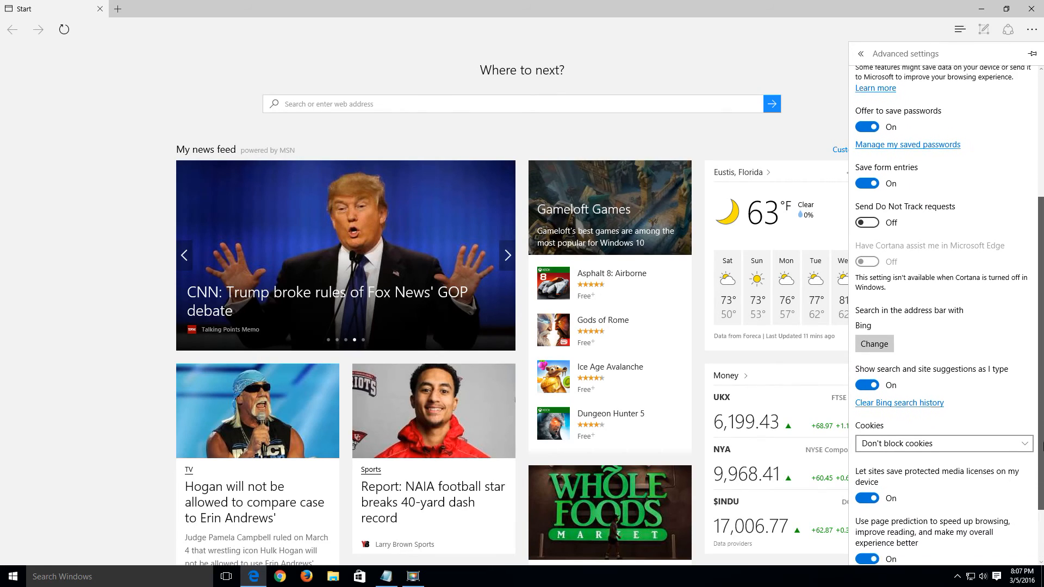
{"action": "scroll", "scroll_direction": "down", "scroll_amount": 3}
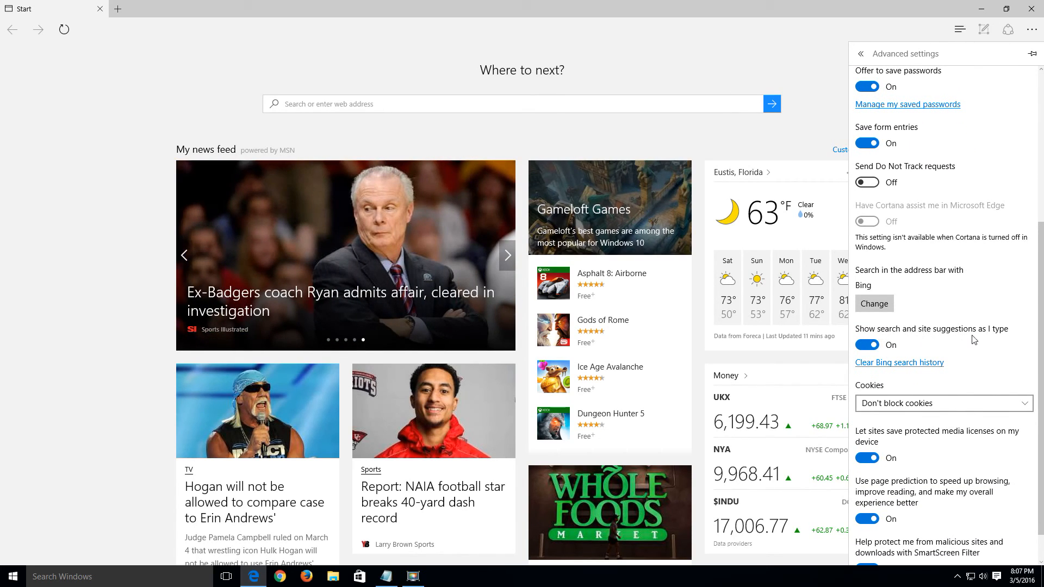
{"action": "scroll", "scroll_direction": "down", "scroll_amount": 3}
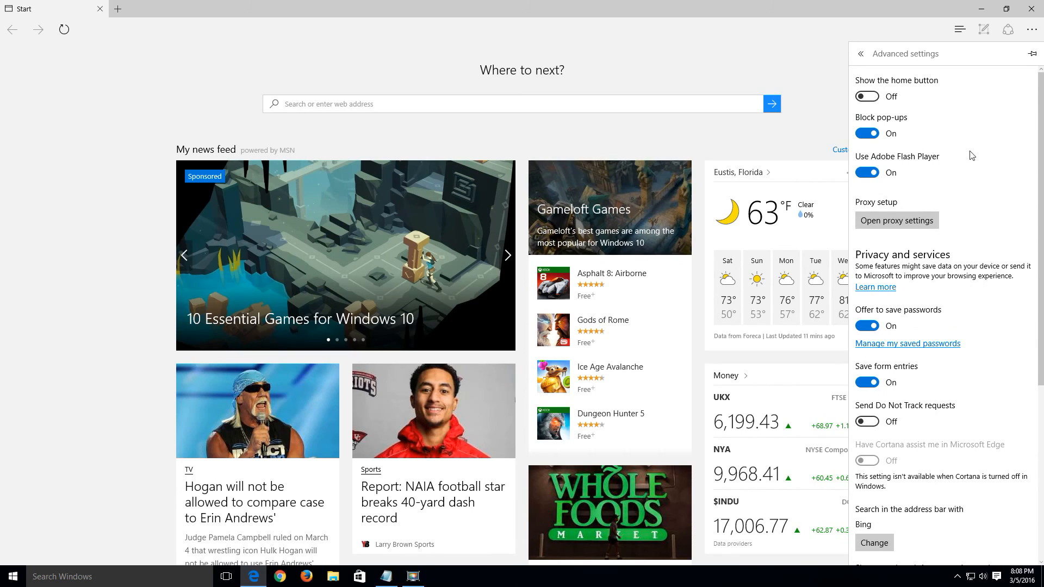
{"action": "left_click", "coordinate": [862, 54]}
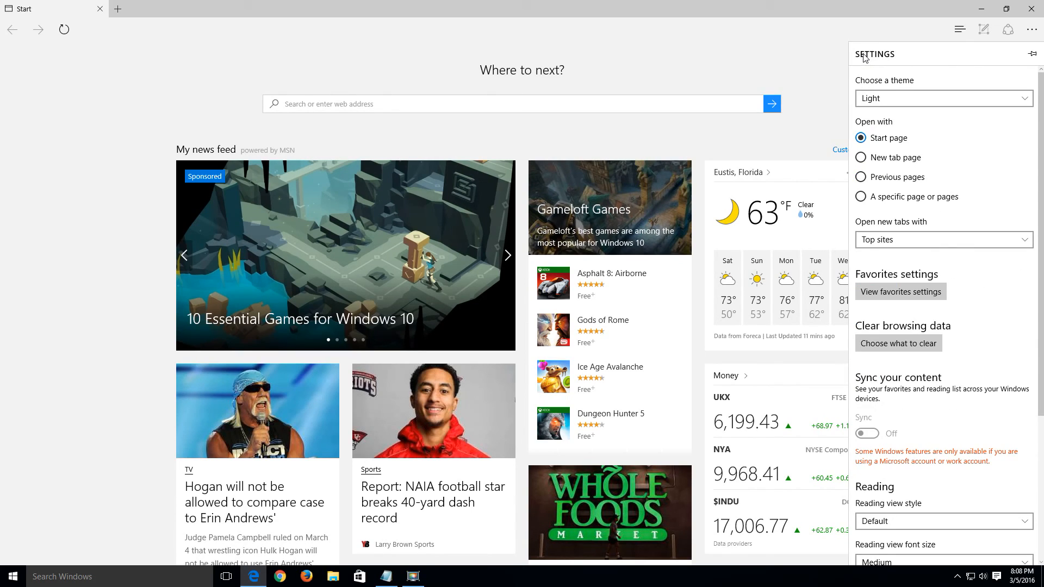
{"action": "mouse_move", "coordinate": [981, 286]}
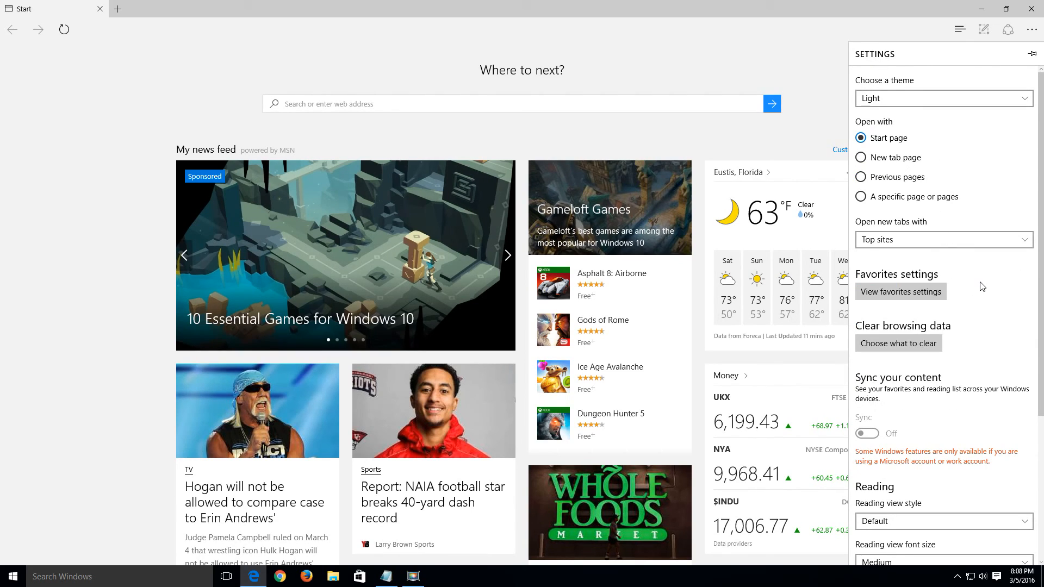